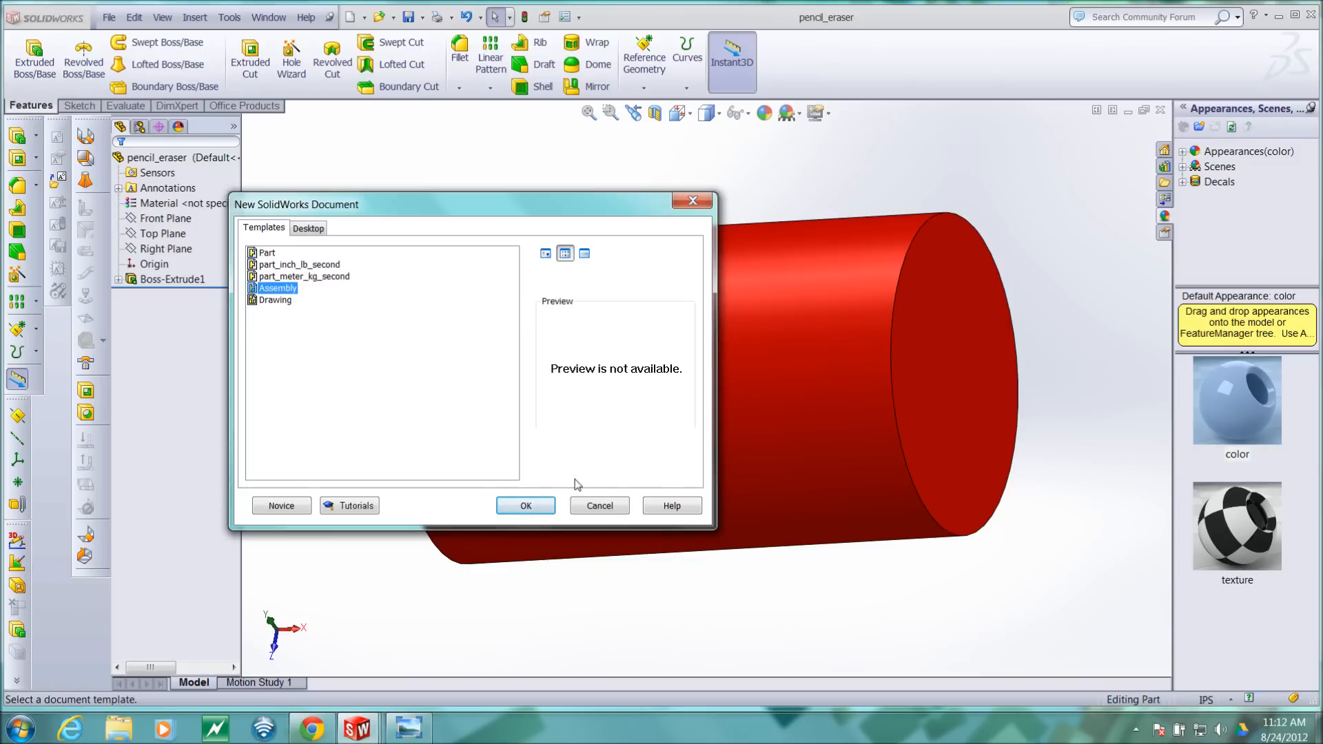
Create a new assembly and insert pencil_wood as its first fixed component.
left_click(525, 505)
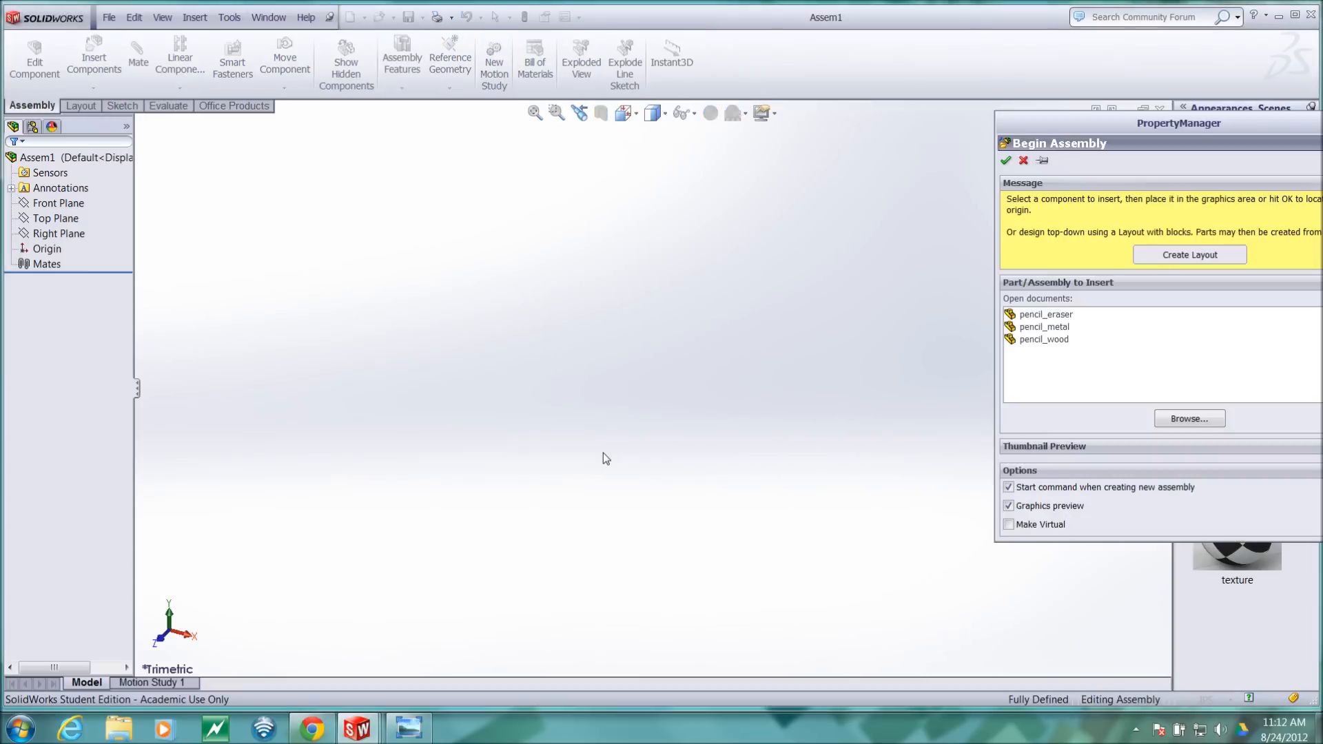
mouse_move(1048, 326)
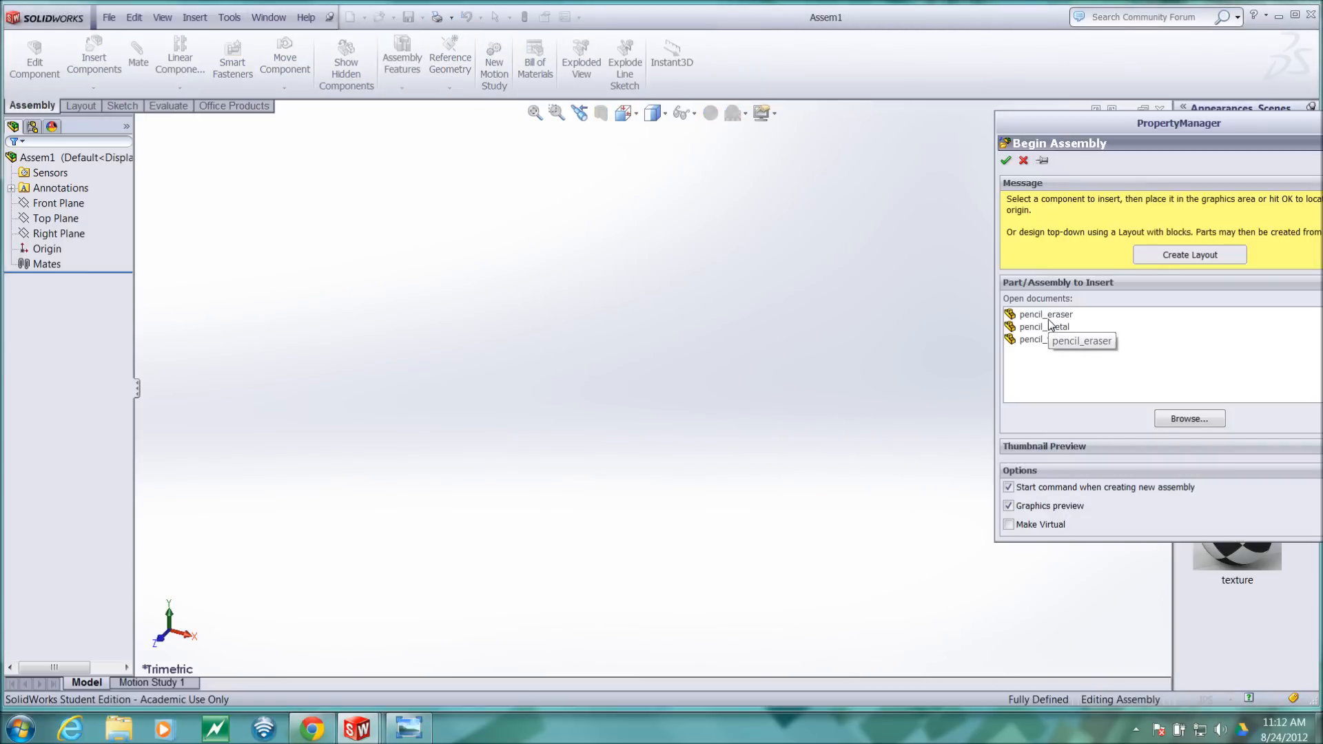
mouse_move(1044, 327)
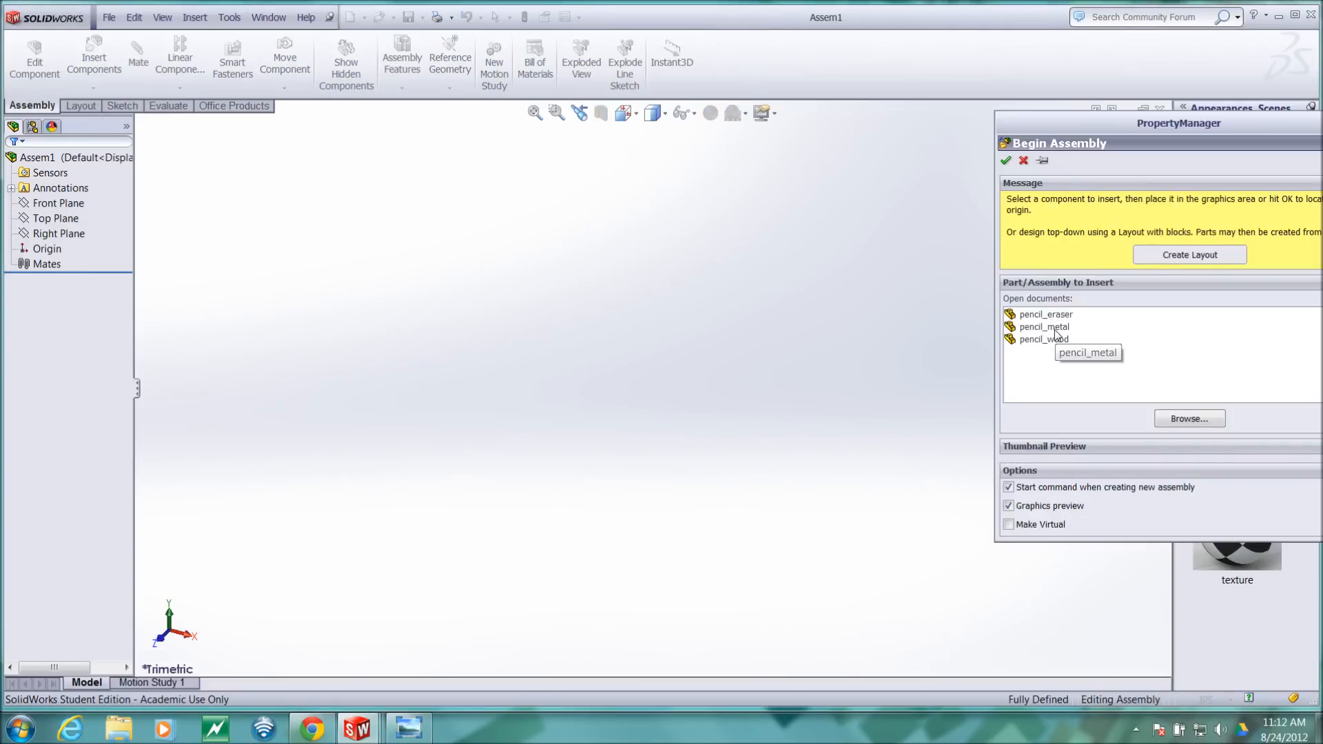
left_click(1044, 339)
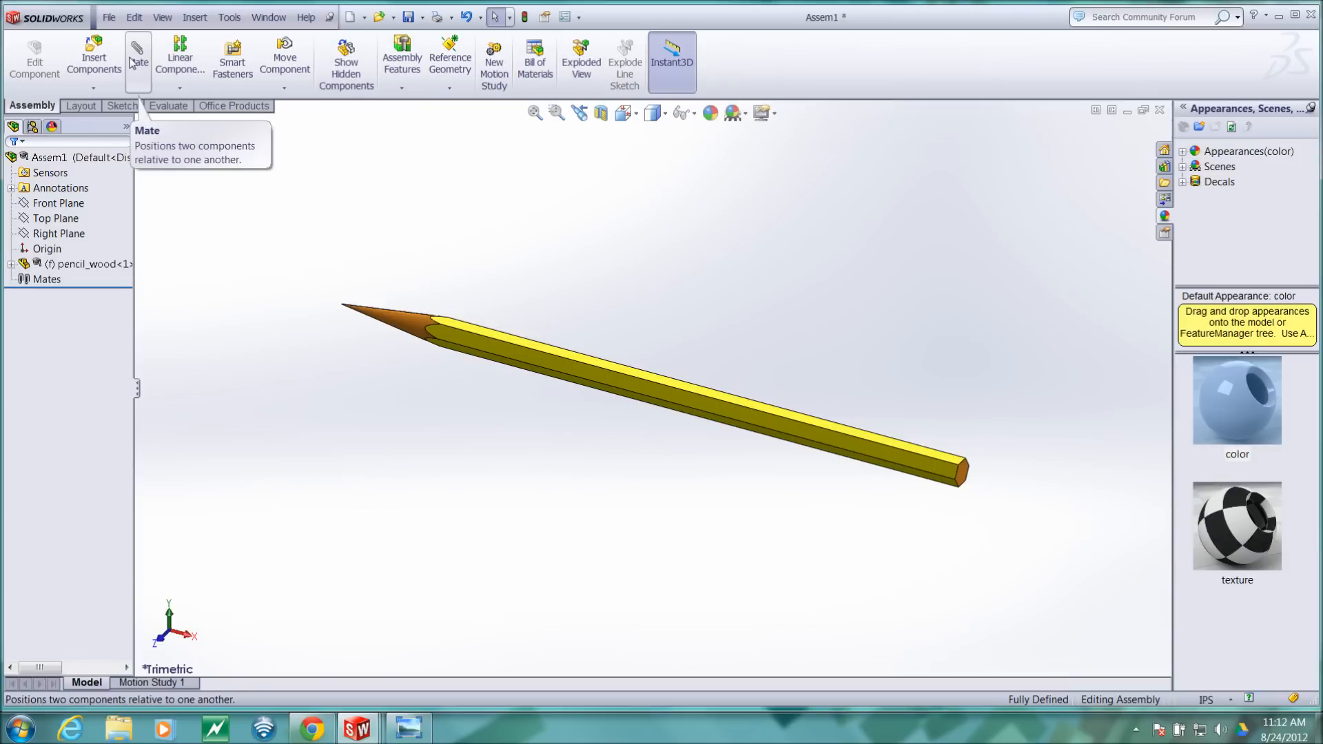
mouse_move(94, 57)
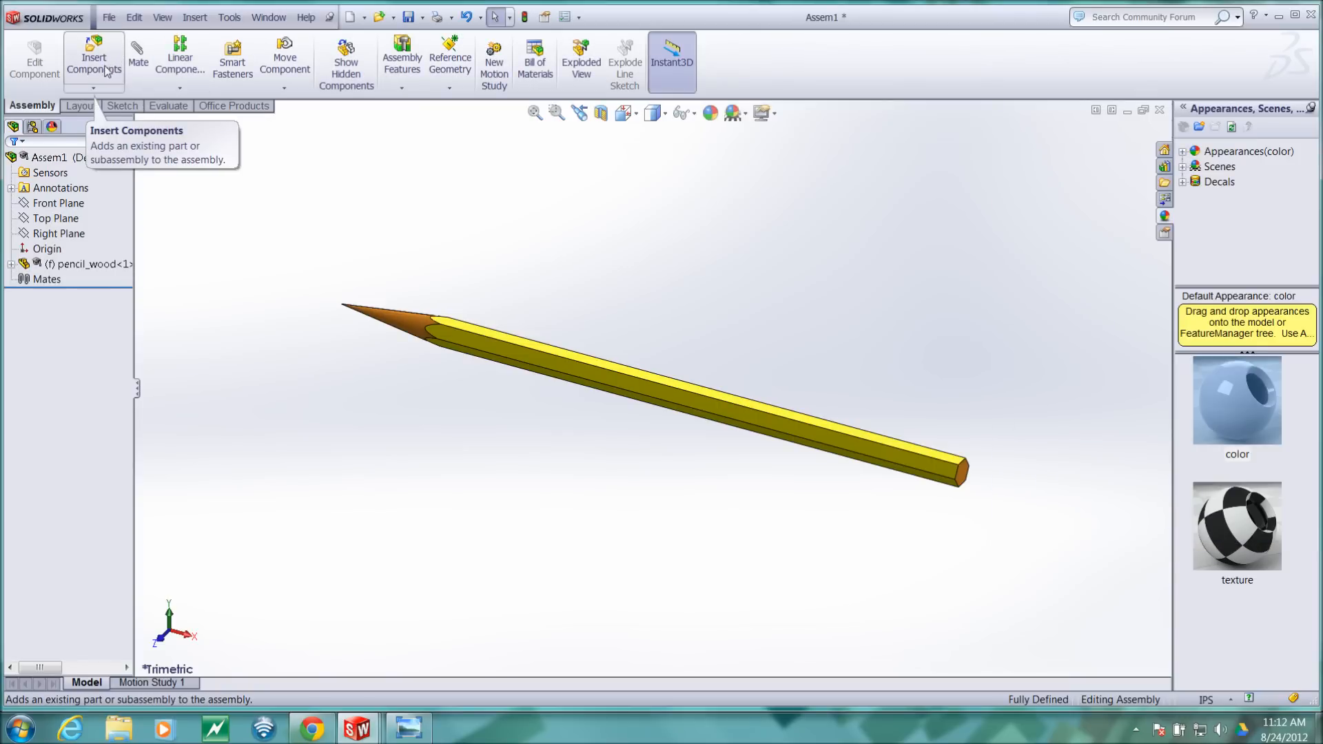
Insert the pencil_metal ferrule as a second component beside the pencil body.
left_click(93, 59)
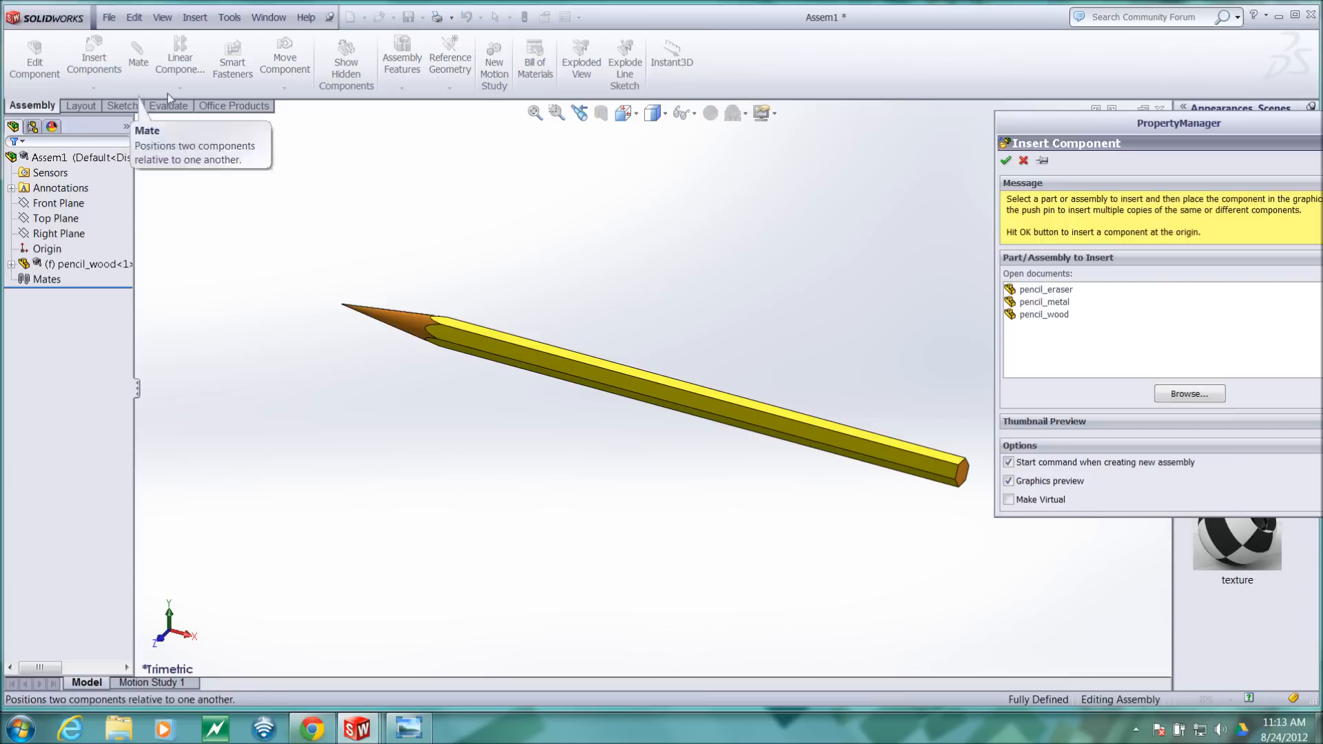
mouse_move(1052, 314)
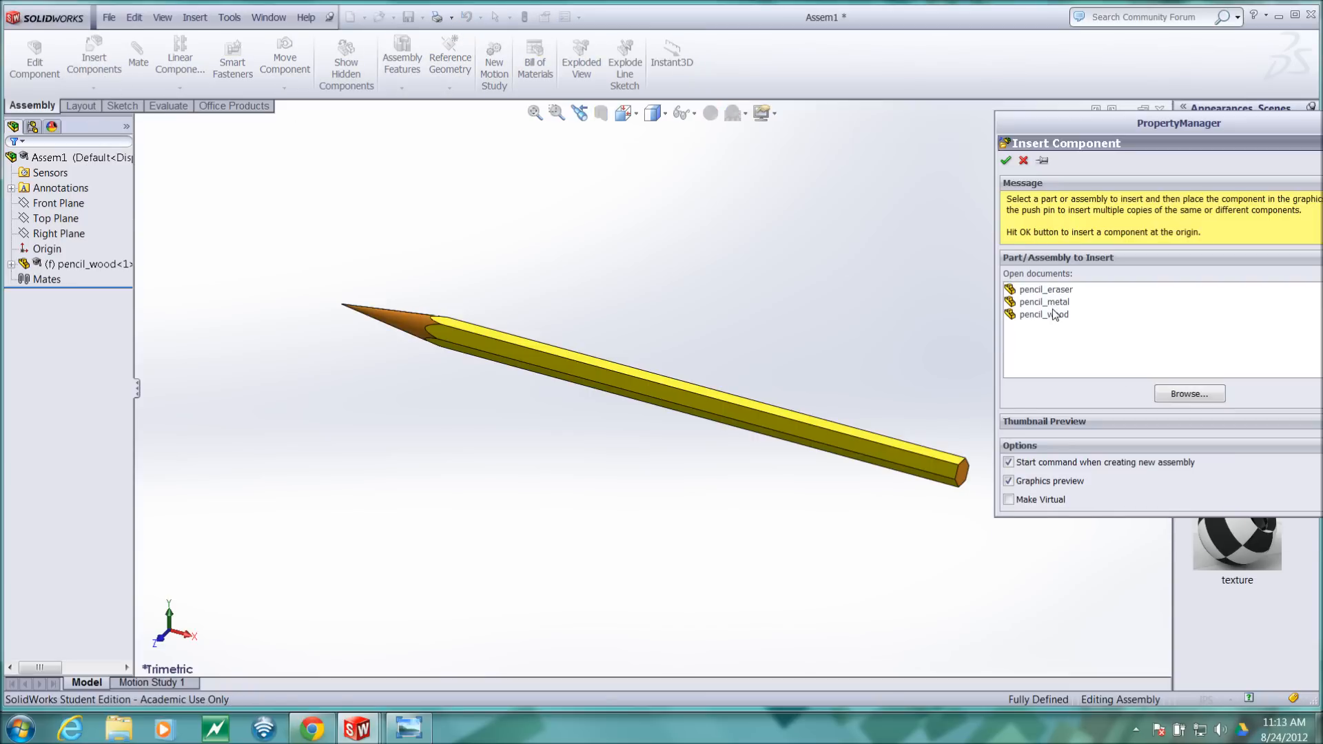
left_click(1044, 301)
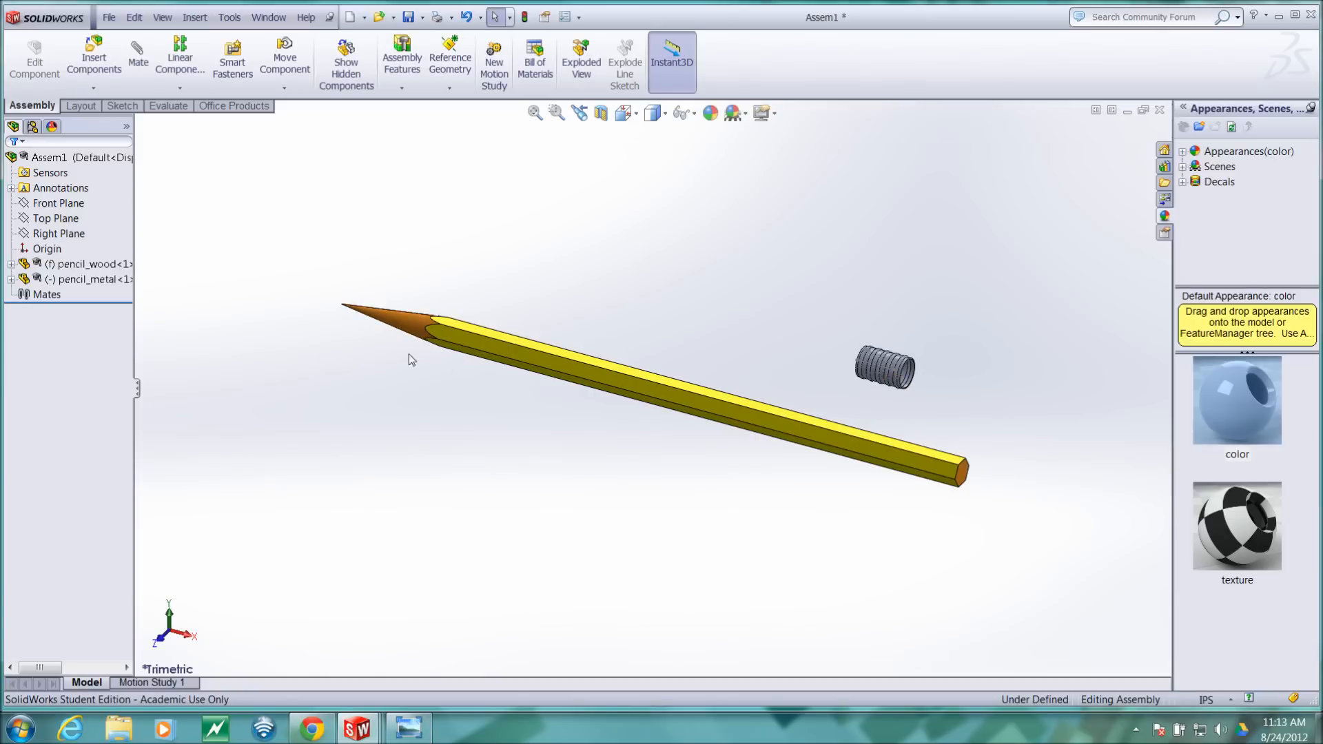
mouse_move(493, 354)
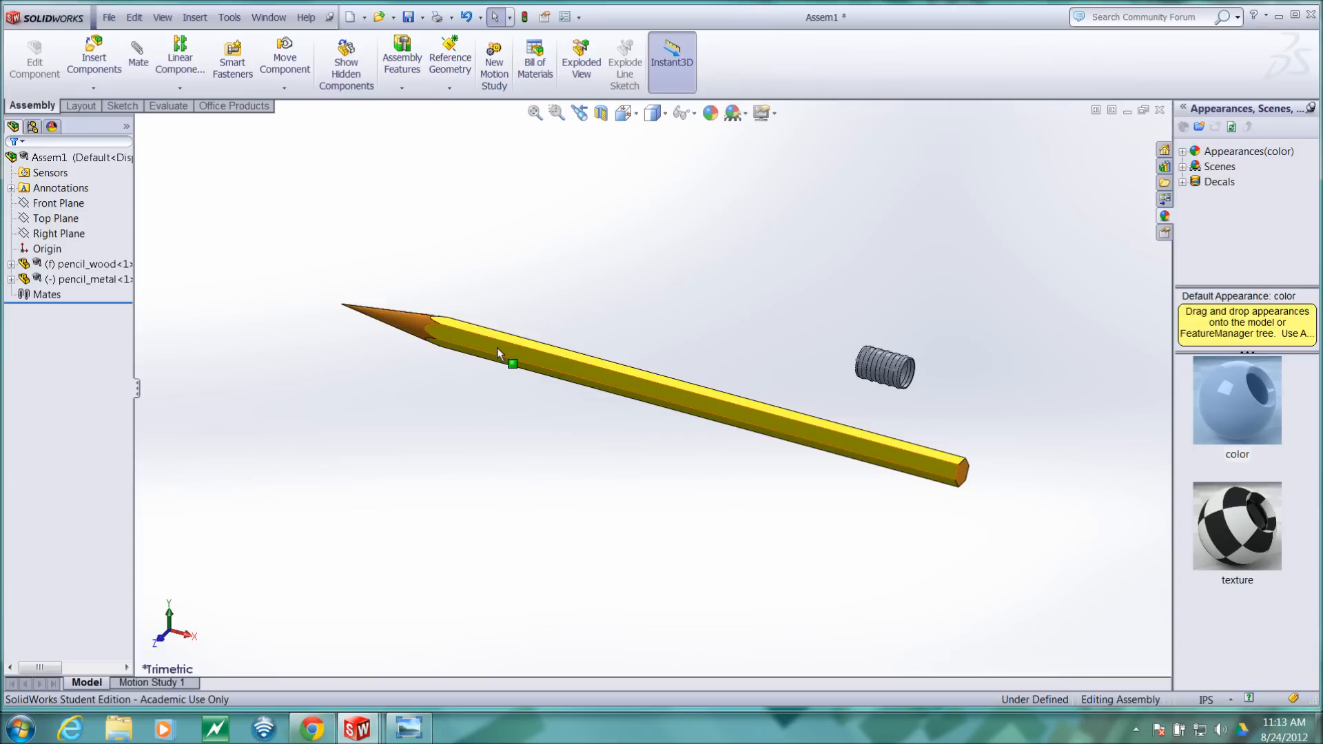
mouse_move(504, 361)
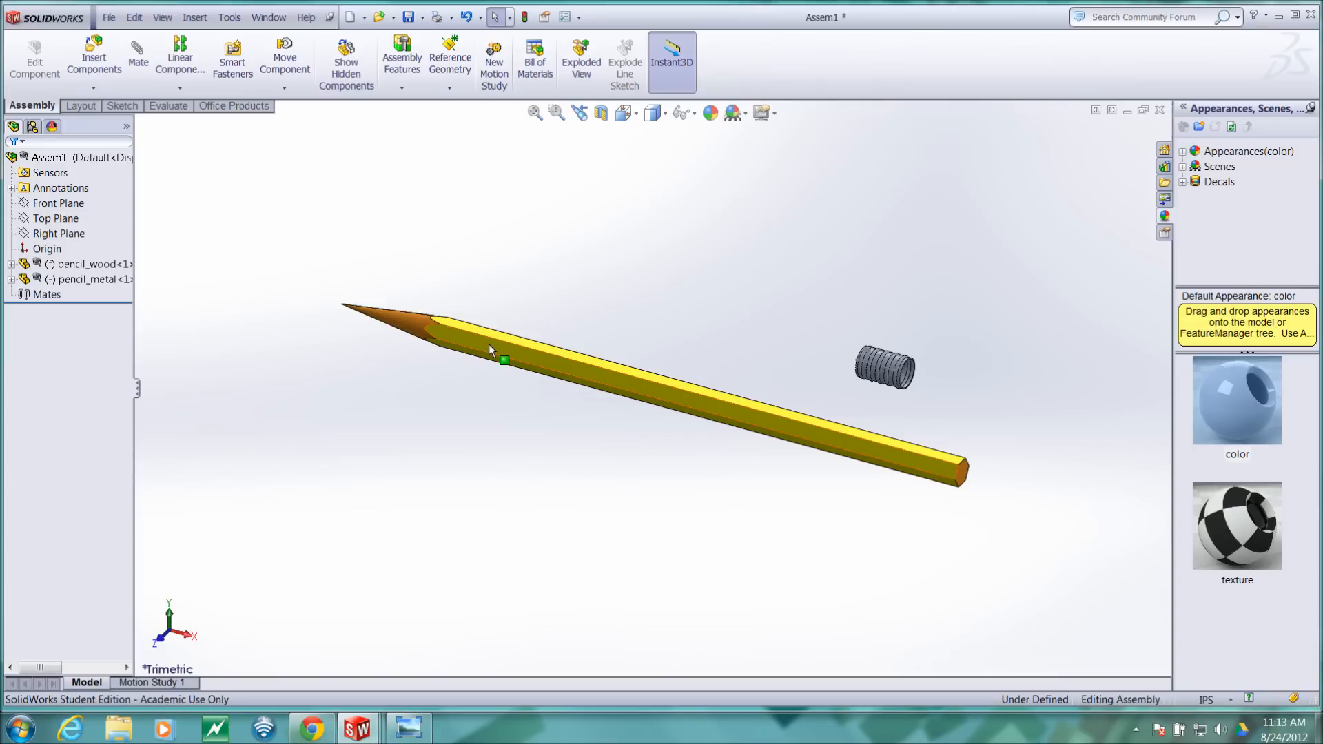
mouse_move(911, 462)
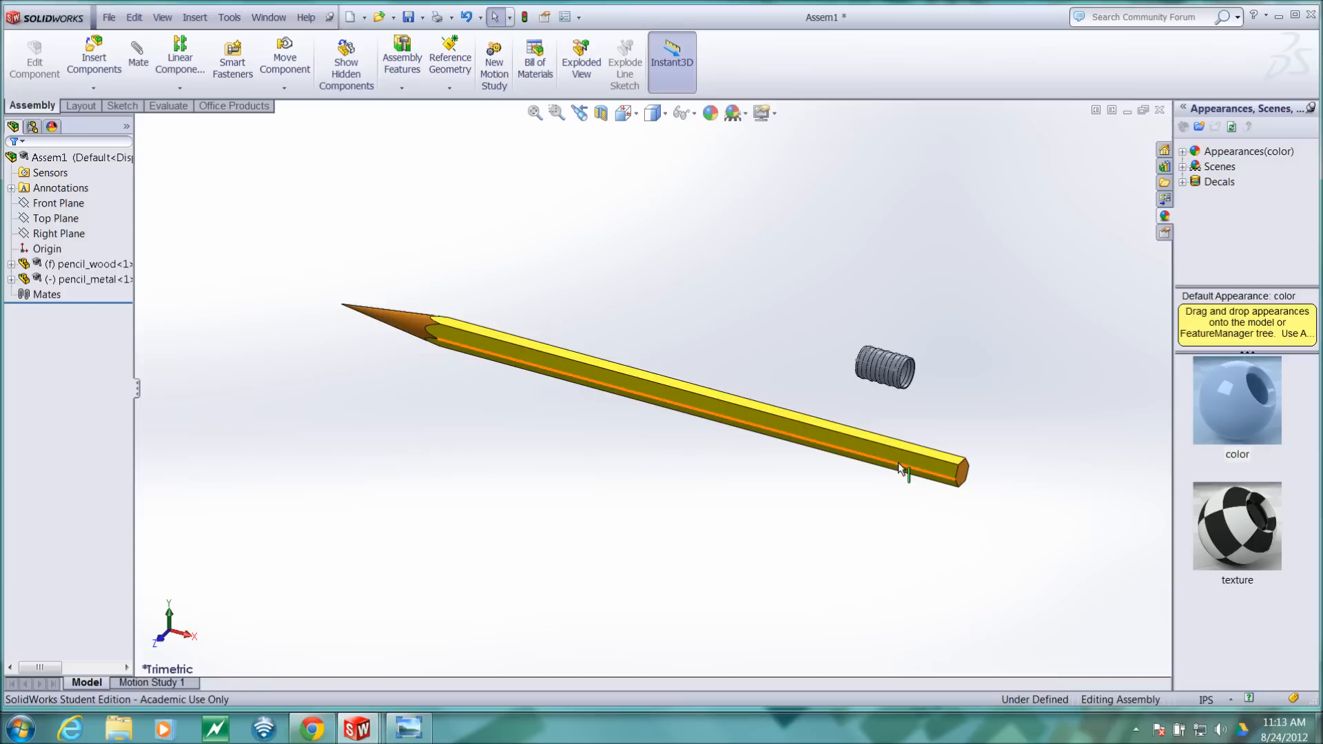
mouse_move(591, 380)
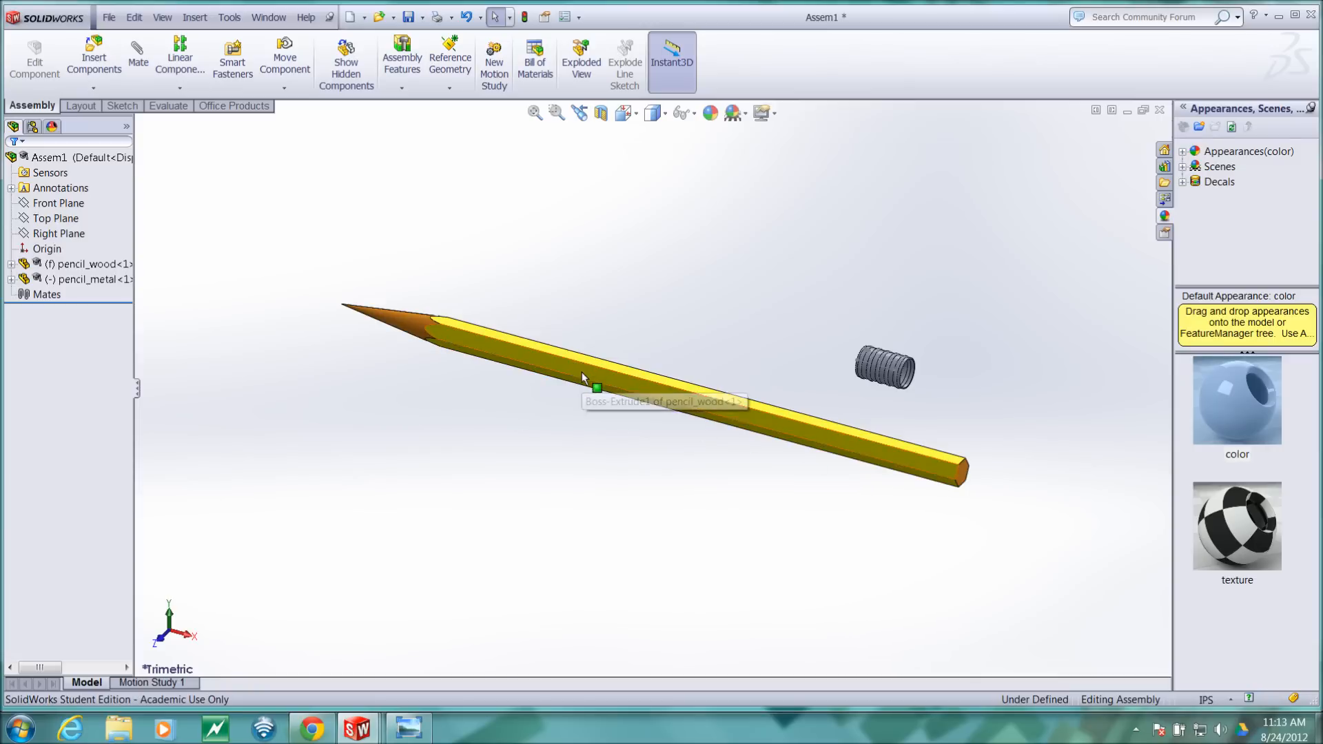
Select the Top and Front Planes and expand pencil_wood's planes and features in the tree.
left_click(56, 218)
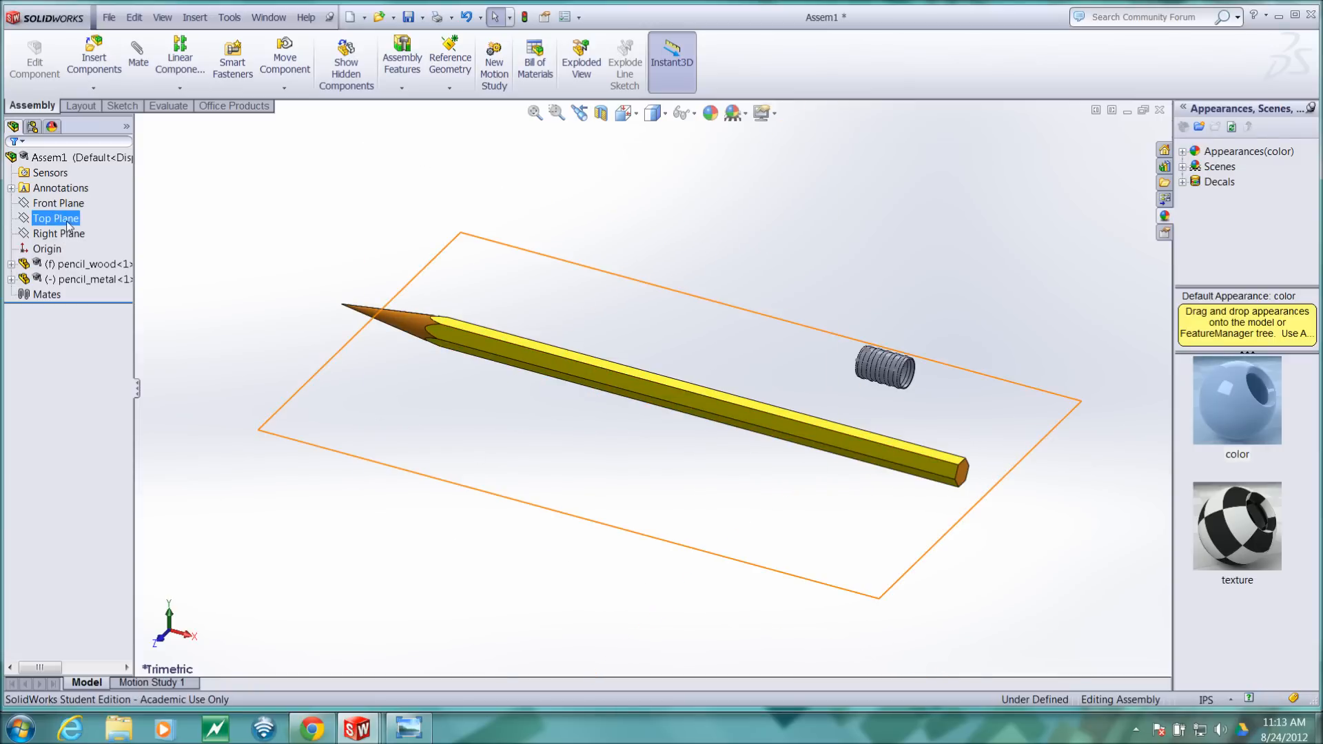
left_click(58, 234)
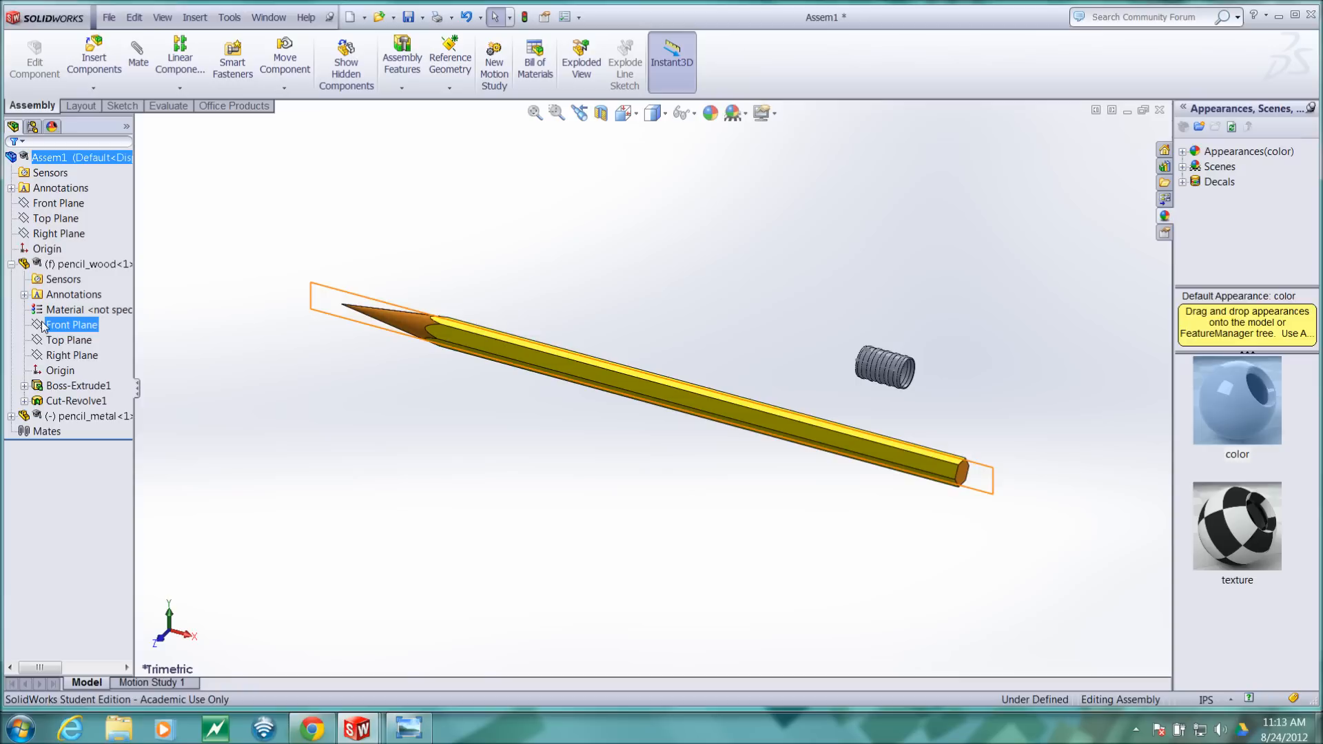
left_click(72, 355)
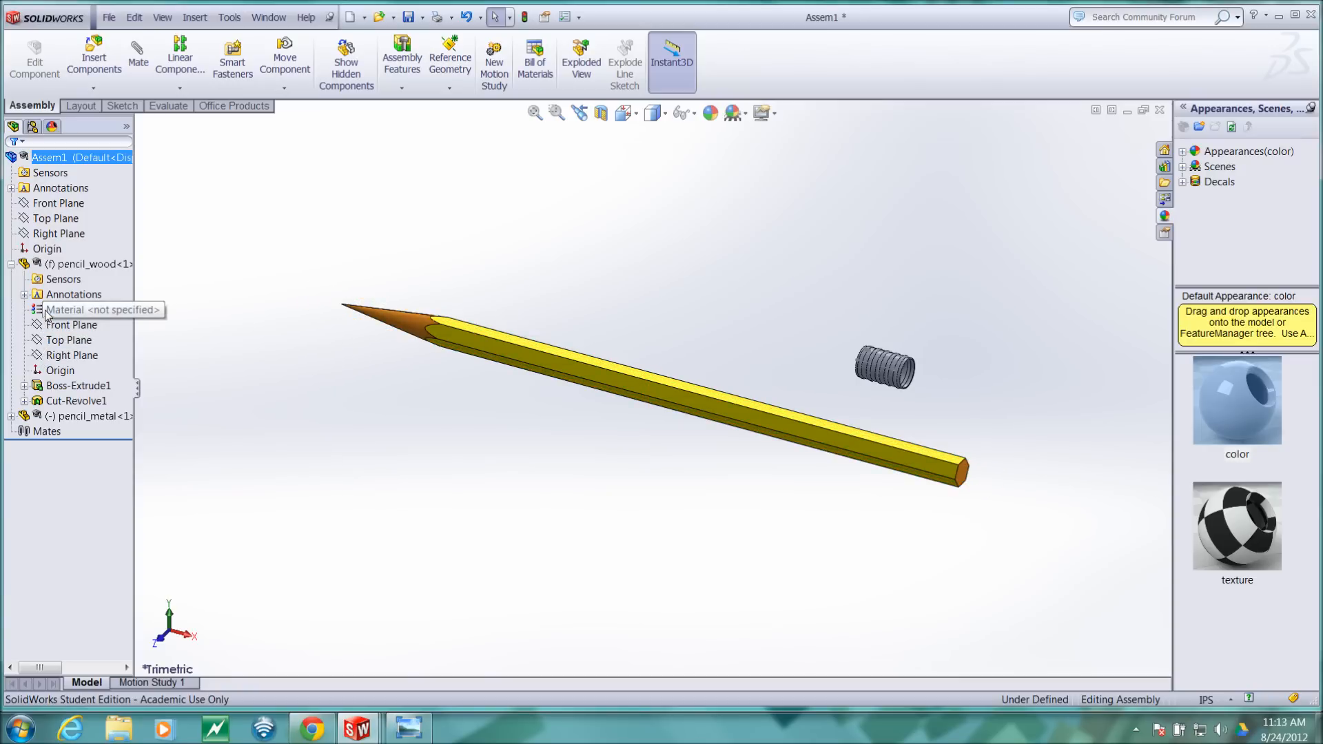
left_click(57, 203)
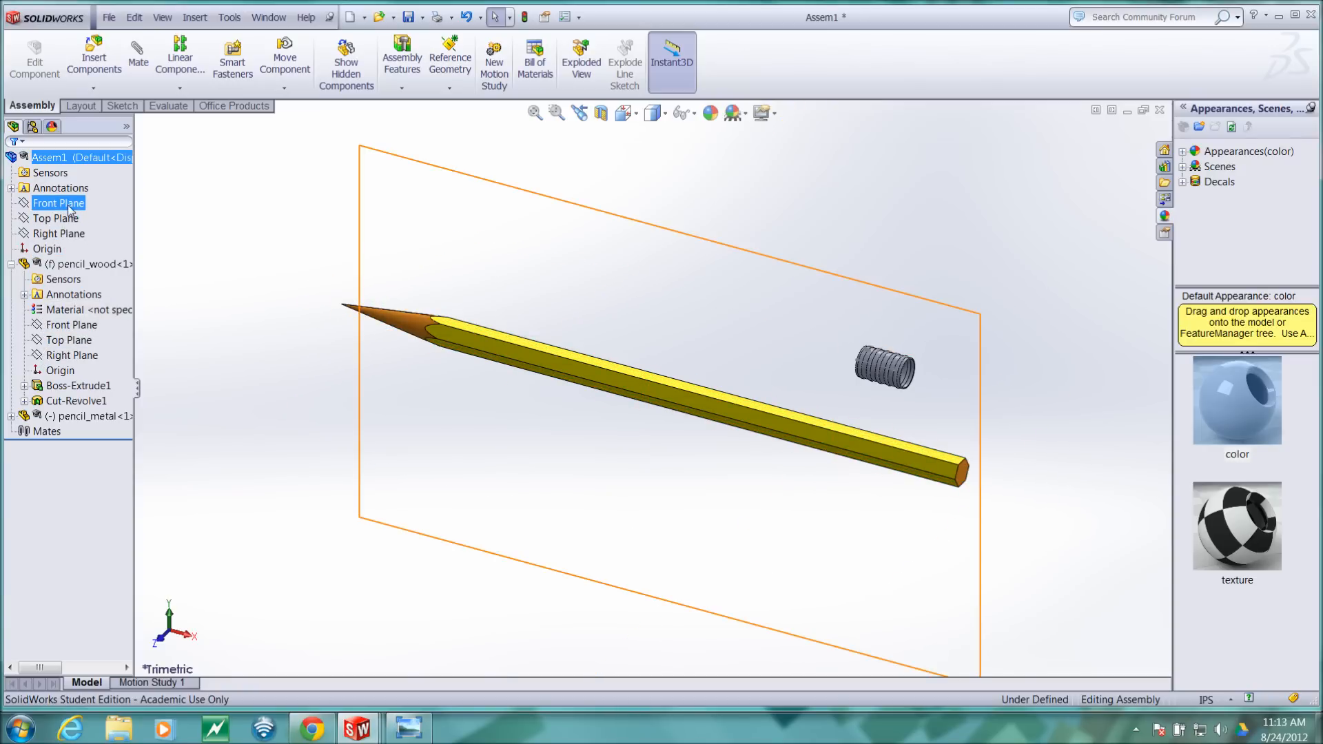
left_click(902, 334)
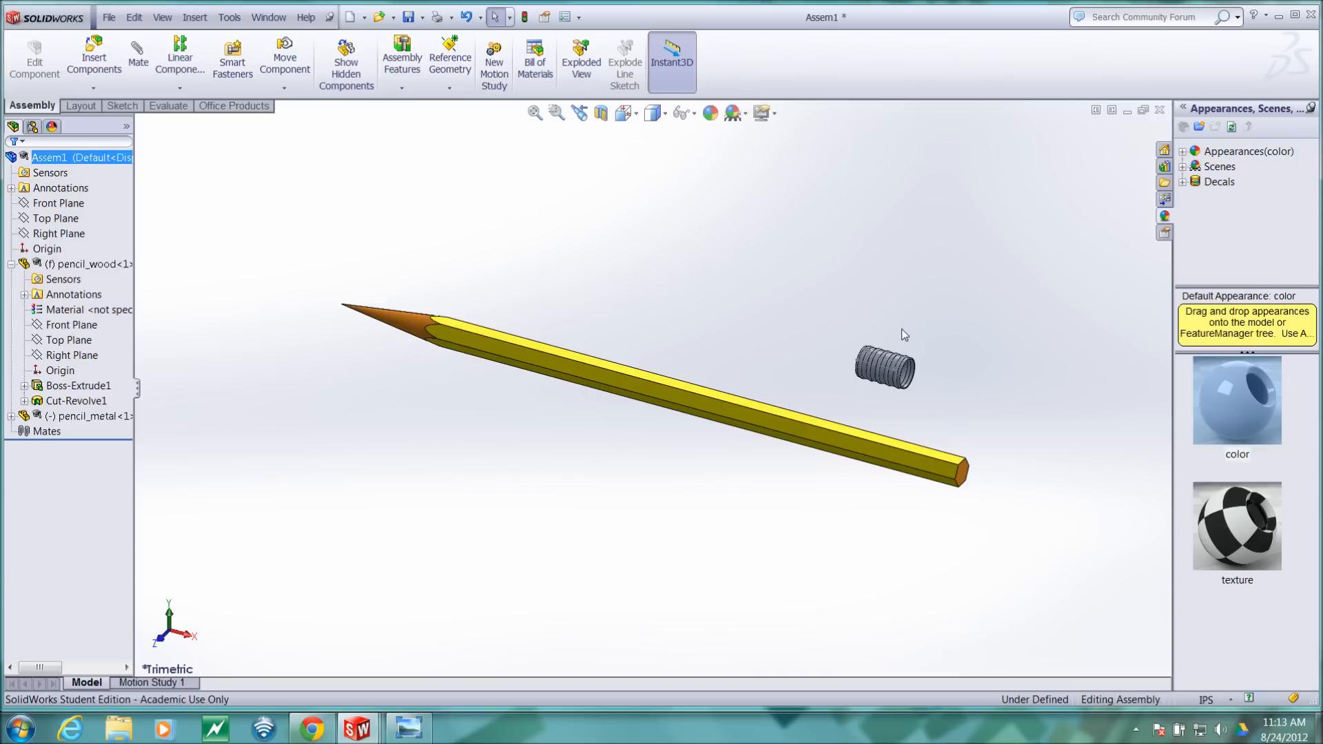
mouse_move(530, 268)
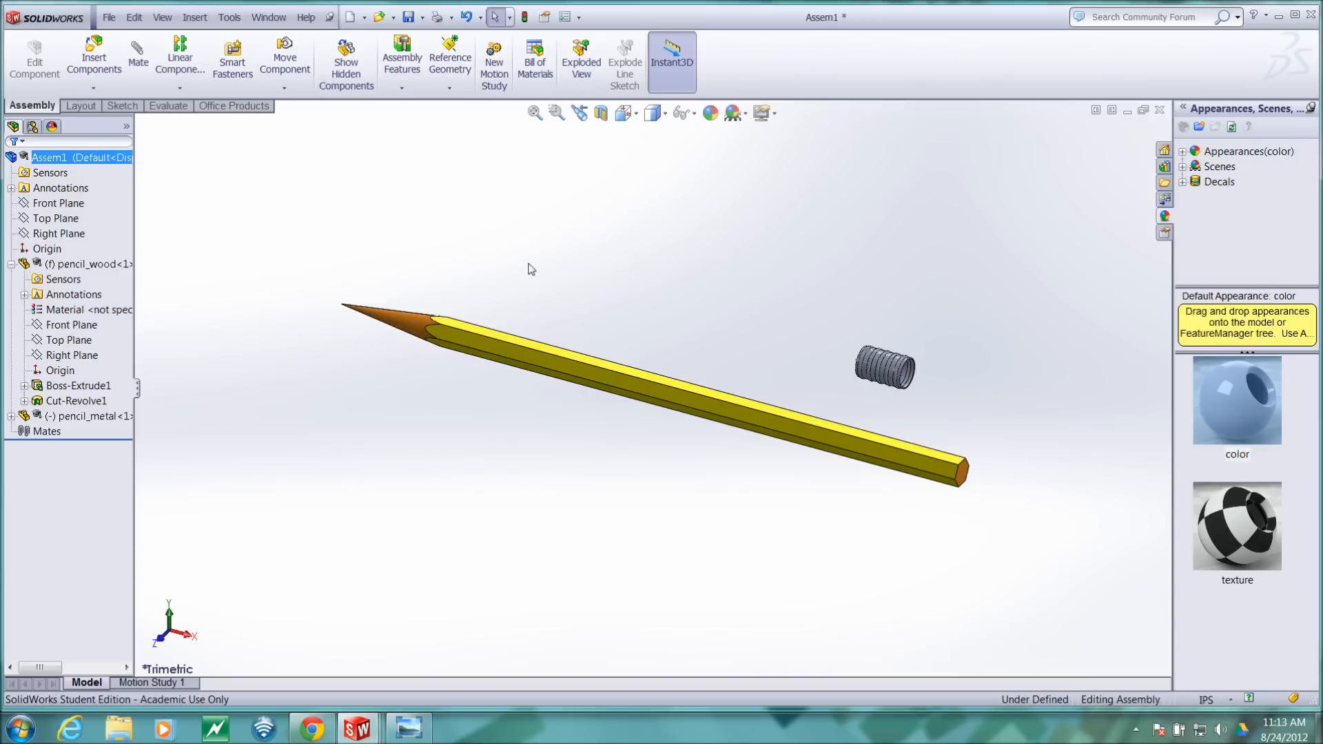
mouse_move(792, 357)
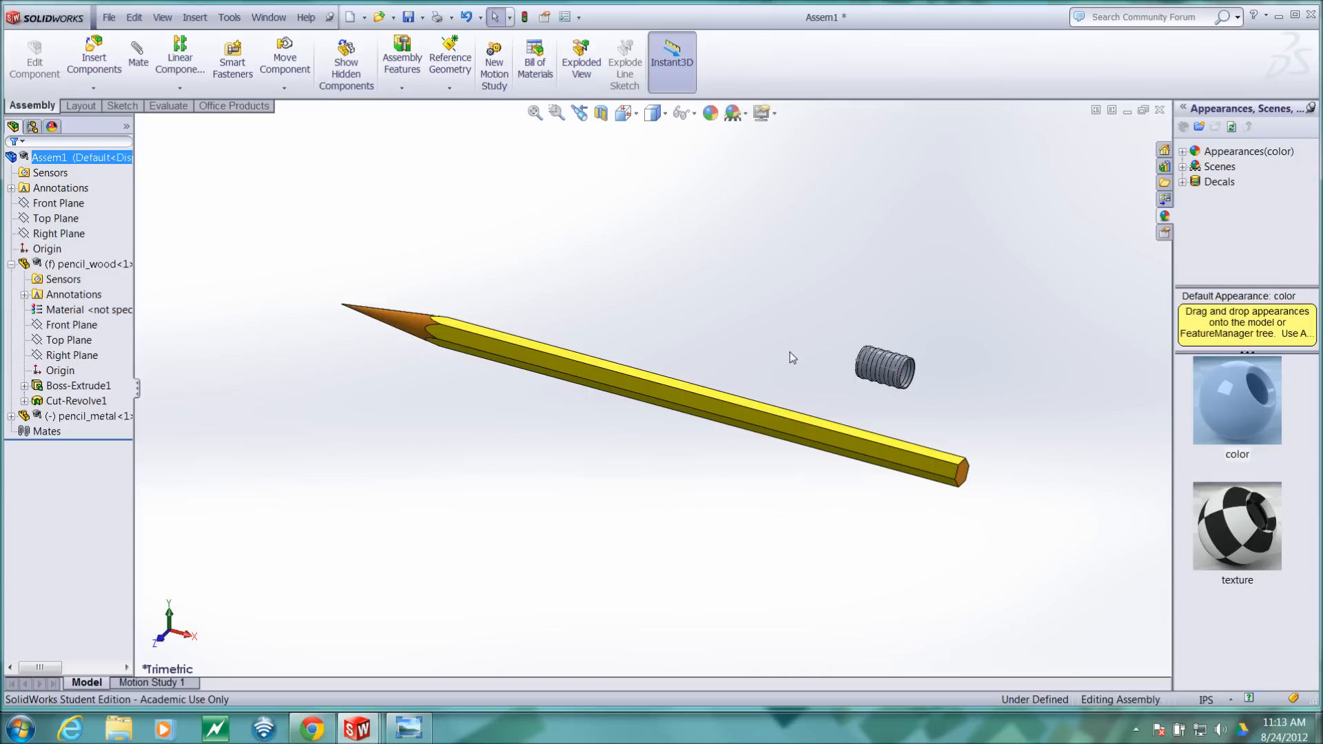
mouse_move(810, 388)
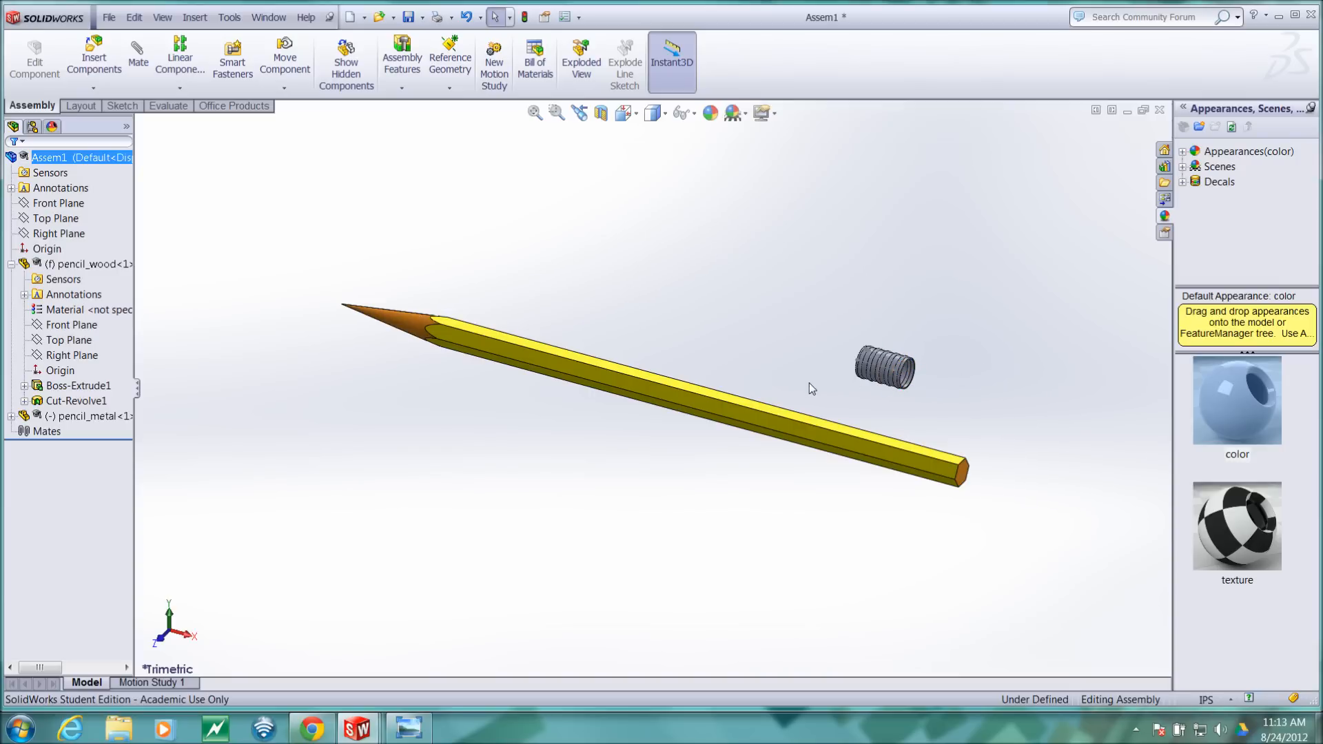
mouse_move(966, 388)
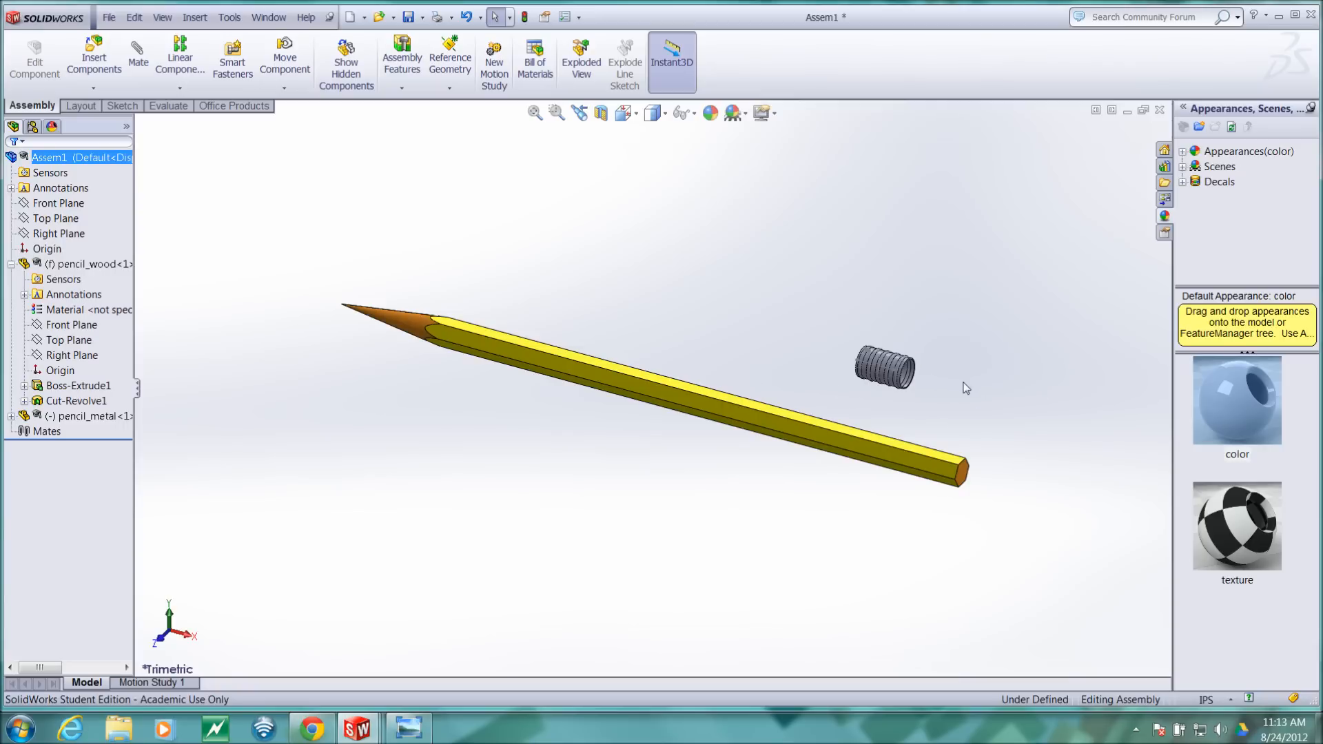
mouse_move(891, 380)
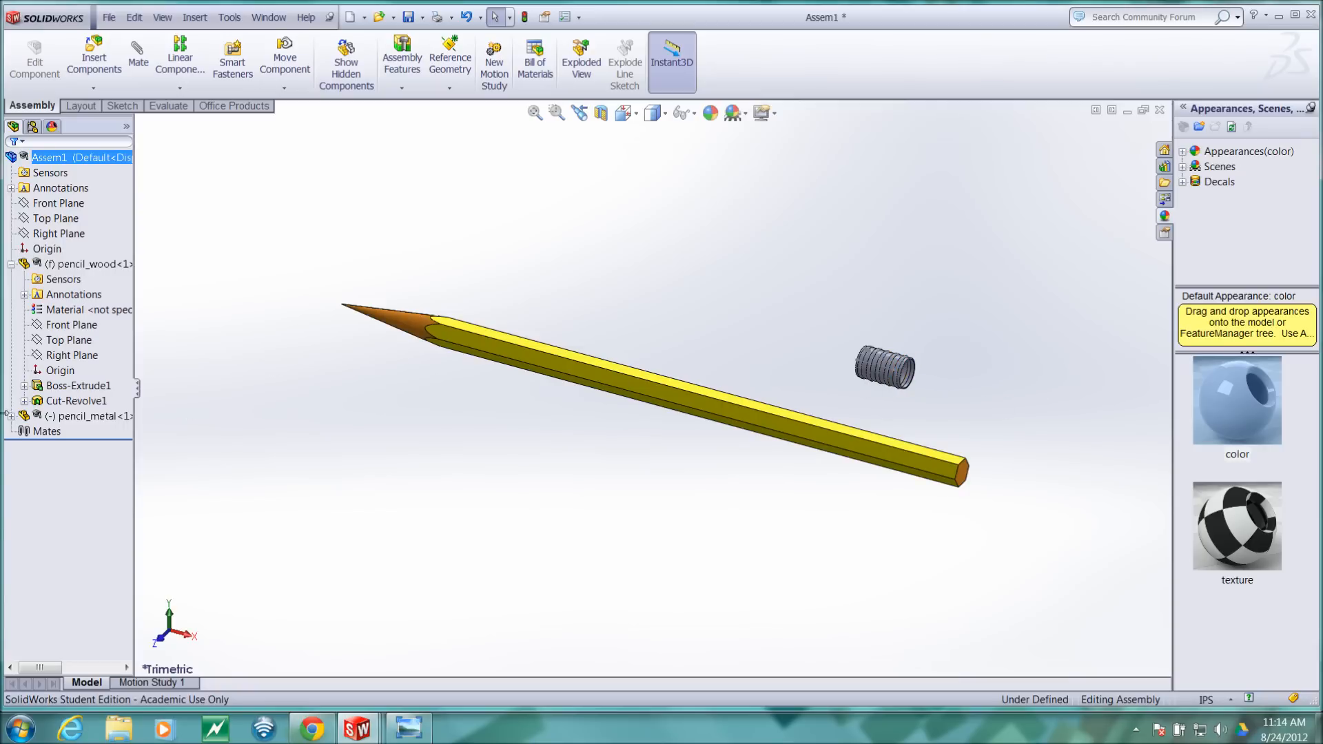
Expand pencil_metal and show Sketch2 of both the ferrule and the wood body.
left_click(12, 416)
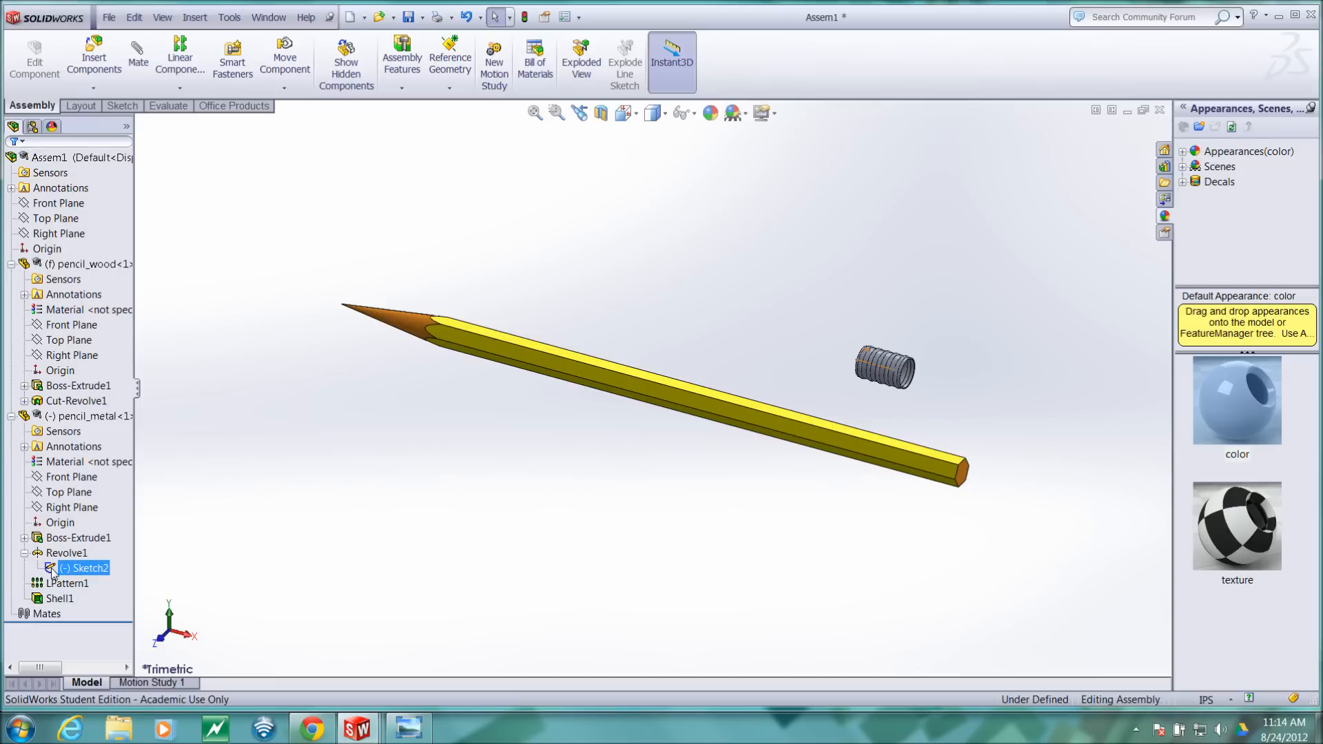
right_click(84, 568)
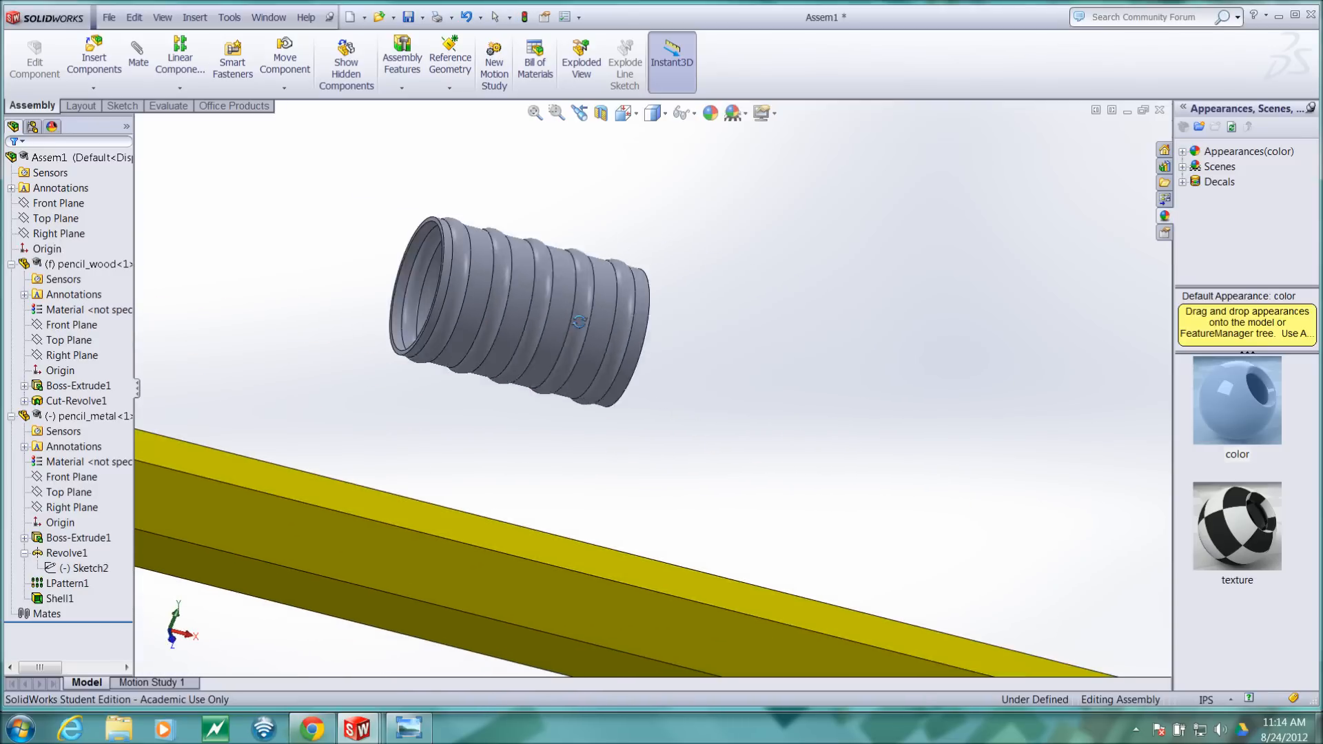
left_click(82, 567)
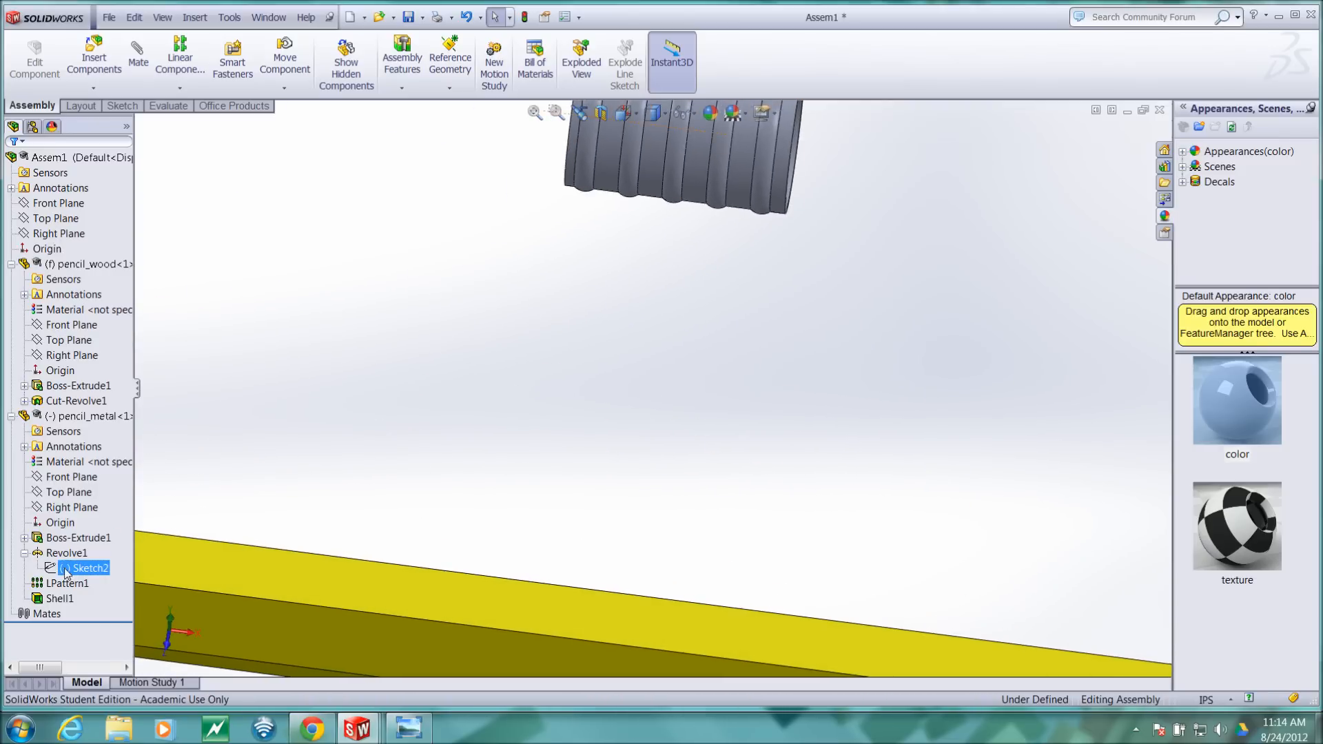
right_click(85, 568)
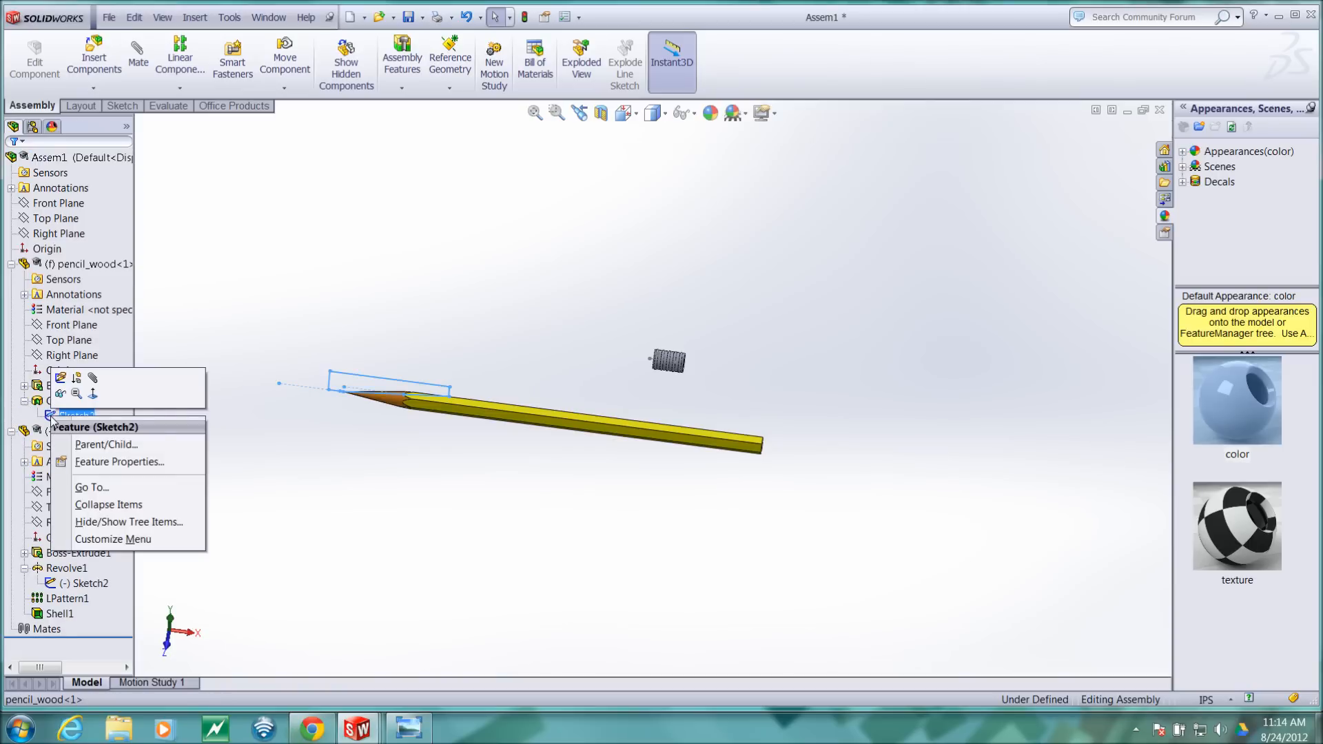
left_click(76, 384)
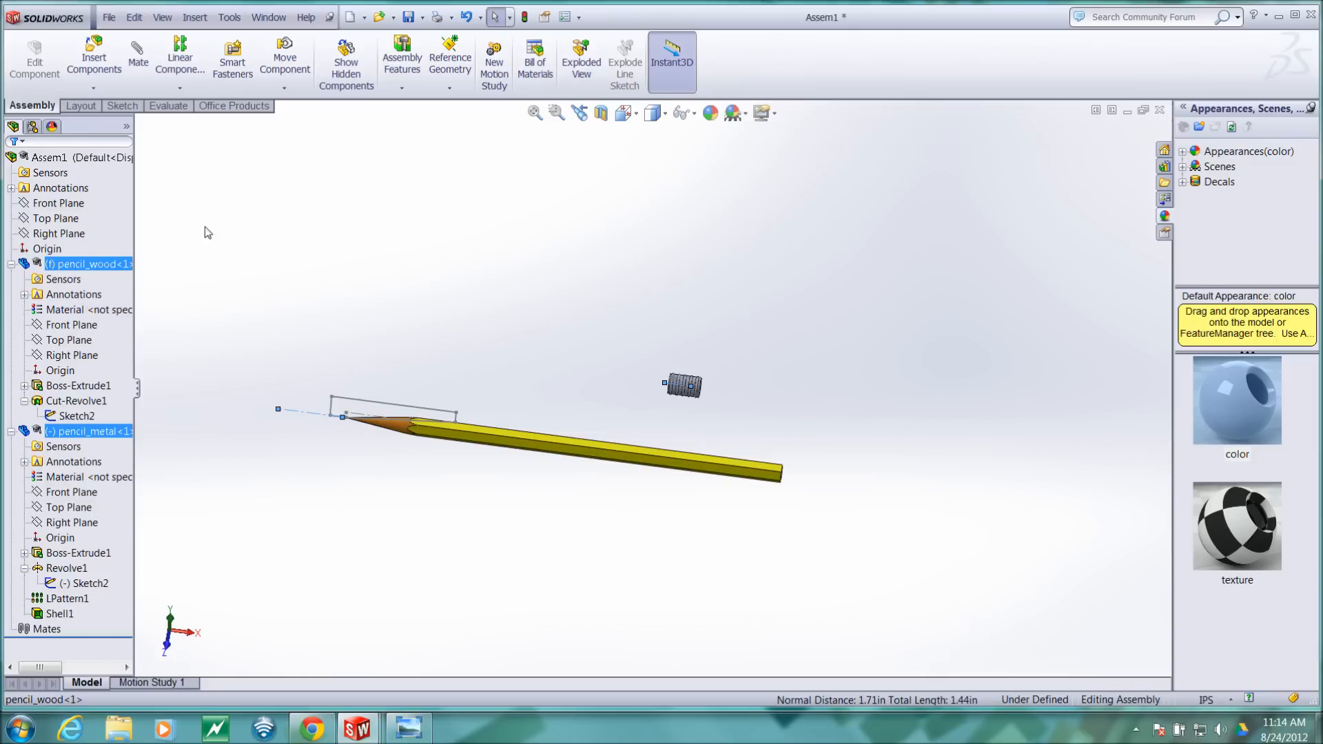
mouse_move(232, 59)
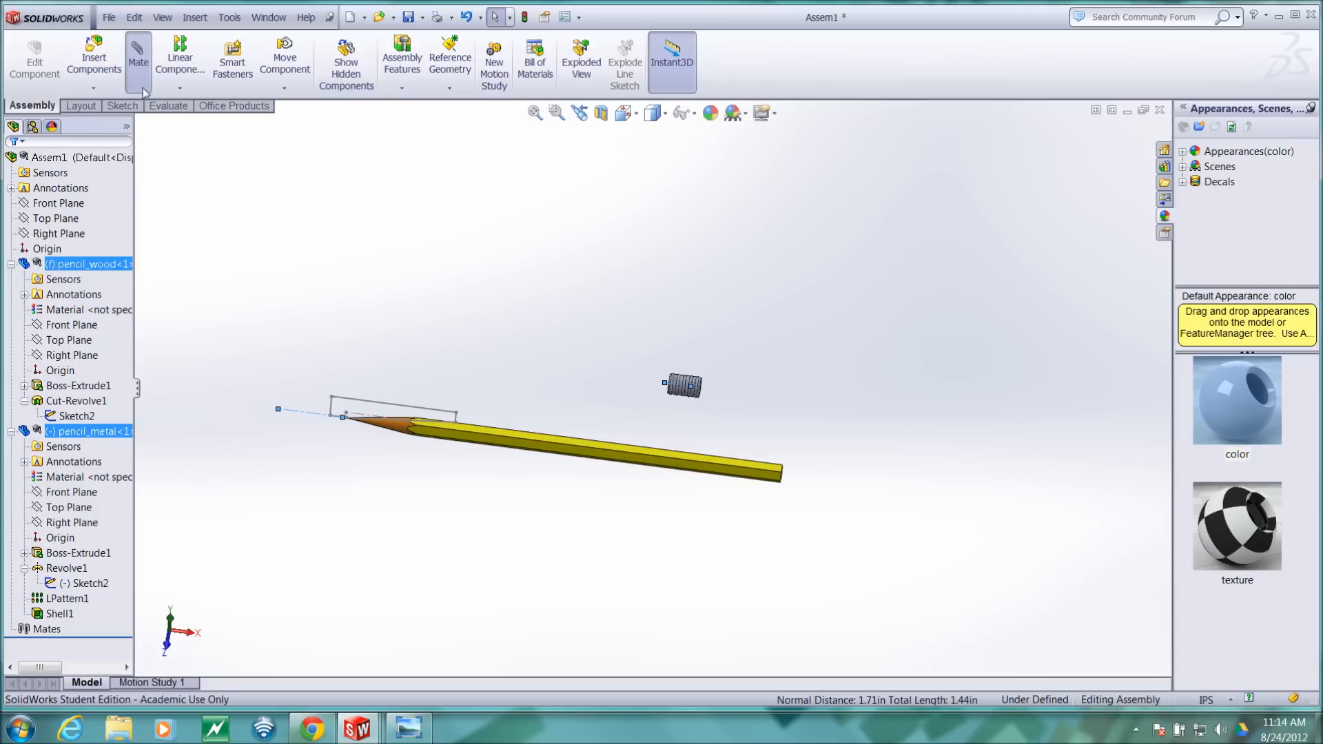
Mate the metal sketch's Line2 coincident with the wood sketch's Line1.
left_click(138, 56)
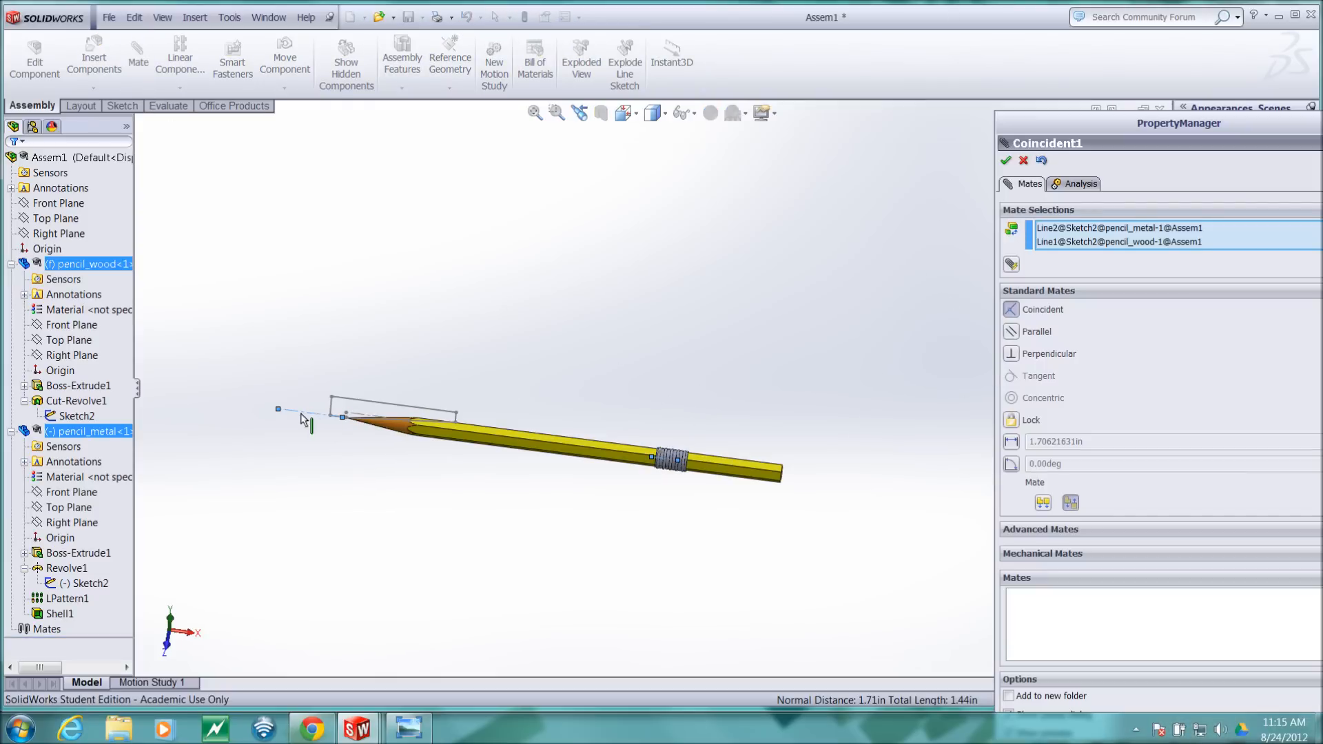
mouse_move(394, 406)
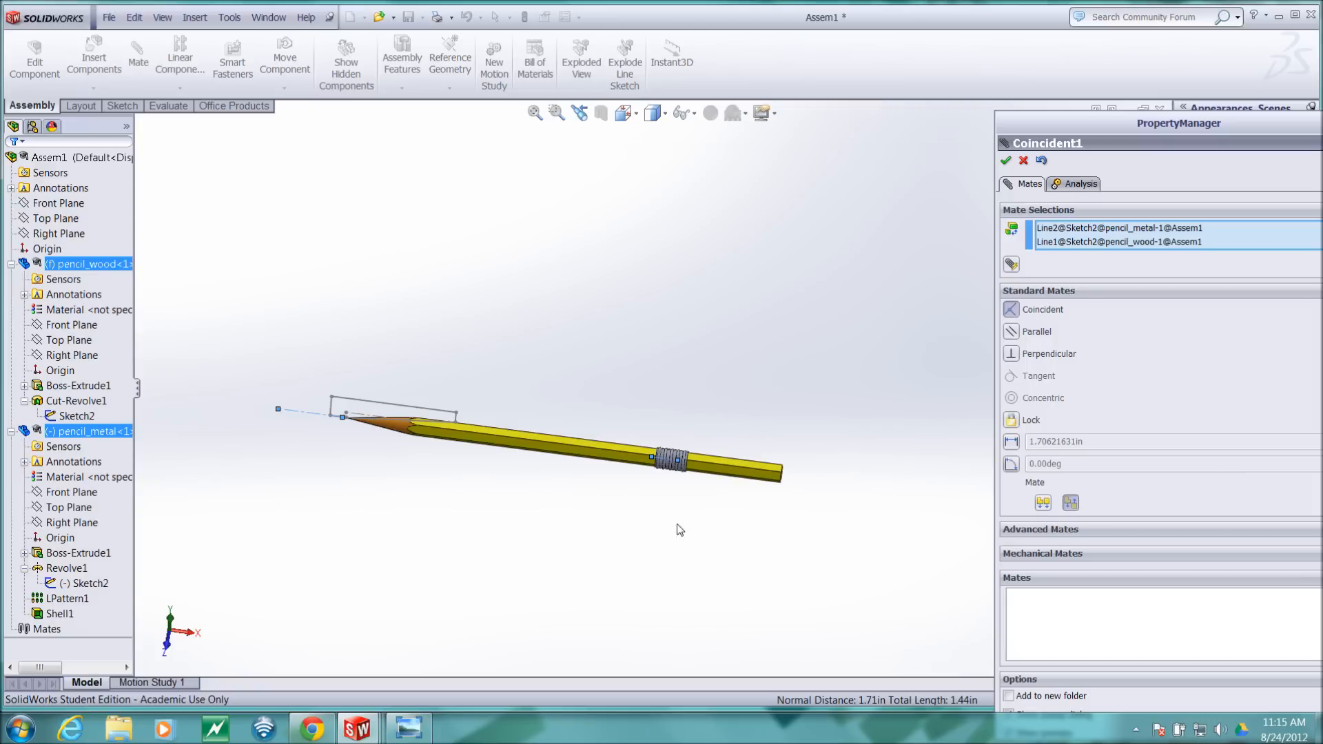
mouse_move(692, 492)
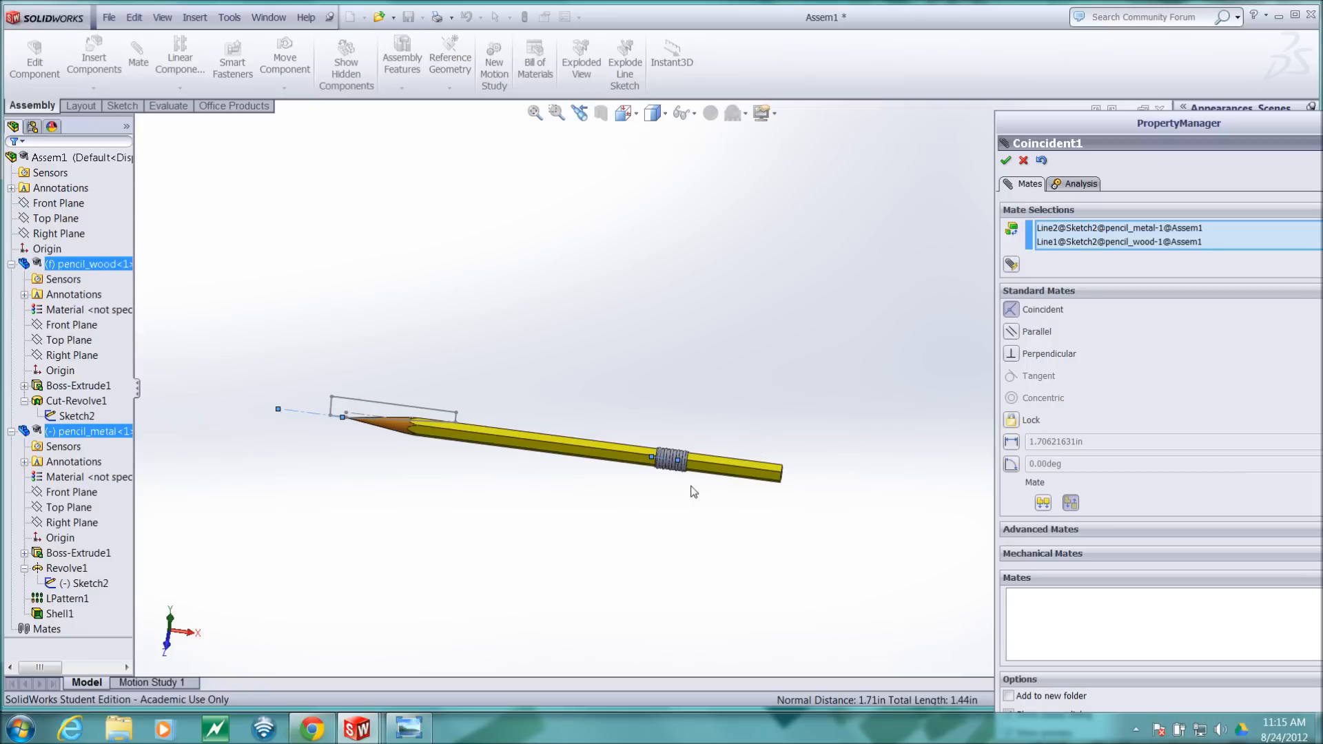
left_click(1004, 160)
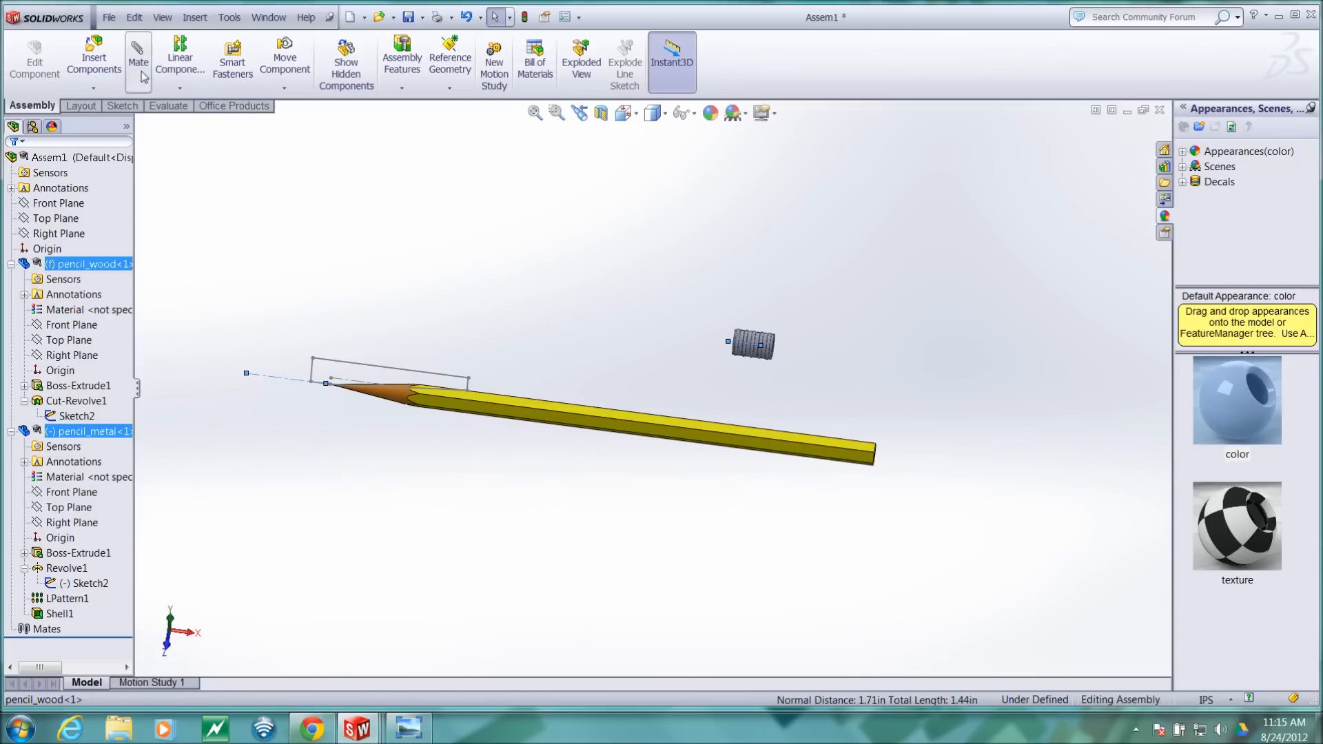
left_click(138, 59)
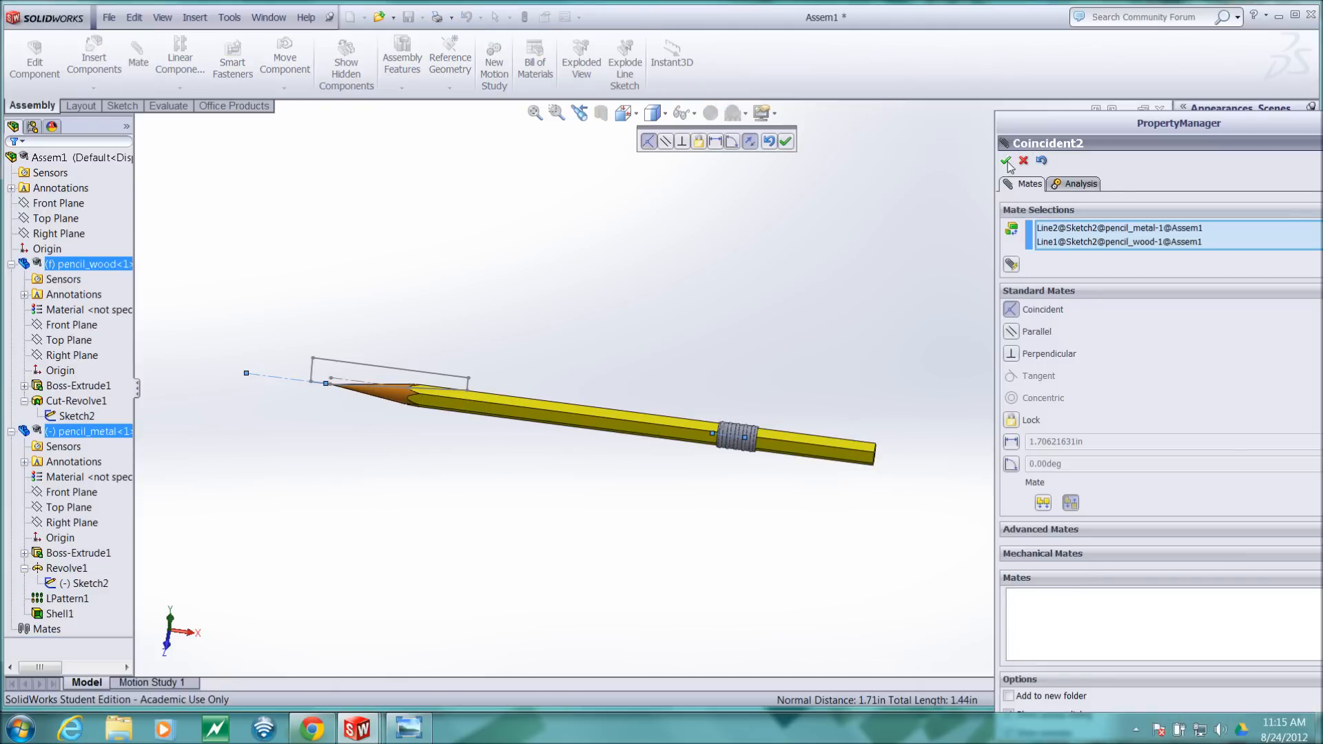
left_click(1006, 161)
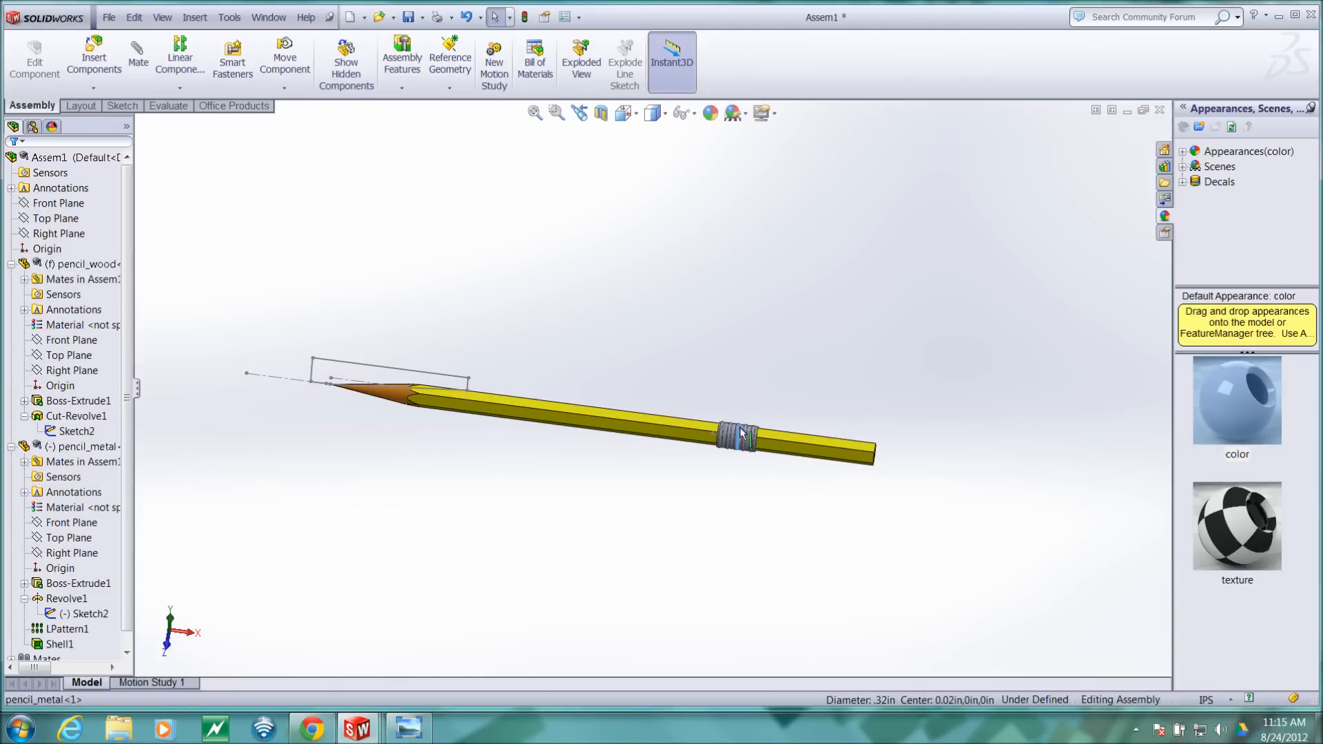
Zoom and rotate to view the pencil's back end face and the ferrule opening.
left_click(743, 436)
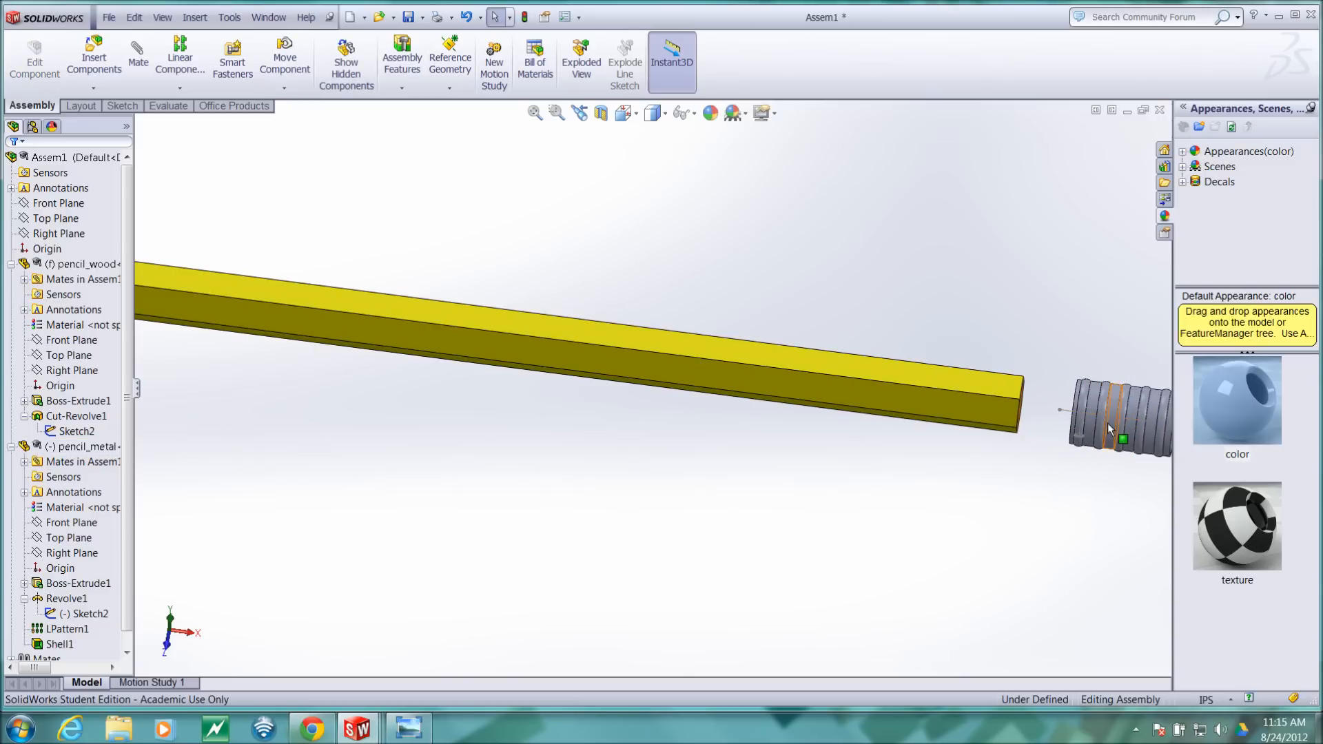
left_click(72, 553)
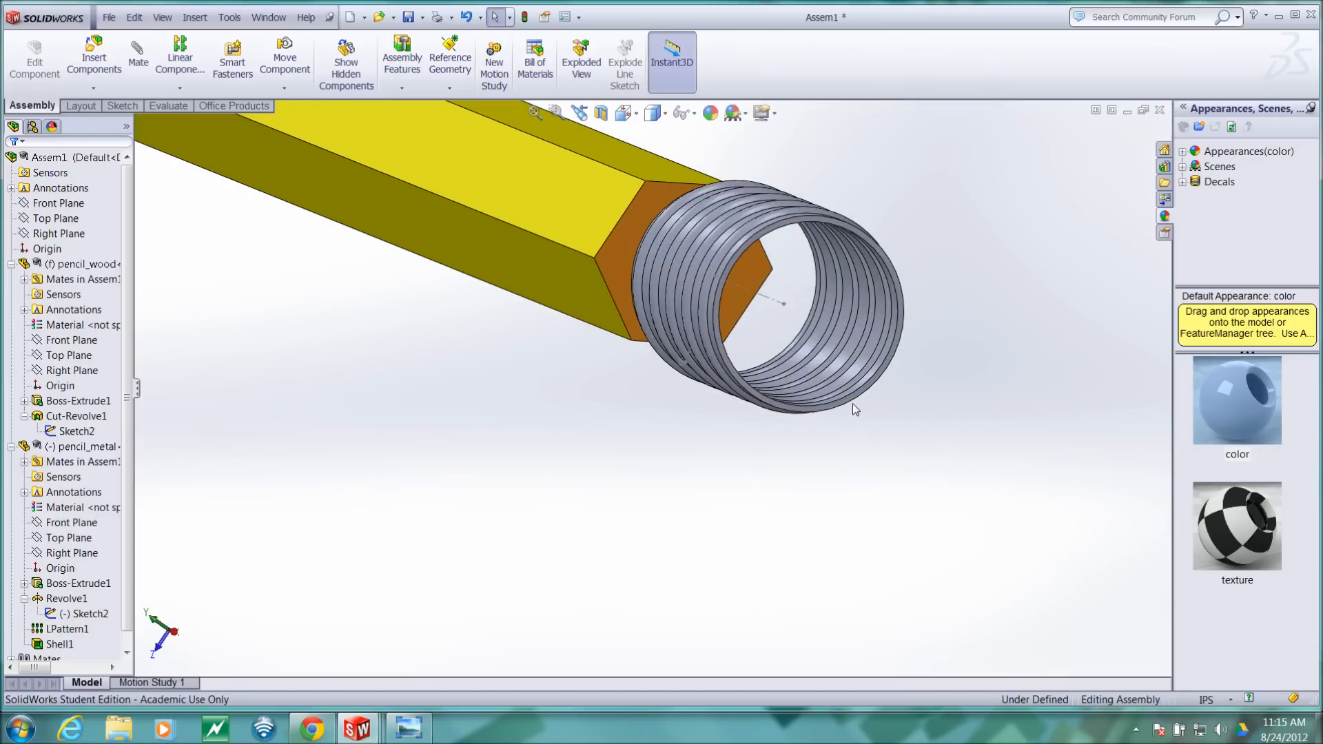
mouse_move(857, 405)
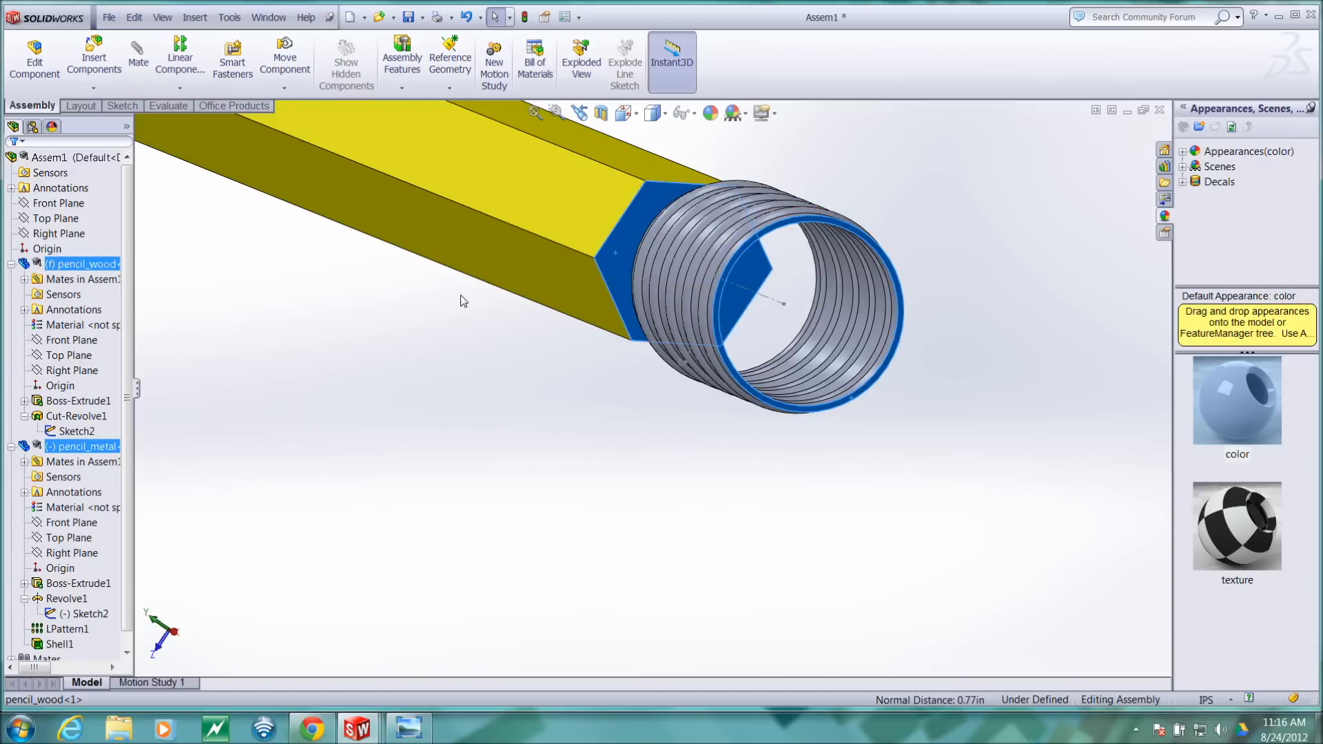
Add a 0.25in distance mate between the ferrule's and pencil's end faces.
left_click(138, 59)
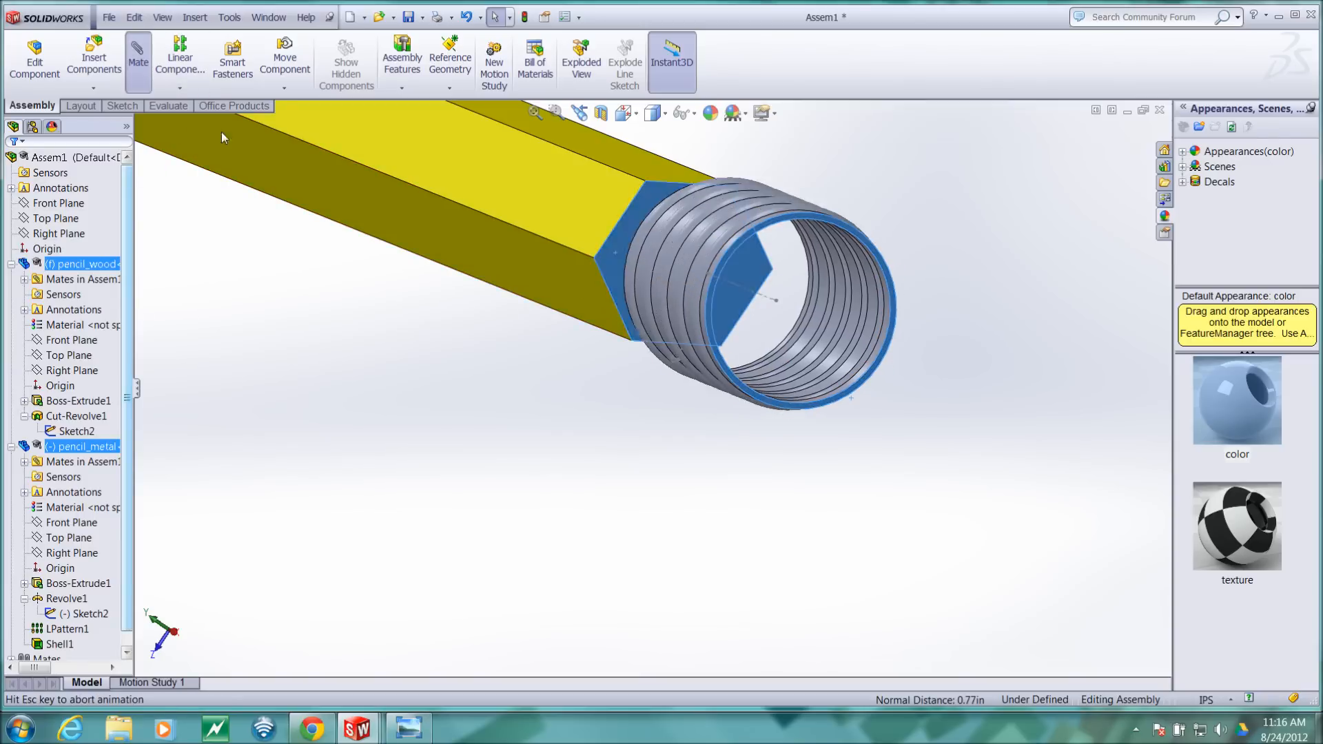
left_click(138, 60)
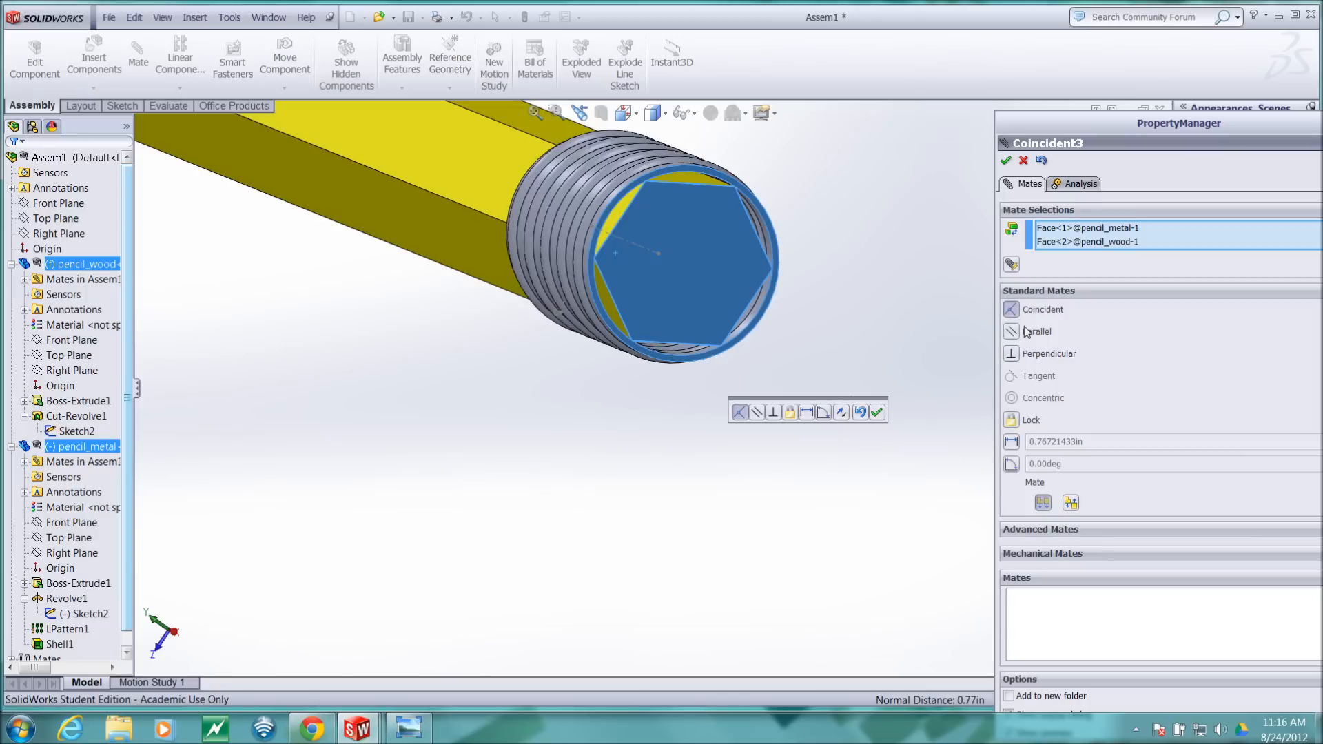
mouse_move(1026, 331)
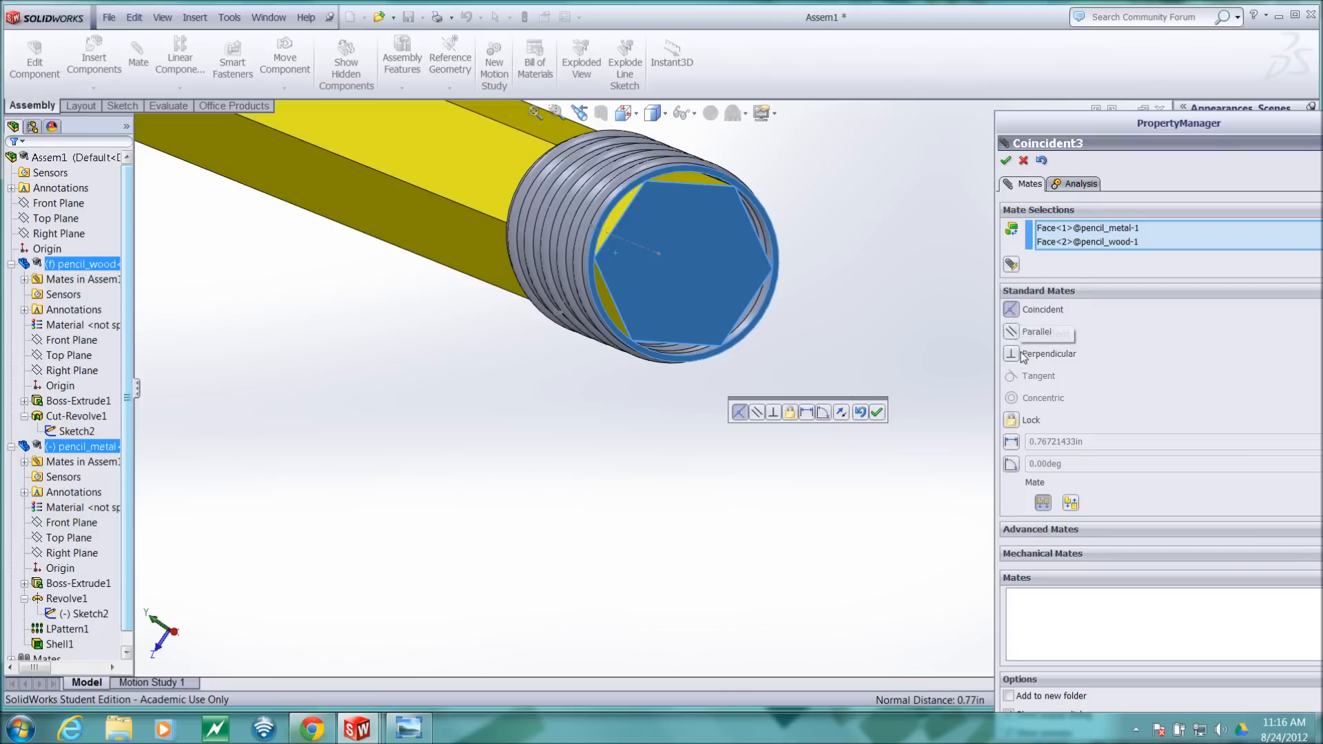
mouse_move(1012, 331)
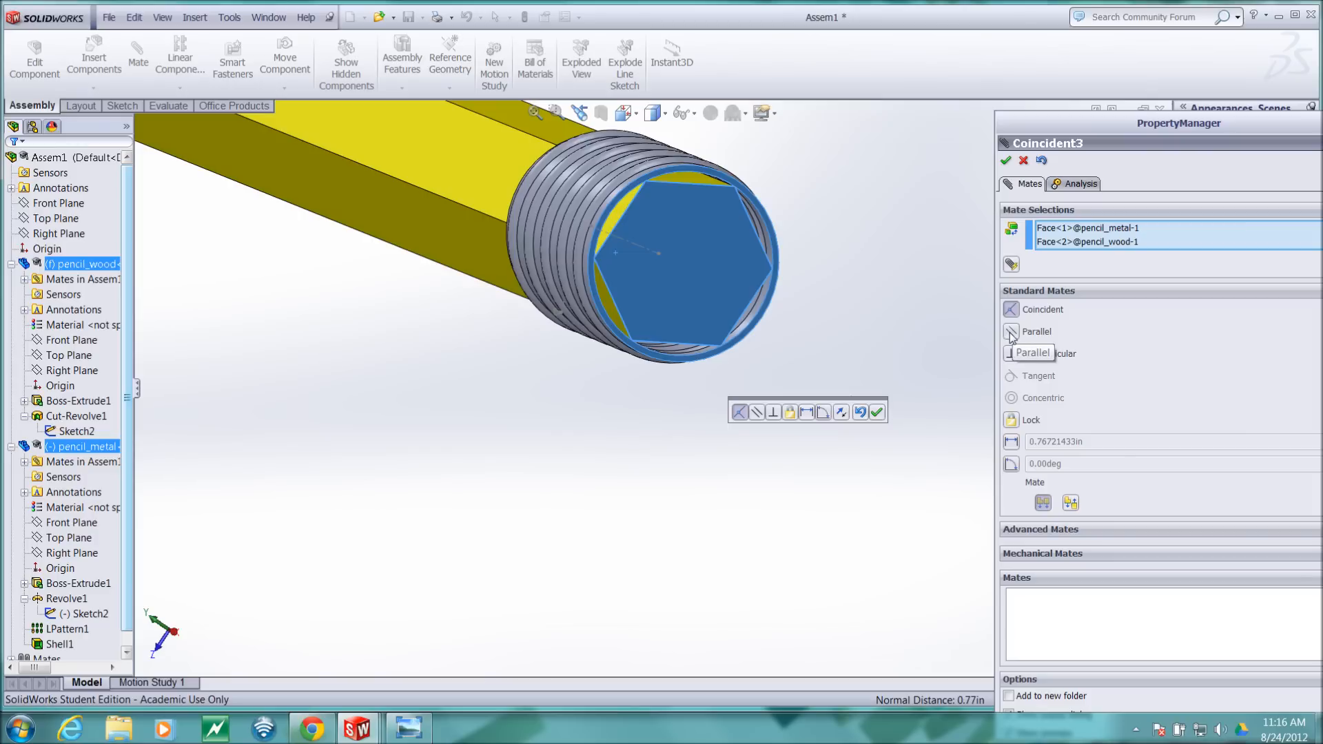
left_click(1037, 331)
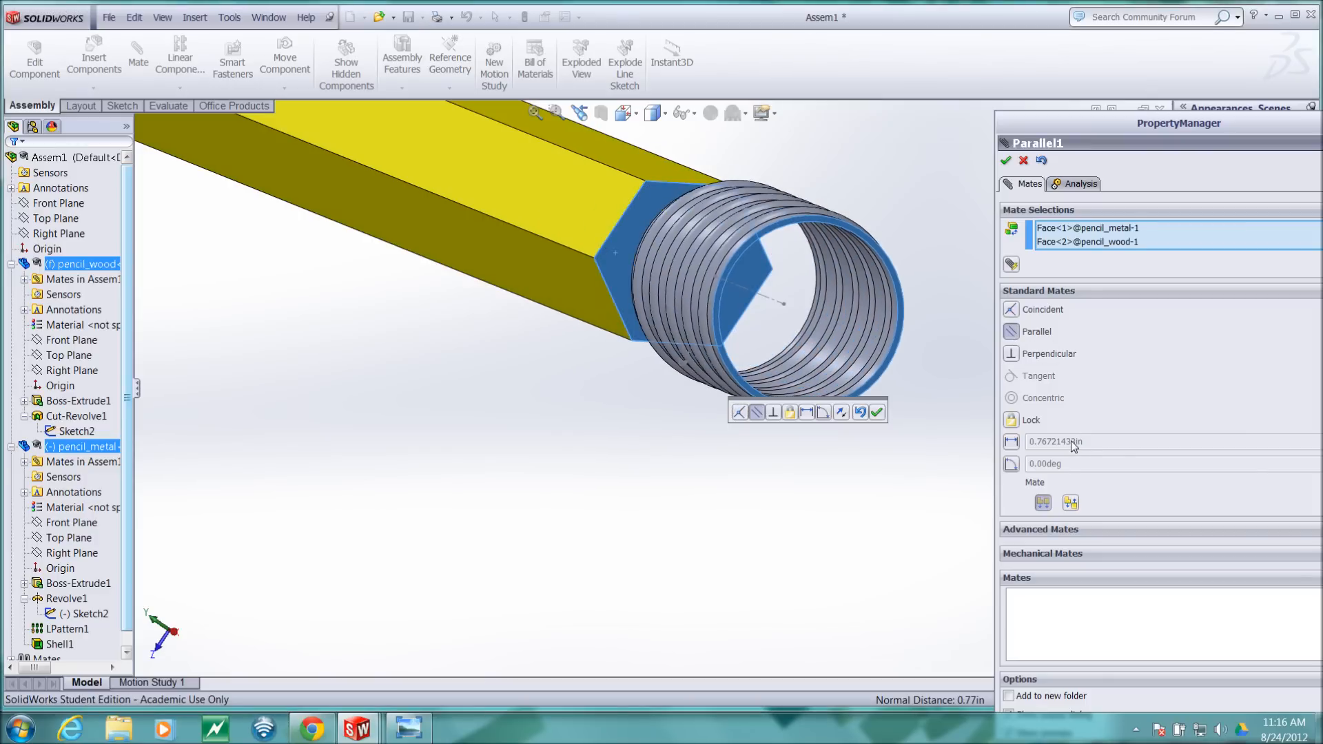
mouse_move(1011, 442)
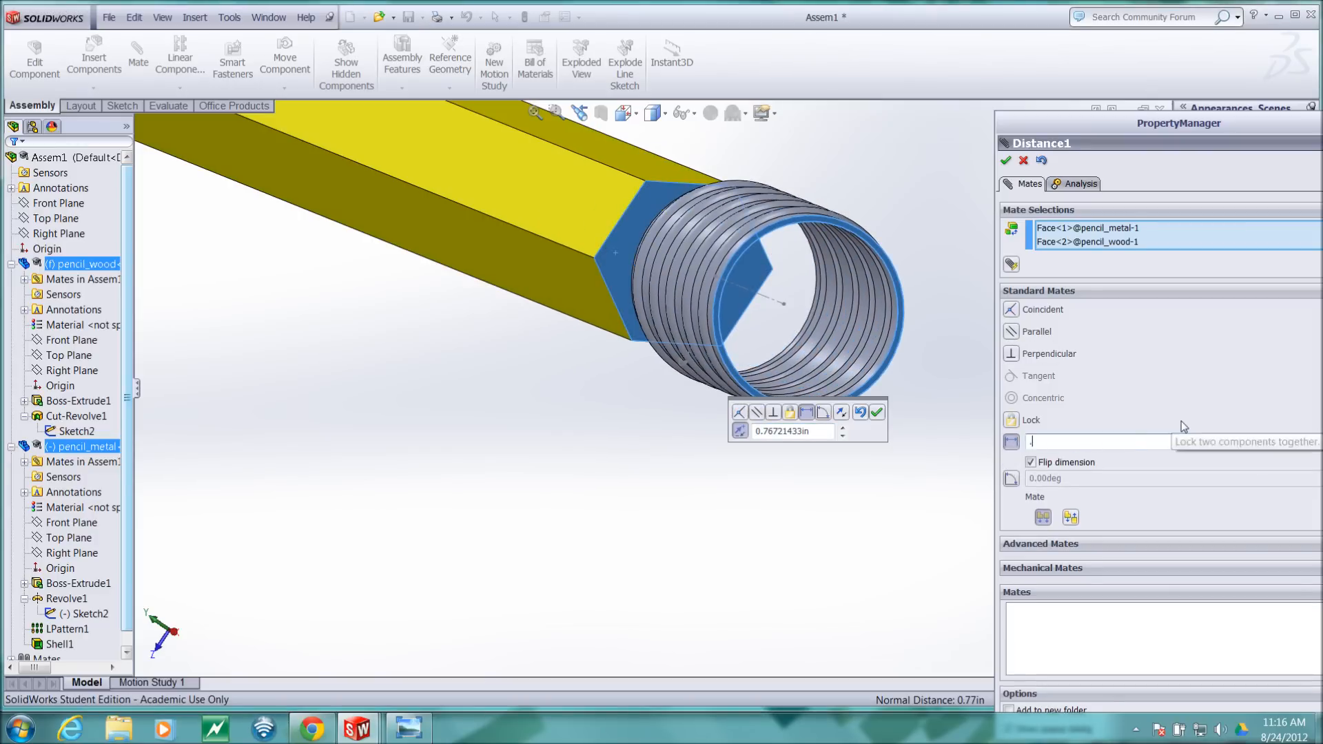
type("0.25in")
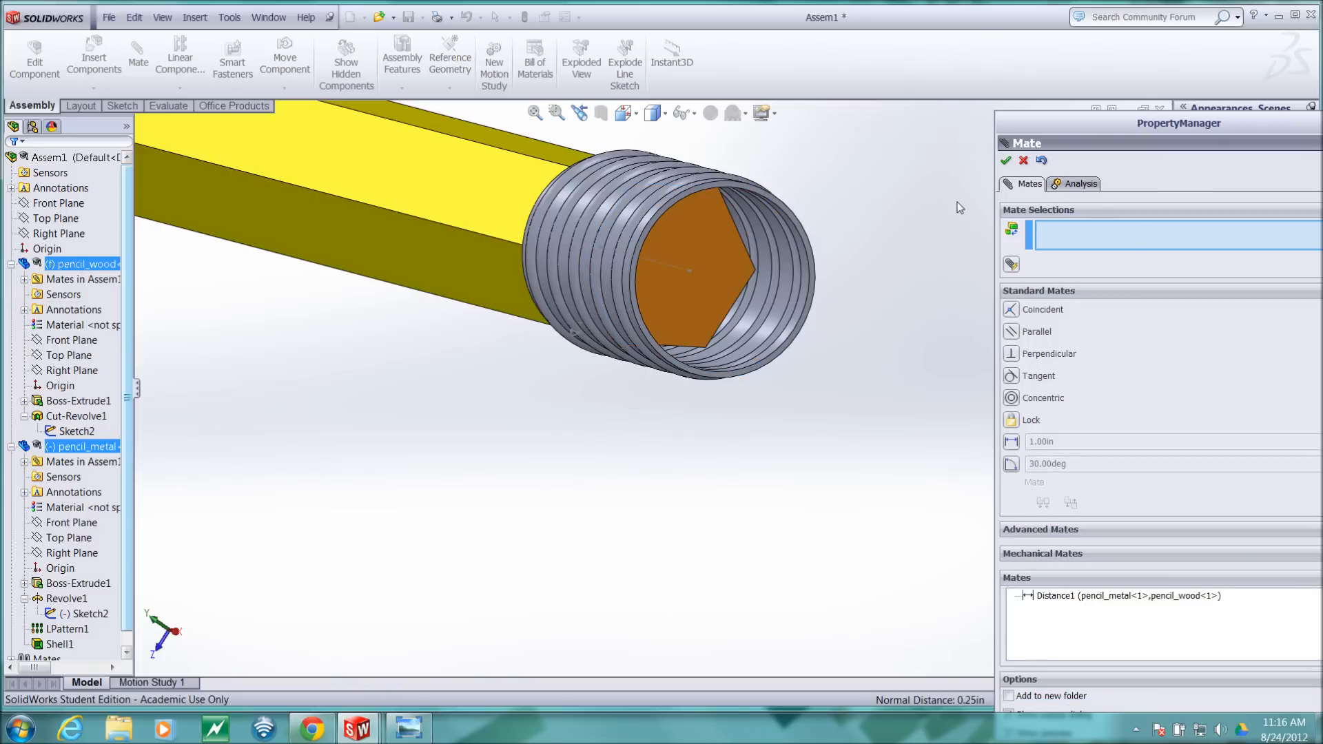
mouse_move(612, 302)
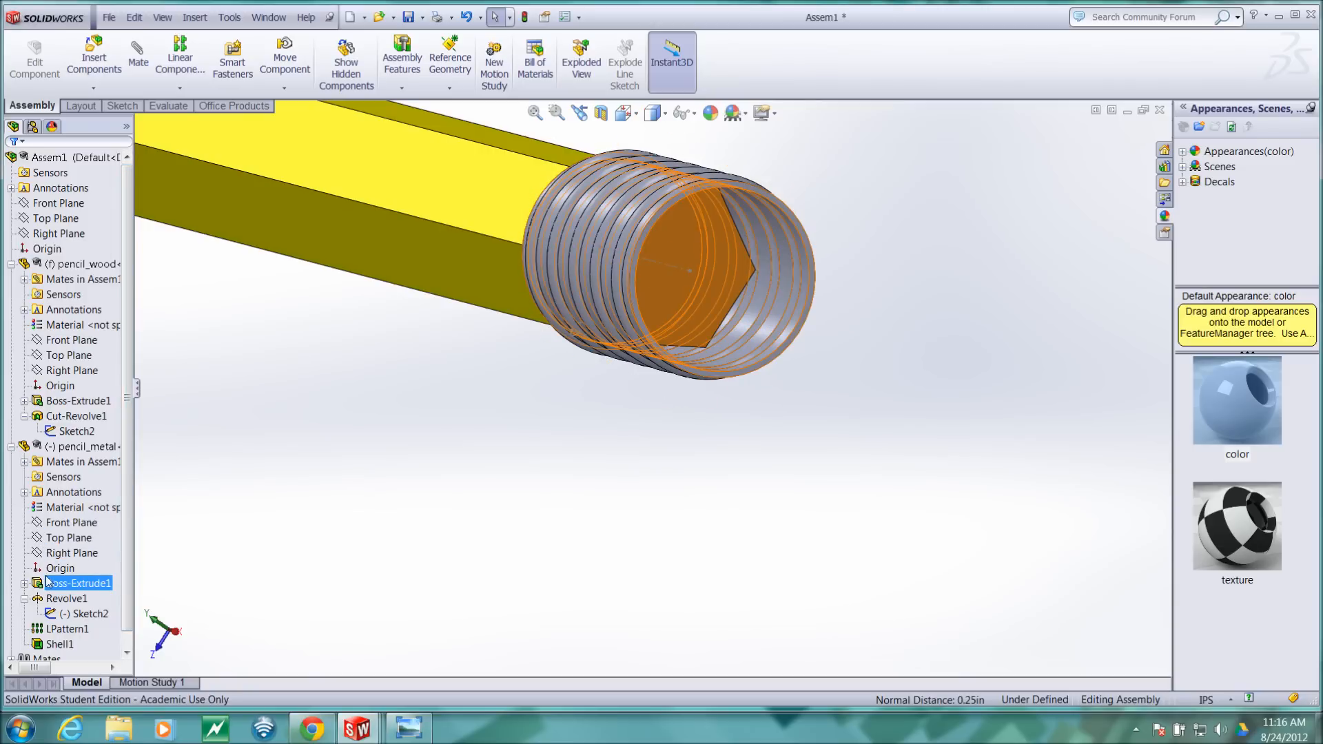
Close the Mate PropertyManager and zoom out to see the ferrule seated on the pencil.
left_click(71, 521)
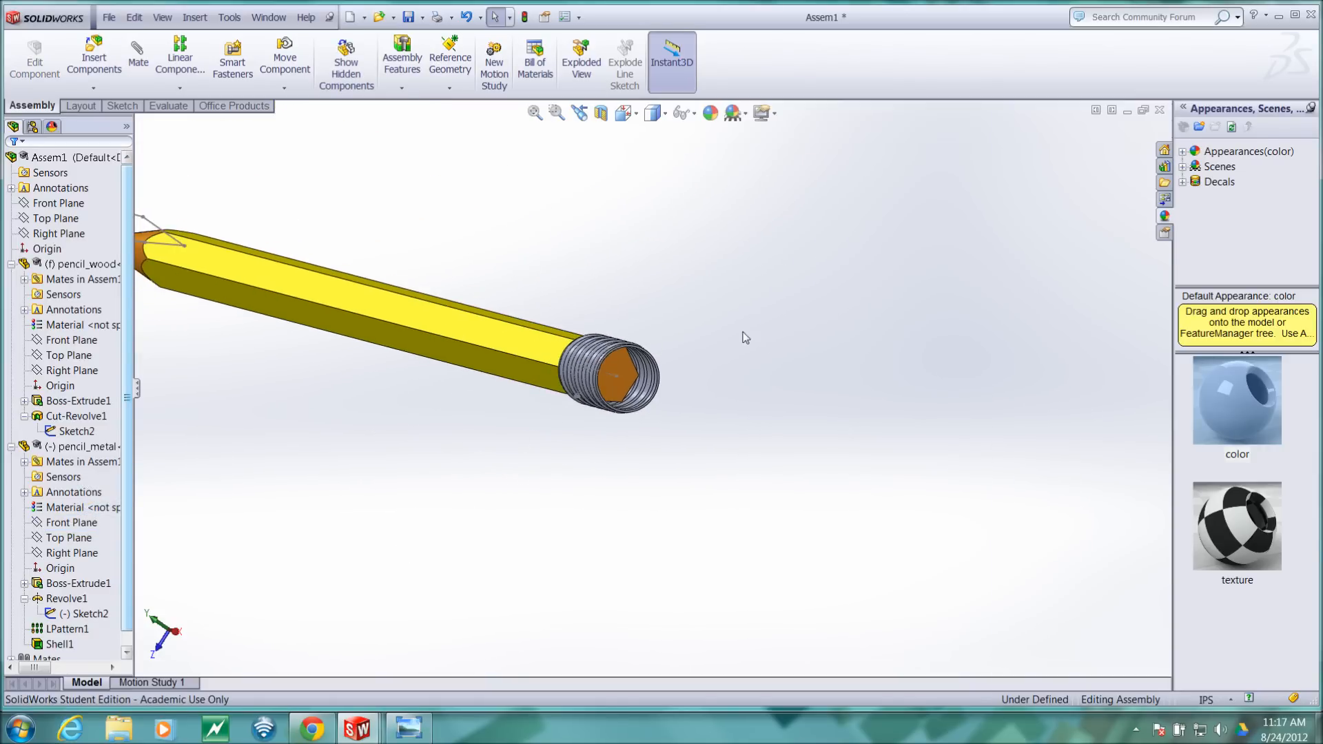
left_click(71, 371)
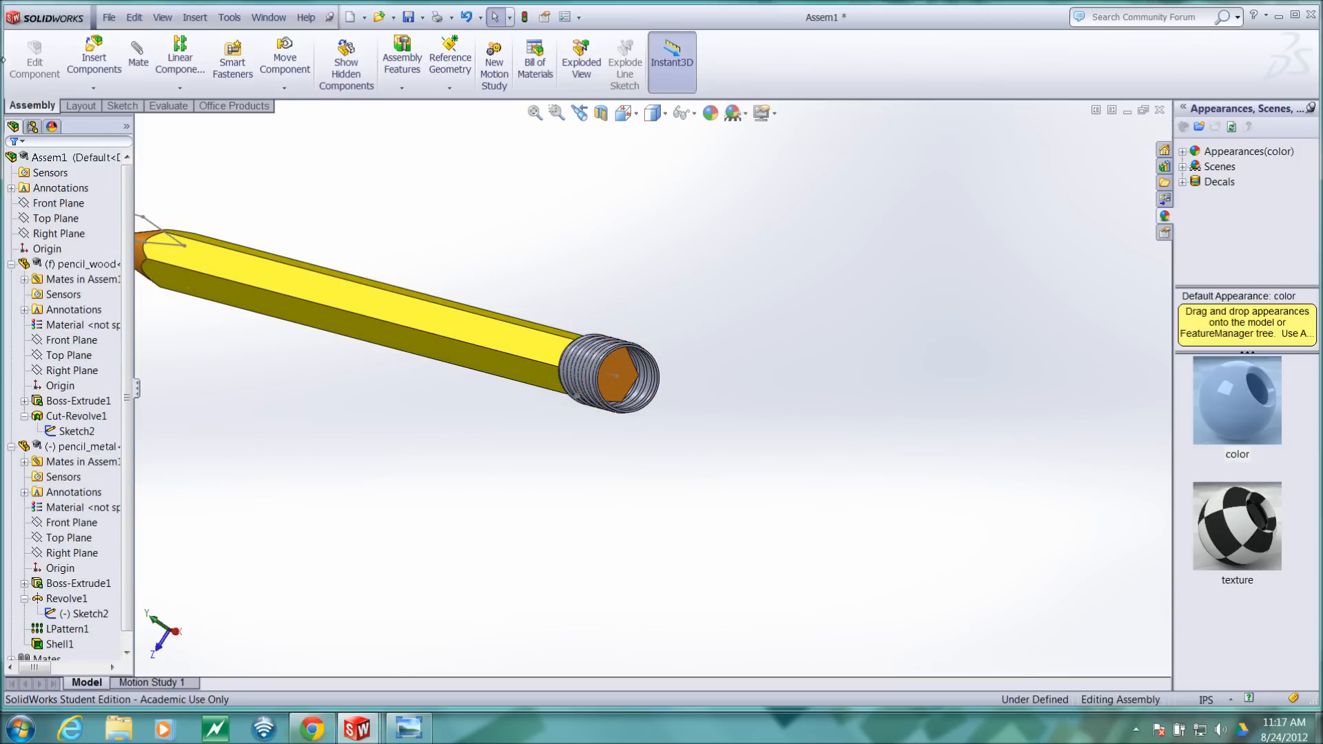
Insert pencil_eraser and place it beside the pencil's ferrule end.
left_click(93, 57)
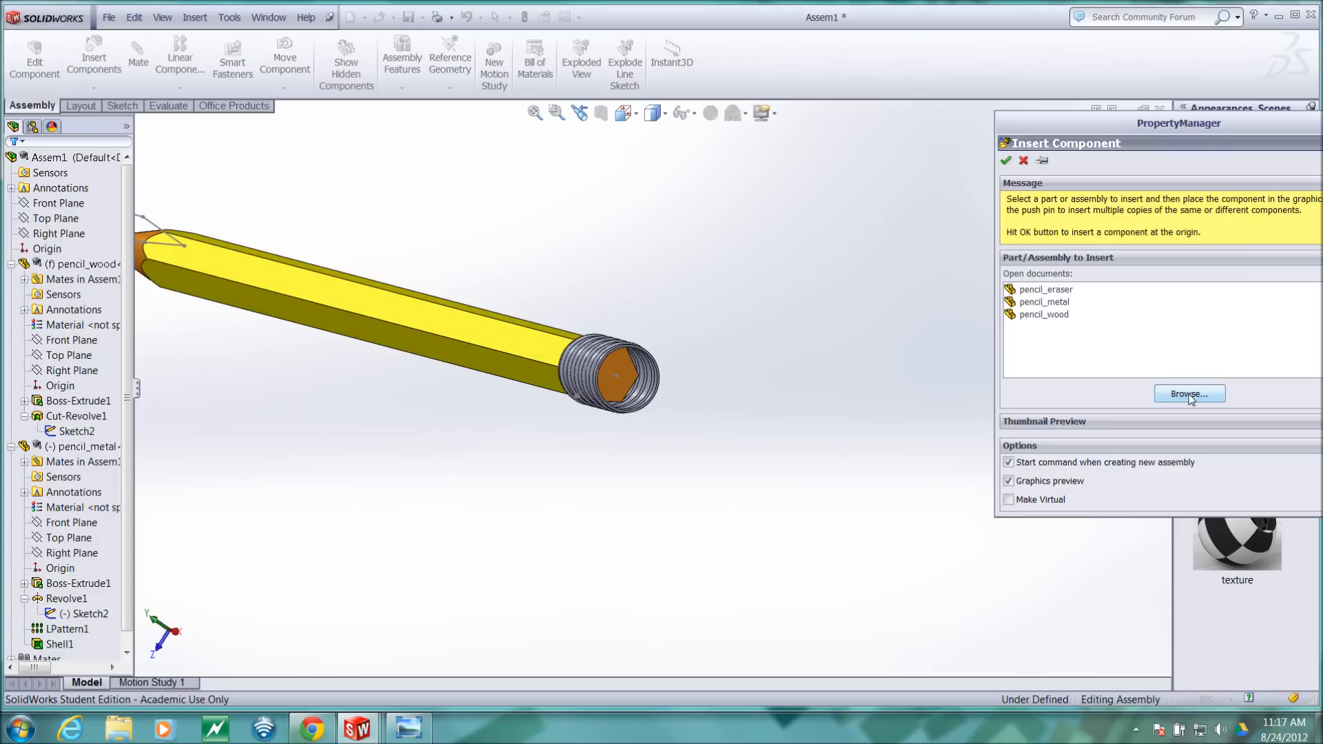
mouse_move(1044, 321)
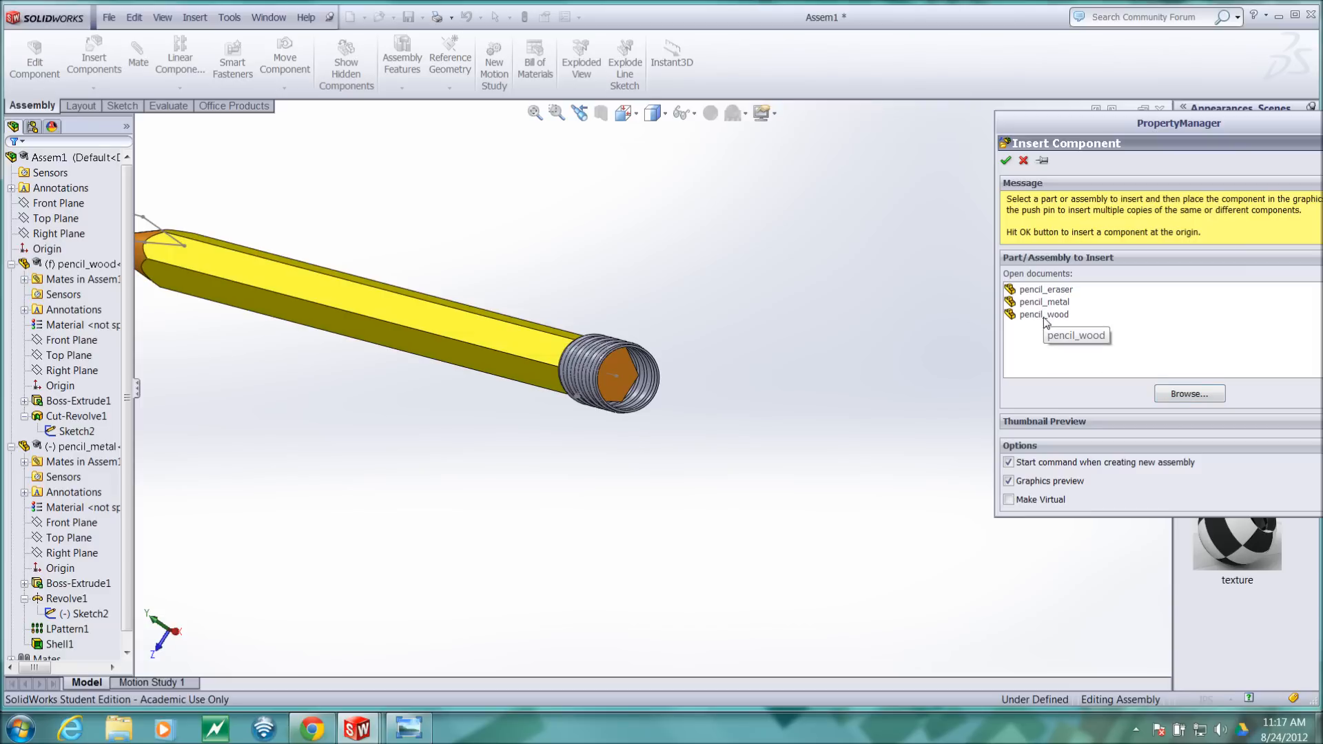
left_click(1045, 290)
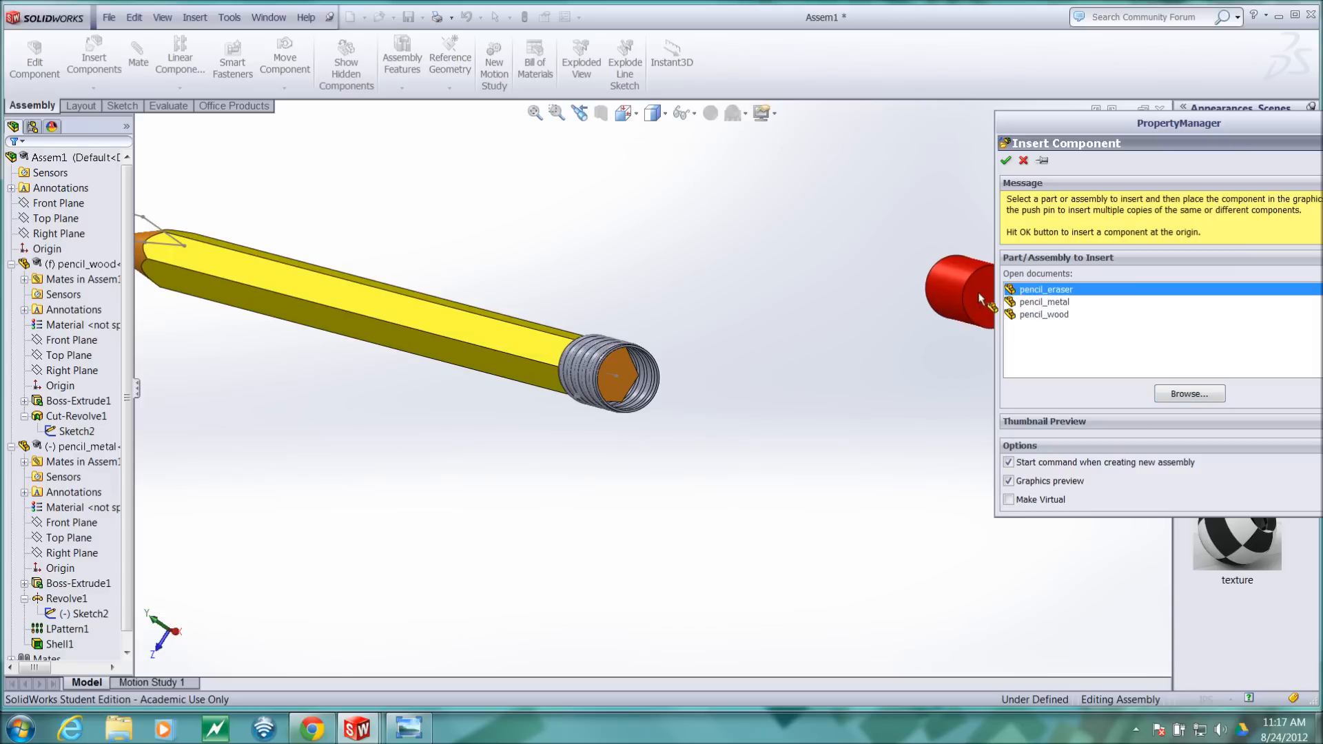
left_click(768, 439)
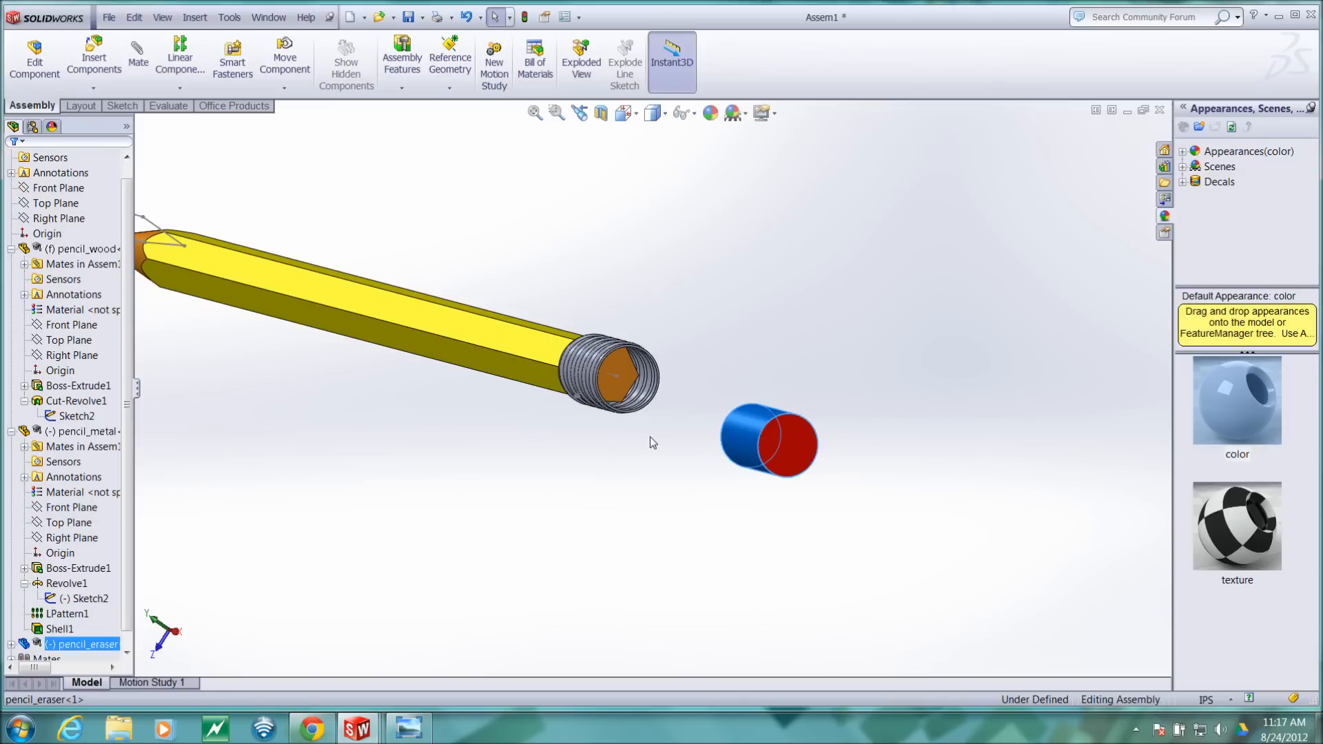
mouse_move(793, 414)
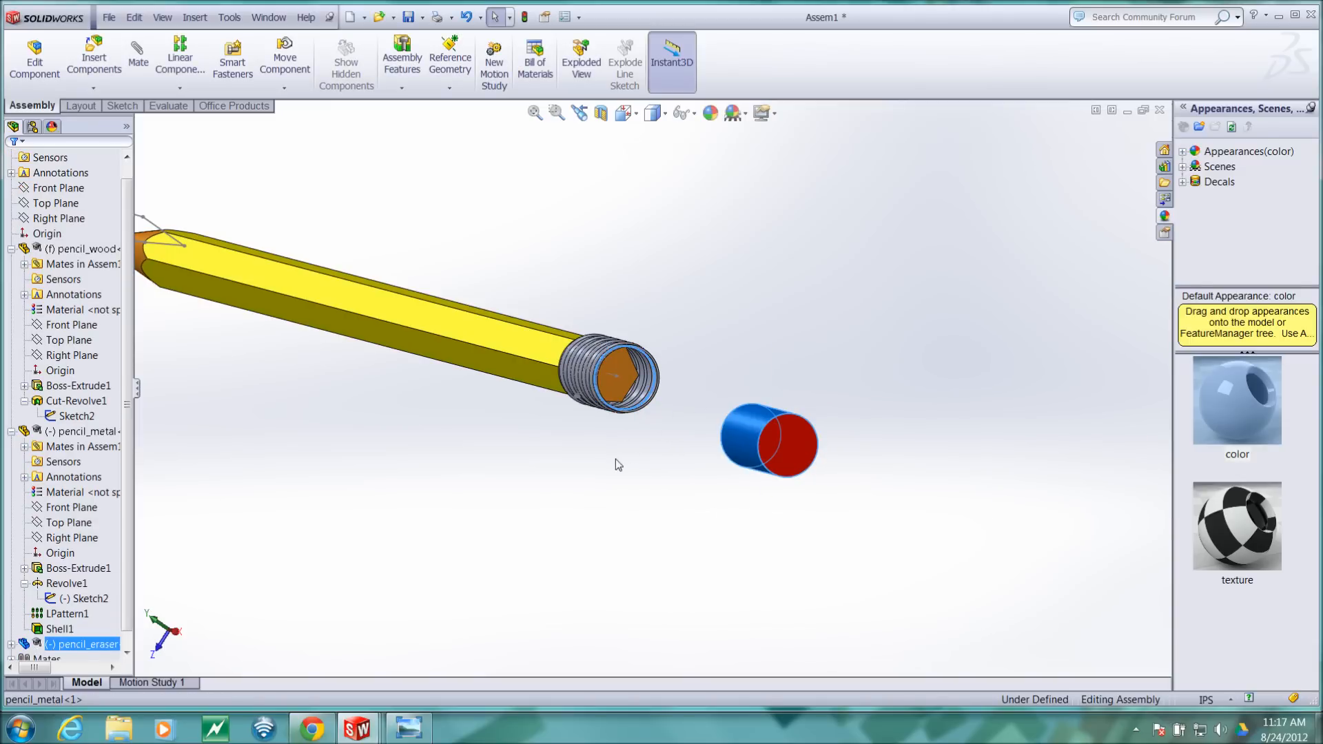
mouse_move(571, 476)
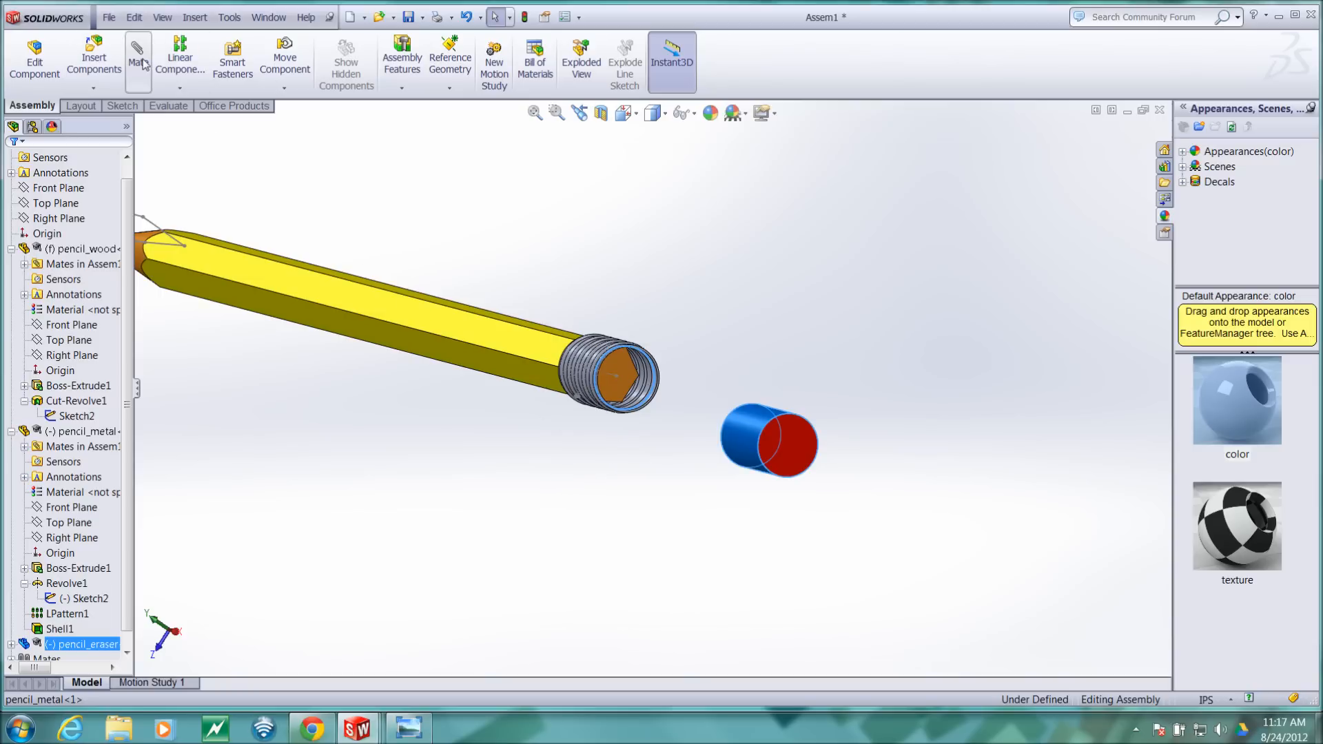
Add a coincident mate between the eraser and ferrule, then drag the eraser clear.
left_click(138, 59)
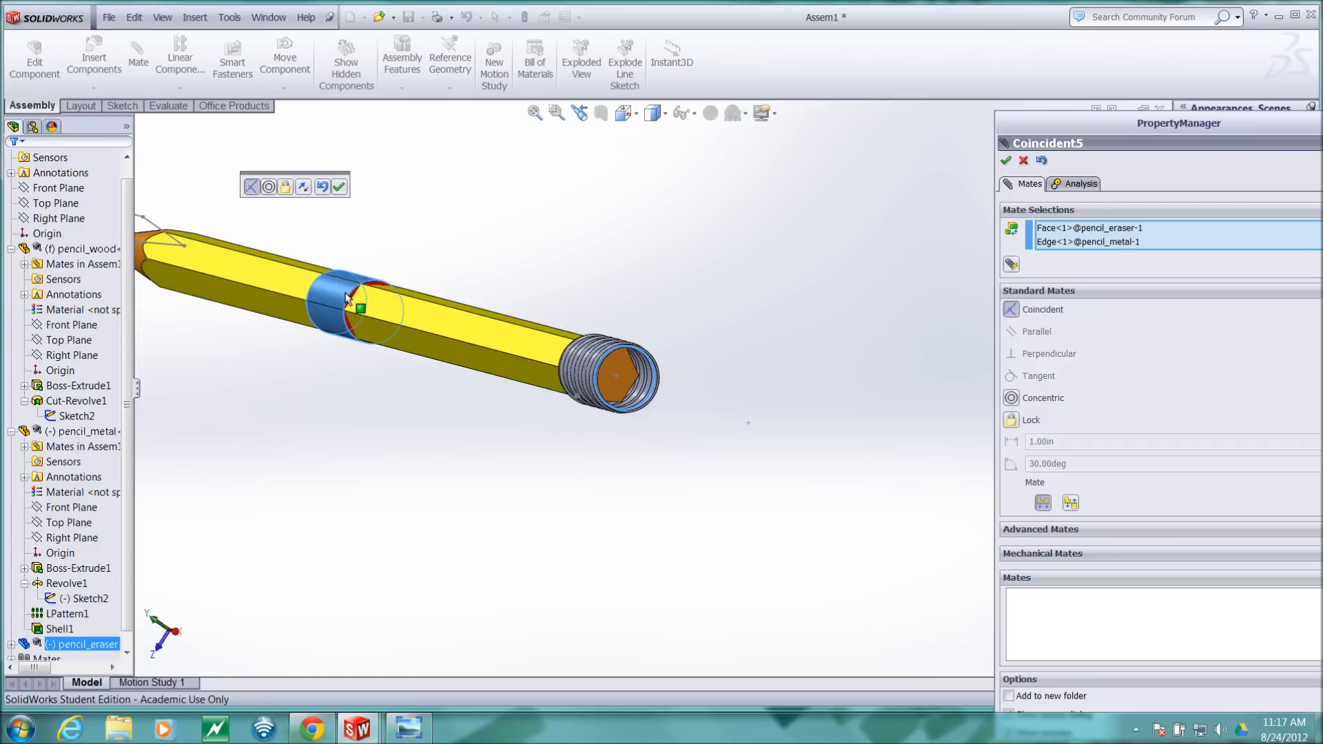
mouse_move(336, 294)
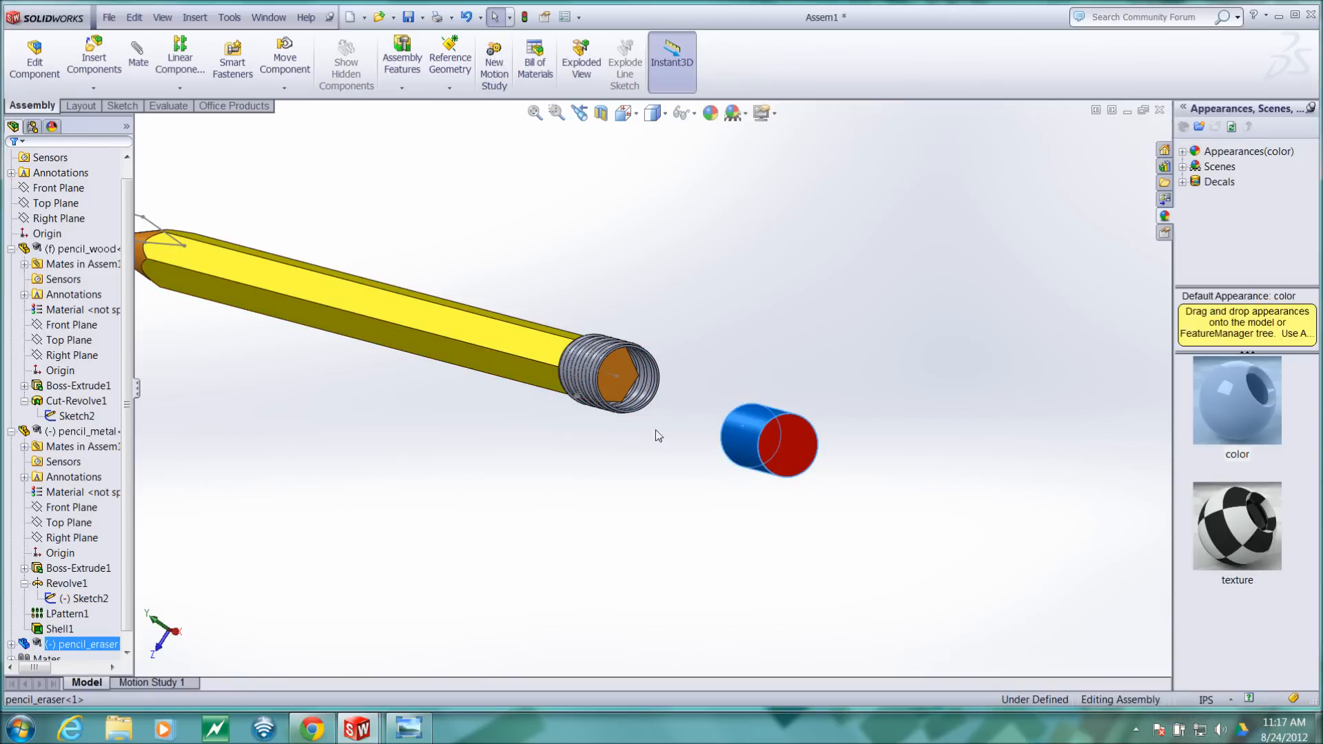
mouse_move(646, 397)
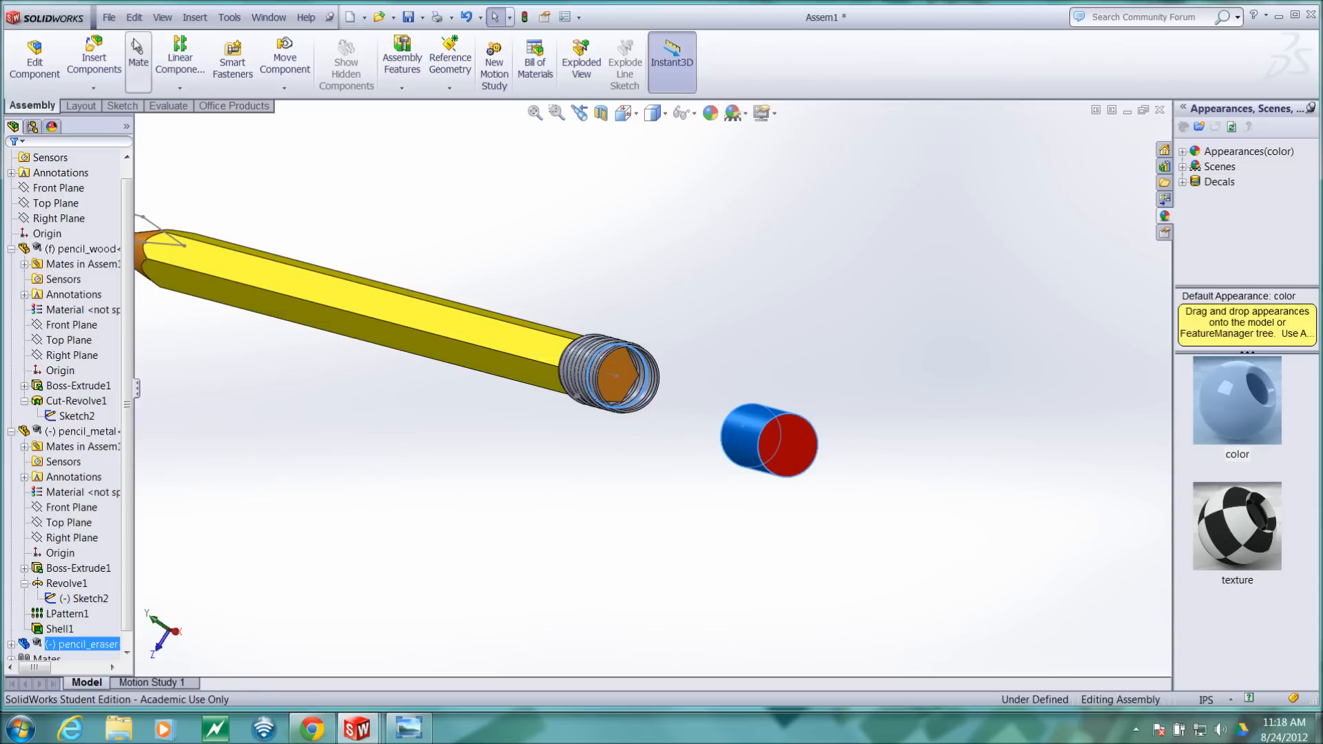
left_click(138, 61)
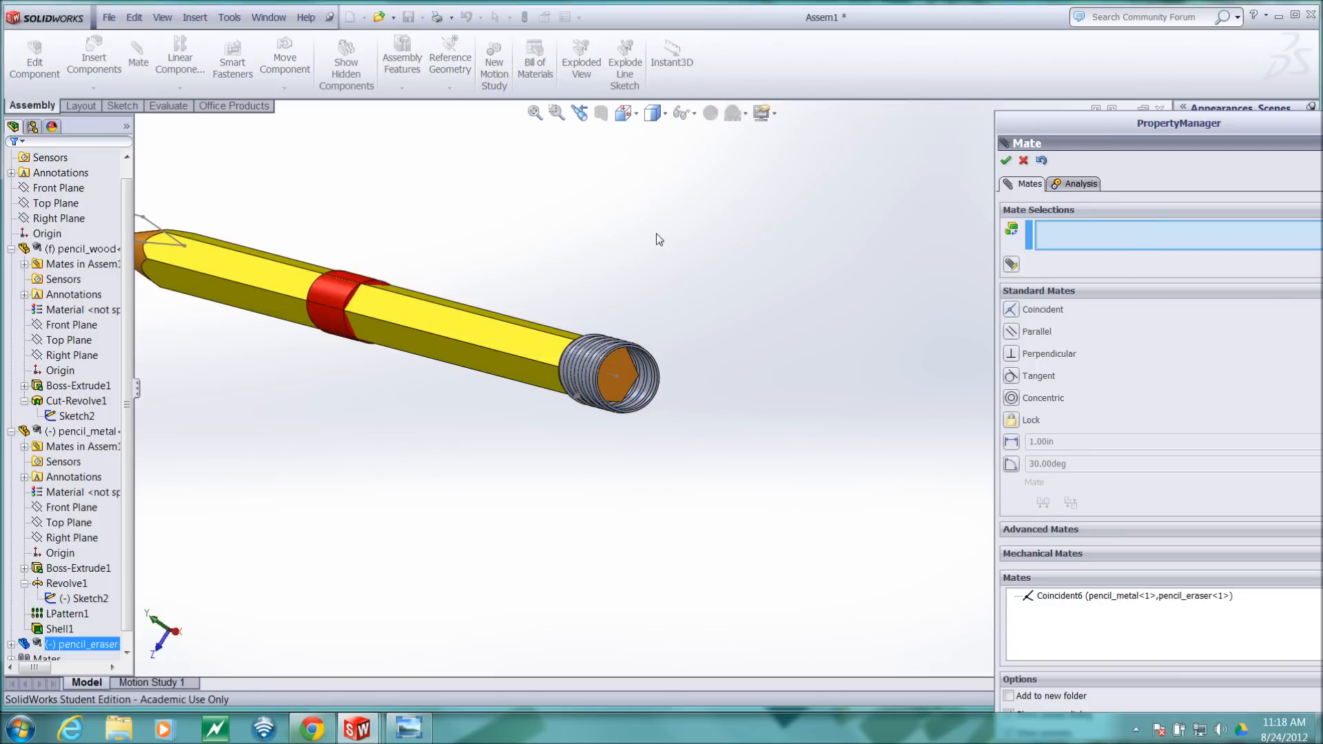
left_click_drag(329, 296, 853, 439)
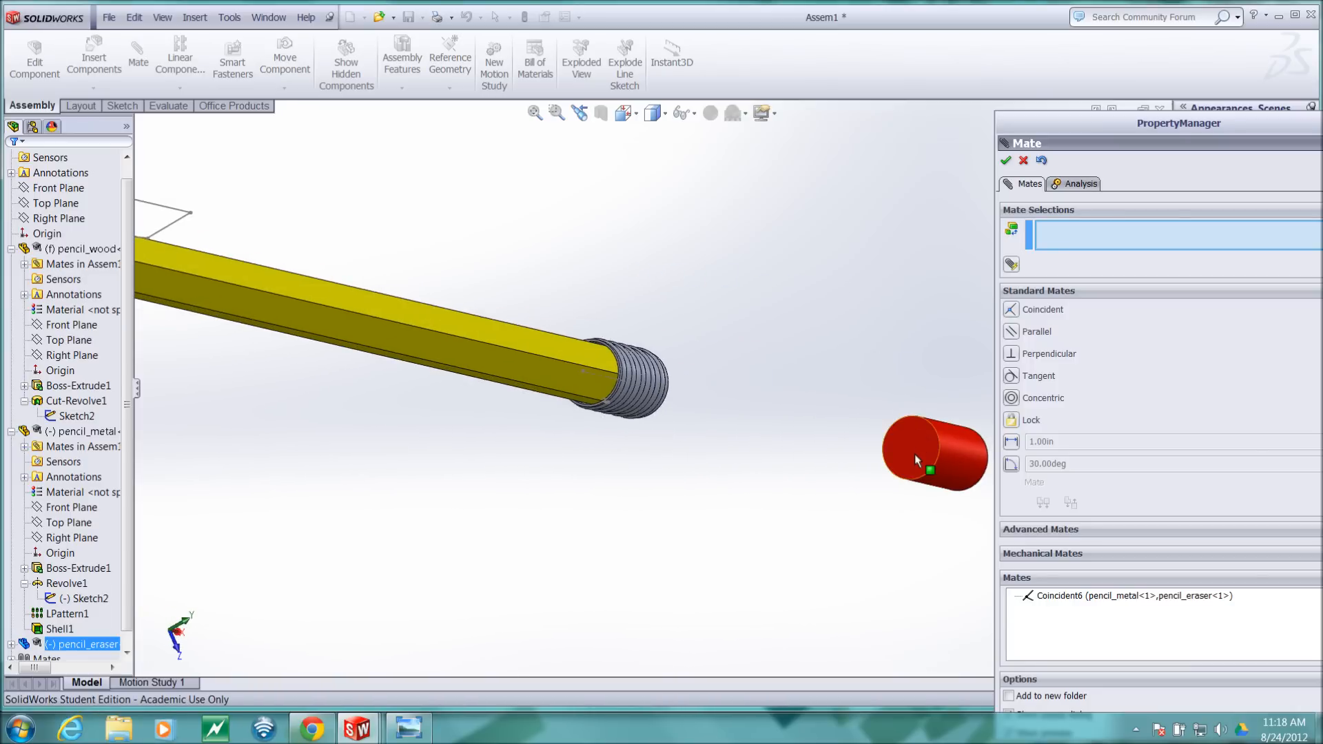
Mate the eraser's end face coincident with the wood body's end face.
left_click(933, 499)
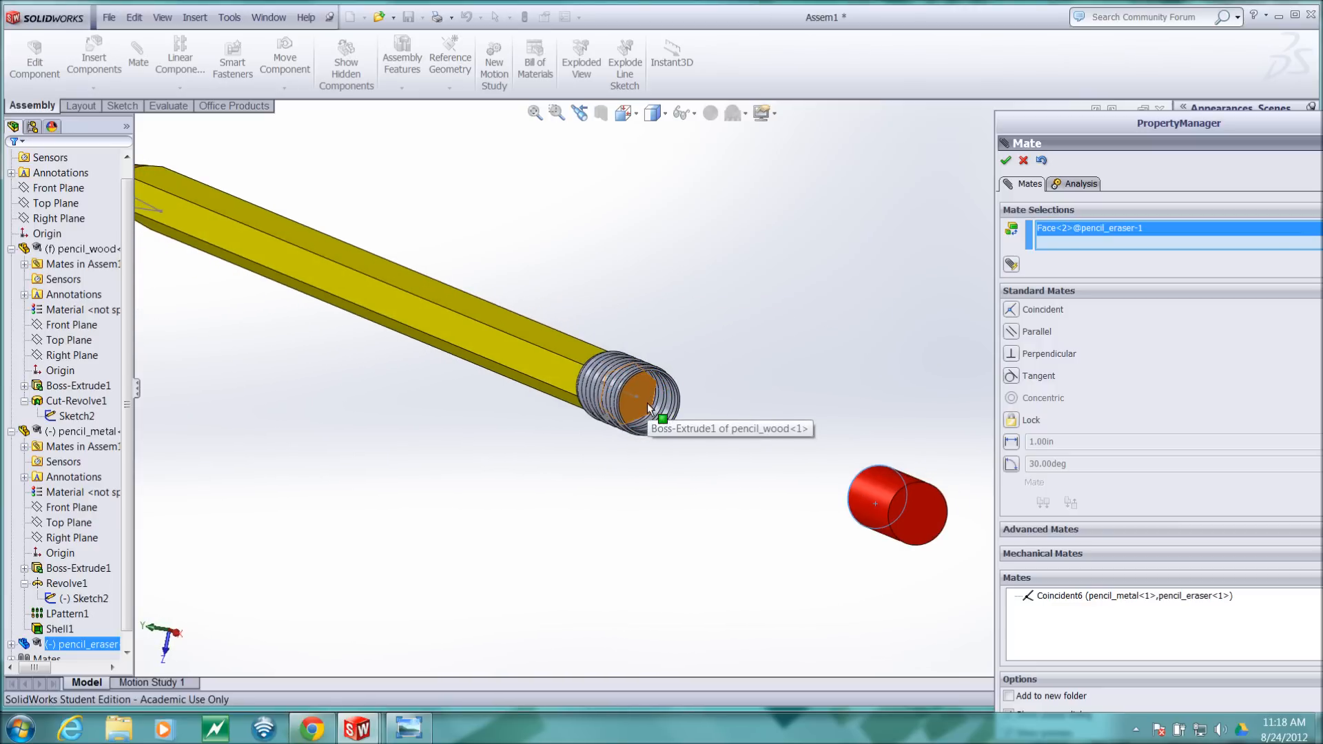
left_click(637, 401)
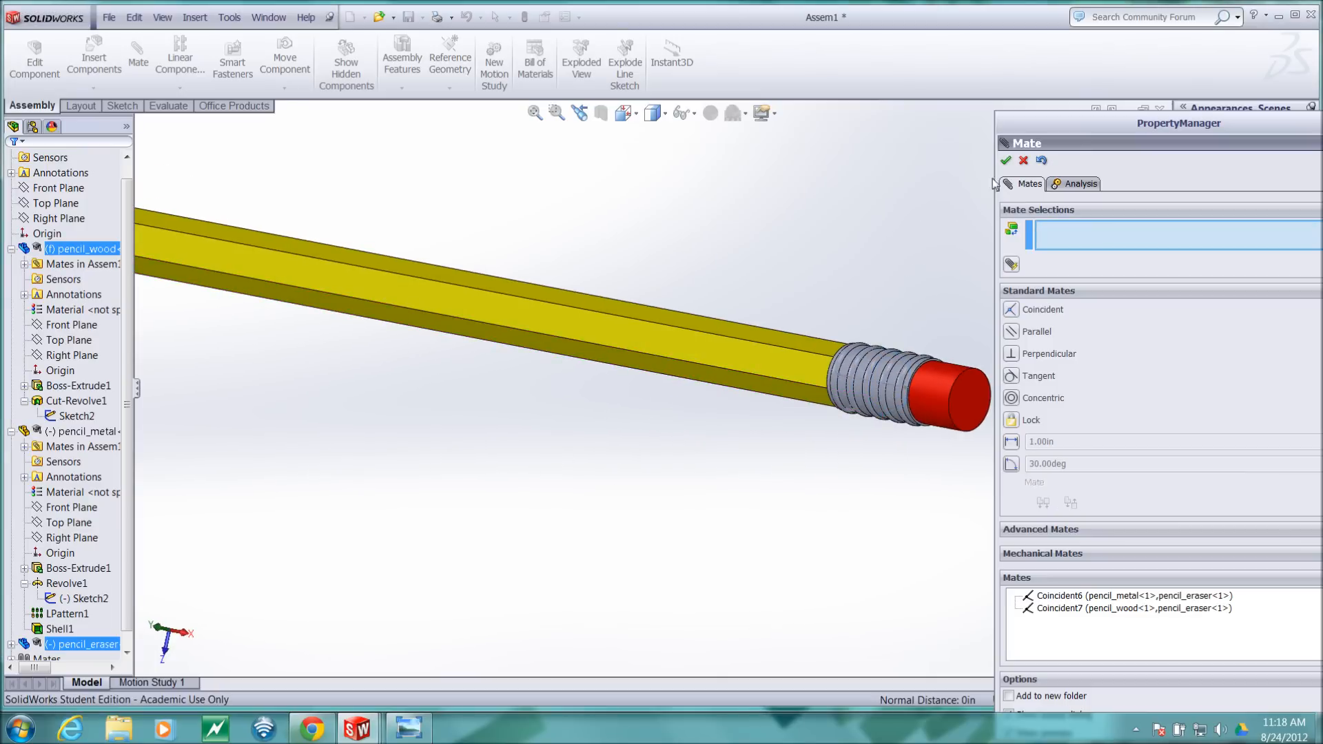
mouse_move(811, 196)
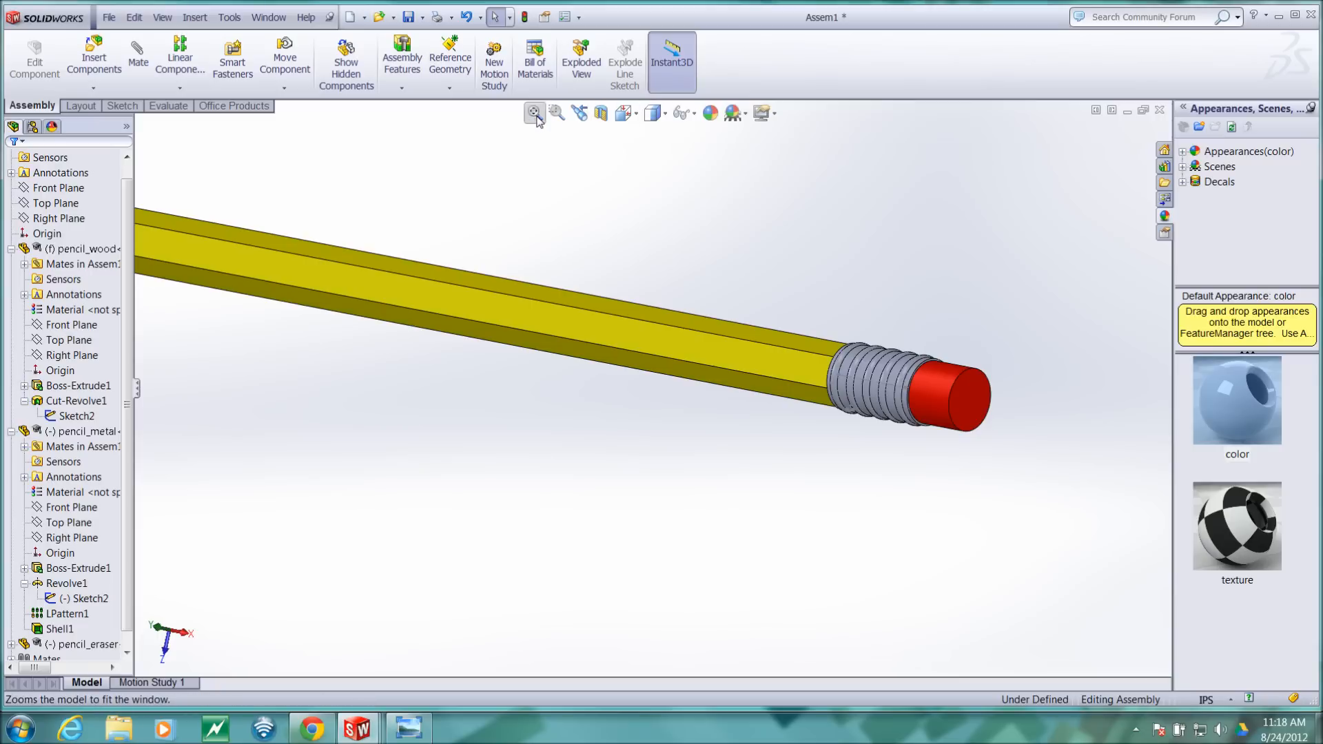
Zoom to fit the pencil, then hide Sketch2 of the wood body and Sketch2 of the ferrule.
left_click(533, 112)
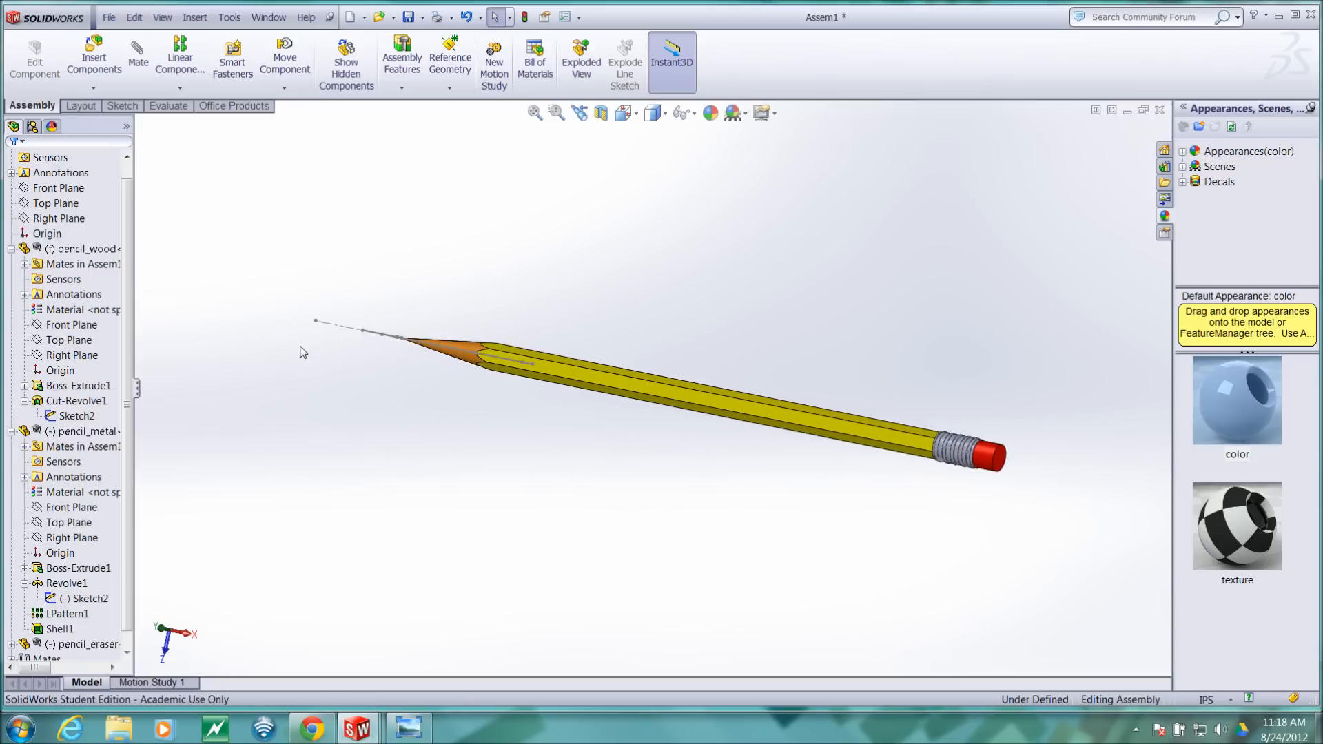
left_click(67, 583)
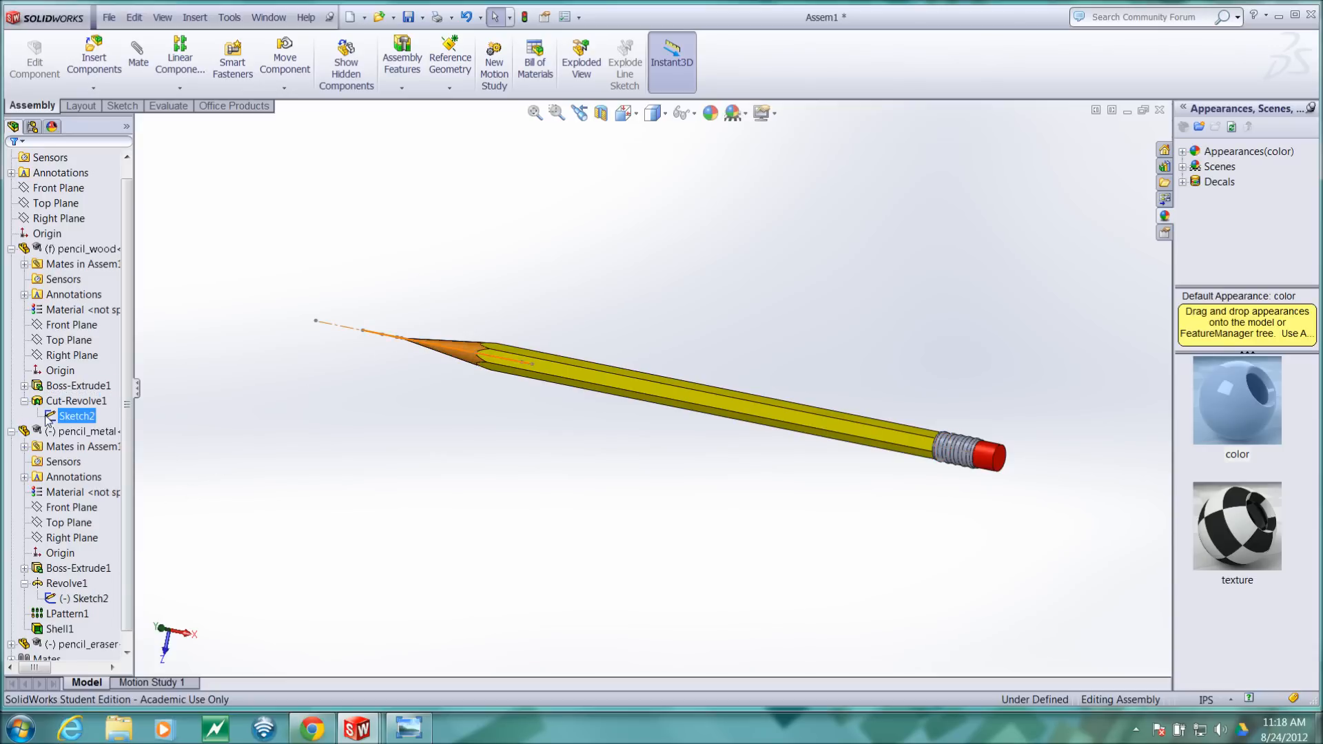
right_click(76, 416)
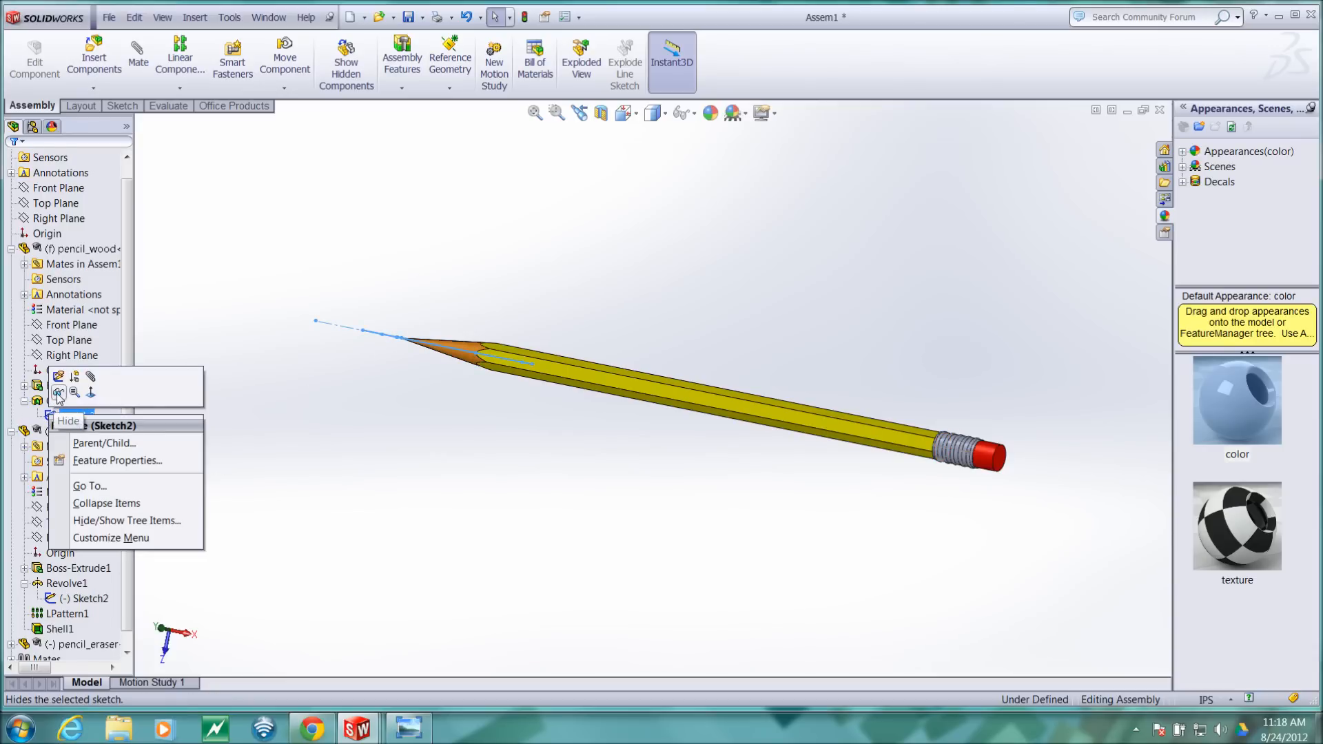
left_click(69, 421)
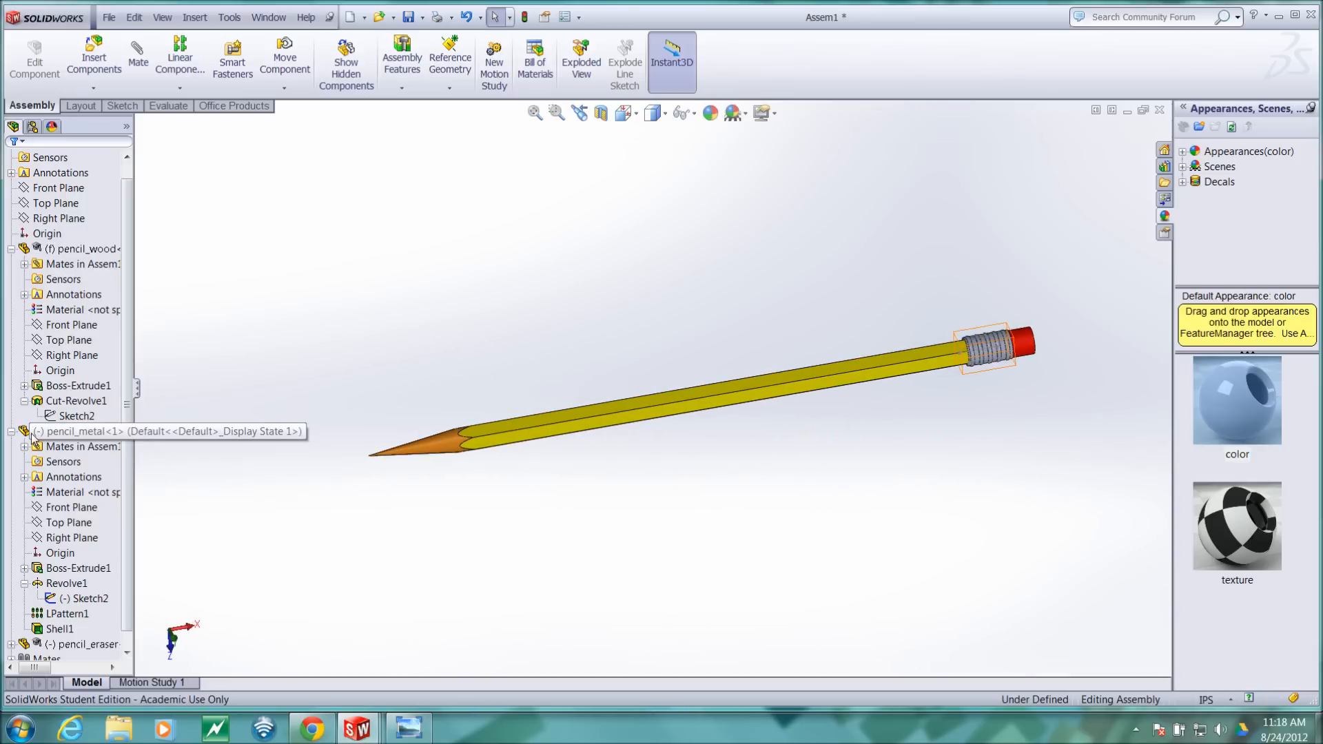
left_click(90, 598)
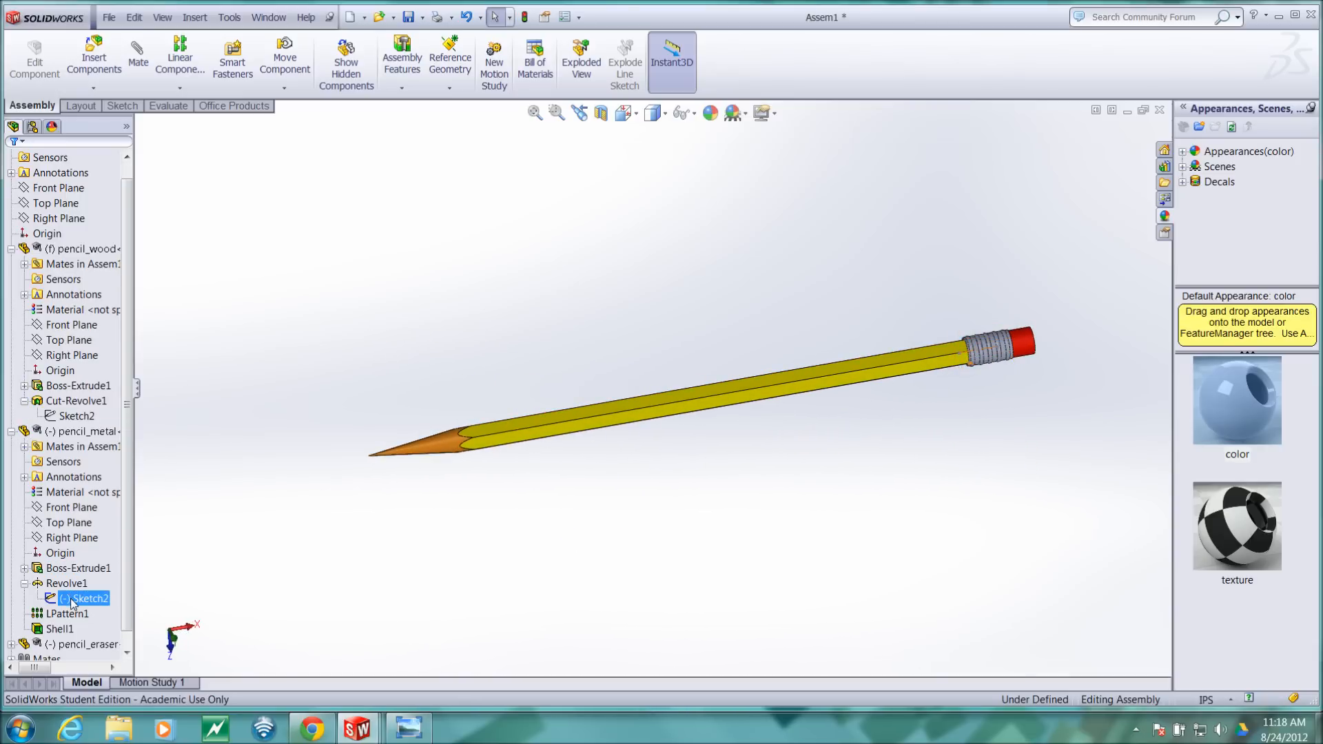
left_click(67, 583)
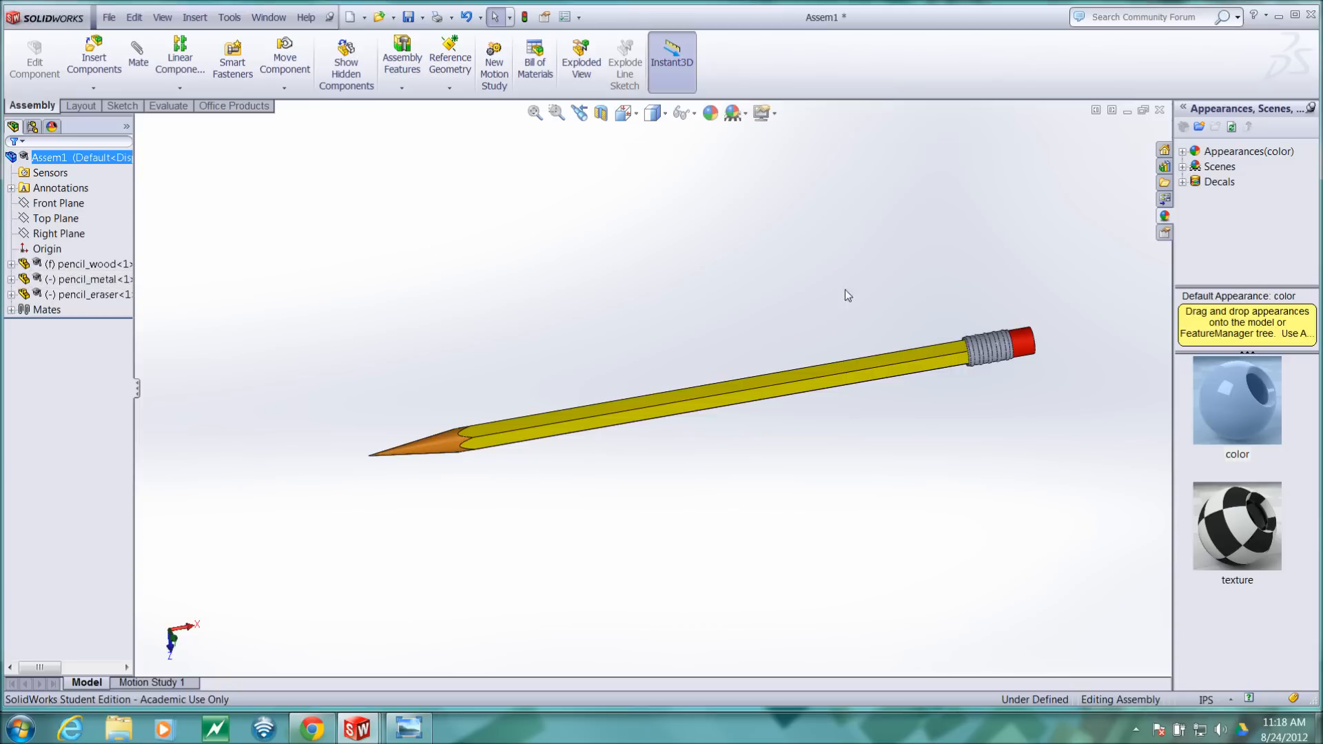
mouse_move(523, 341)
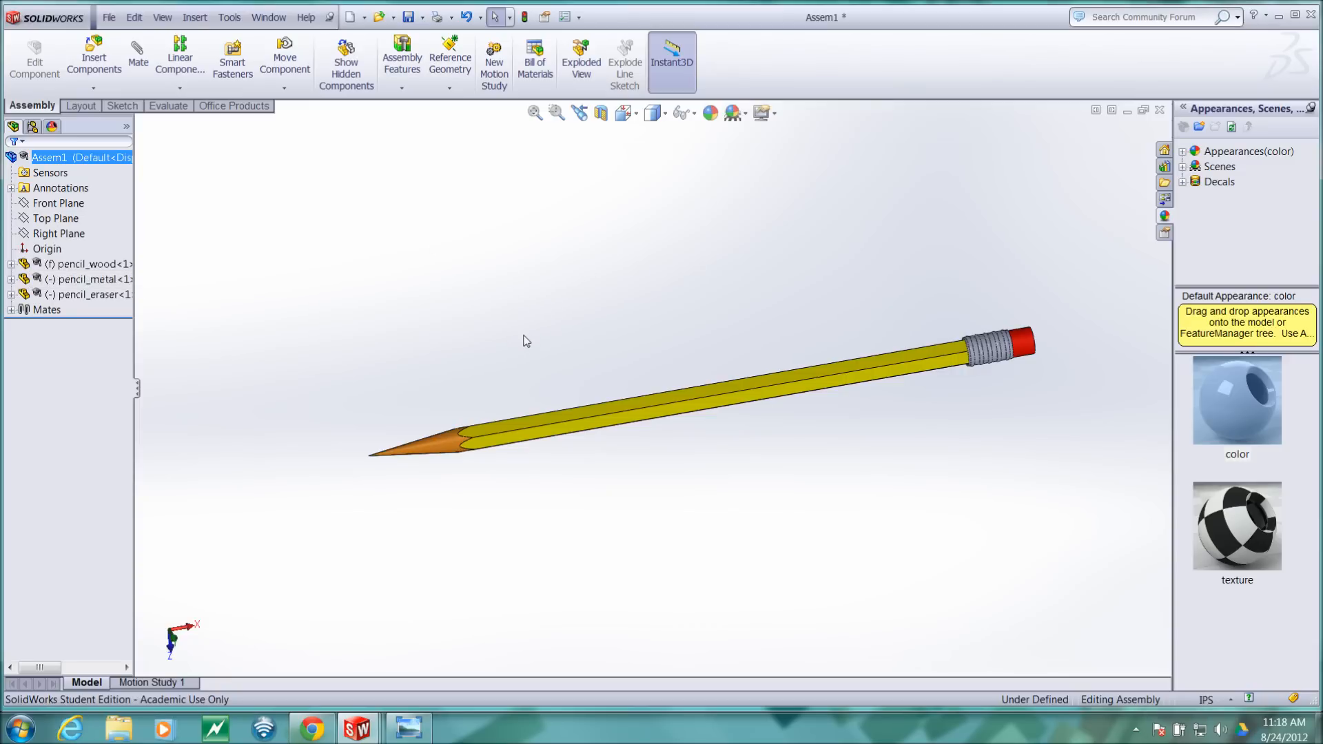
mouse_move(437, 459)
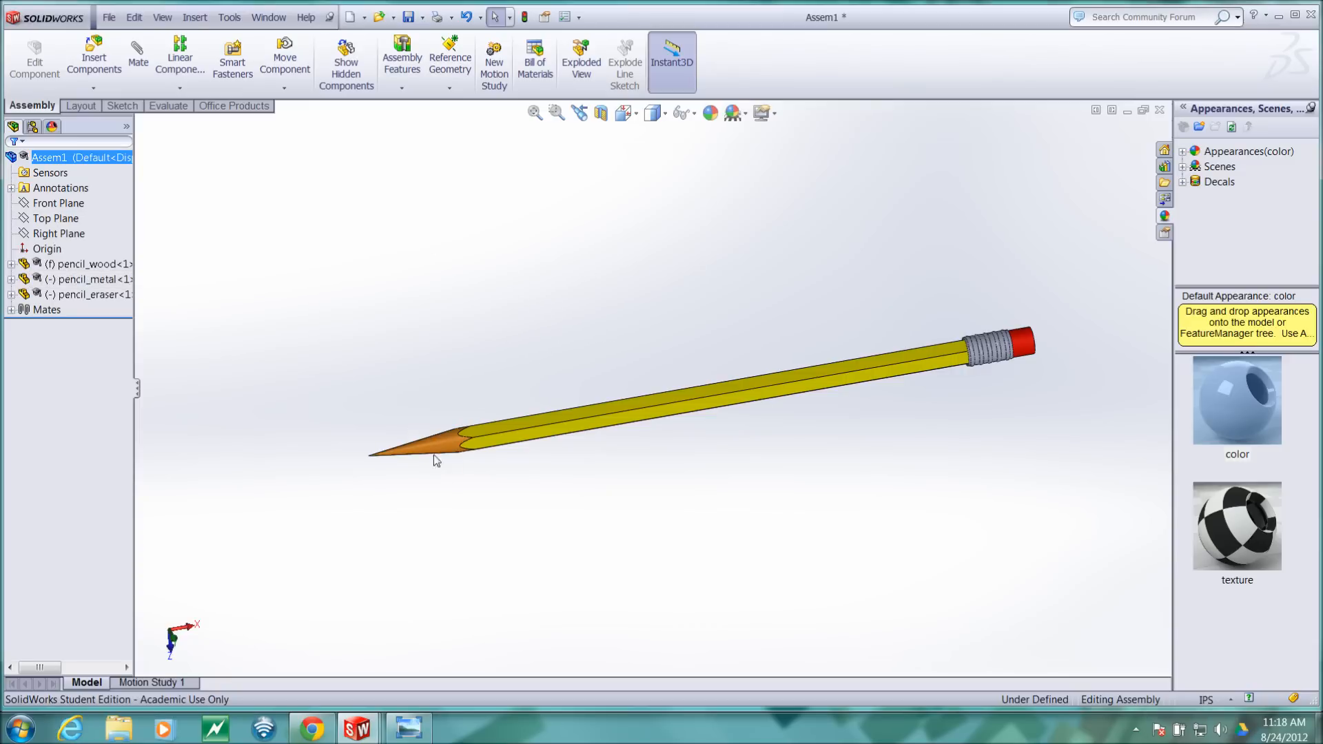
mouse_move(616, 447)
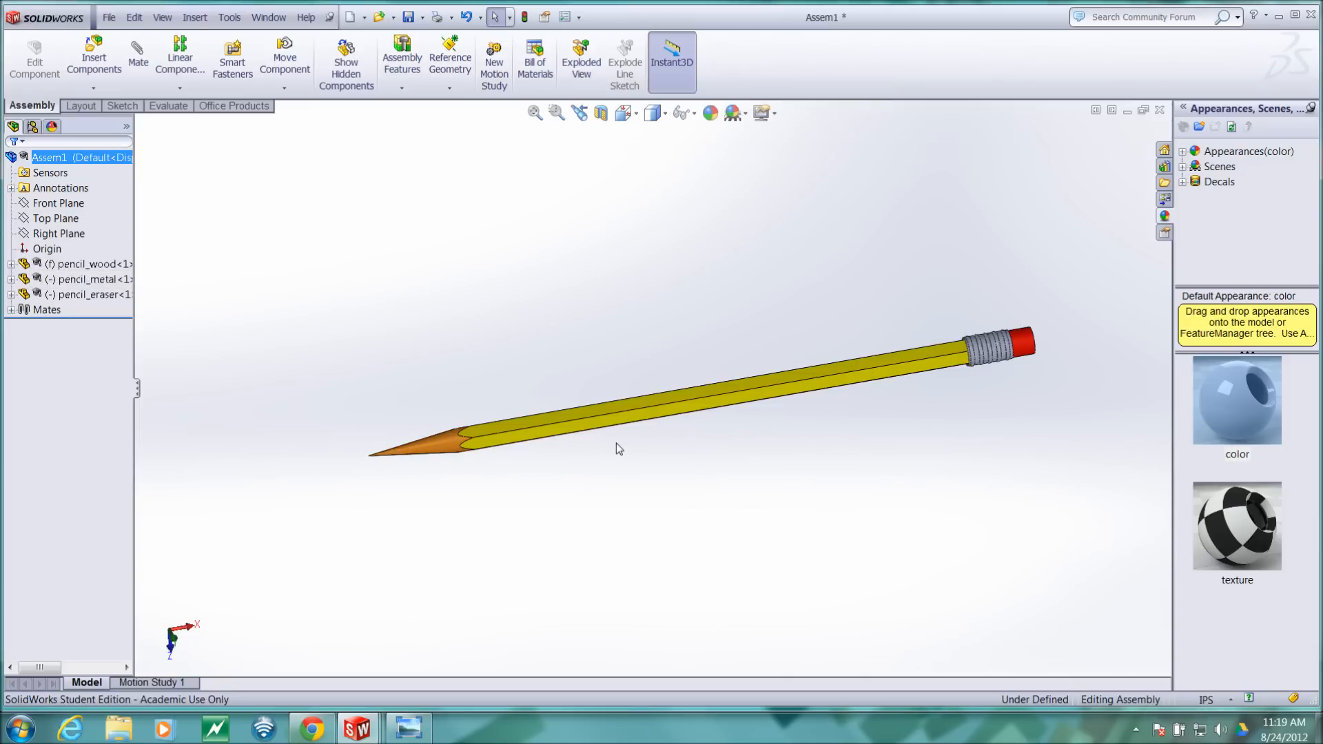
mouse_move(924, 482)
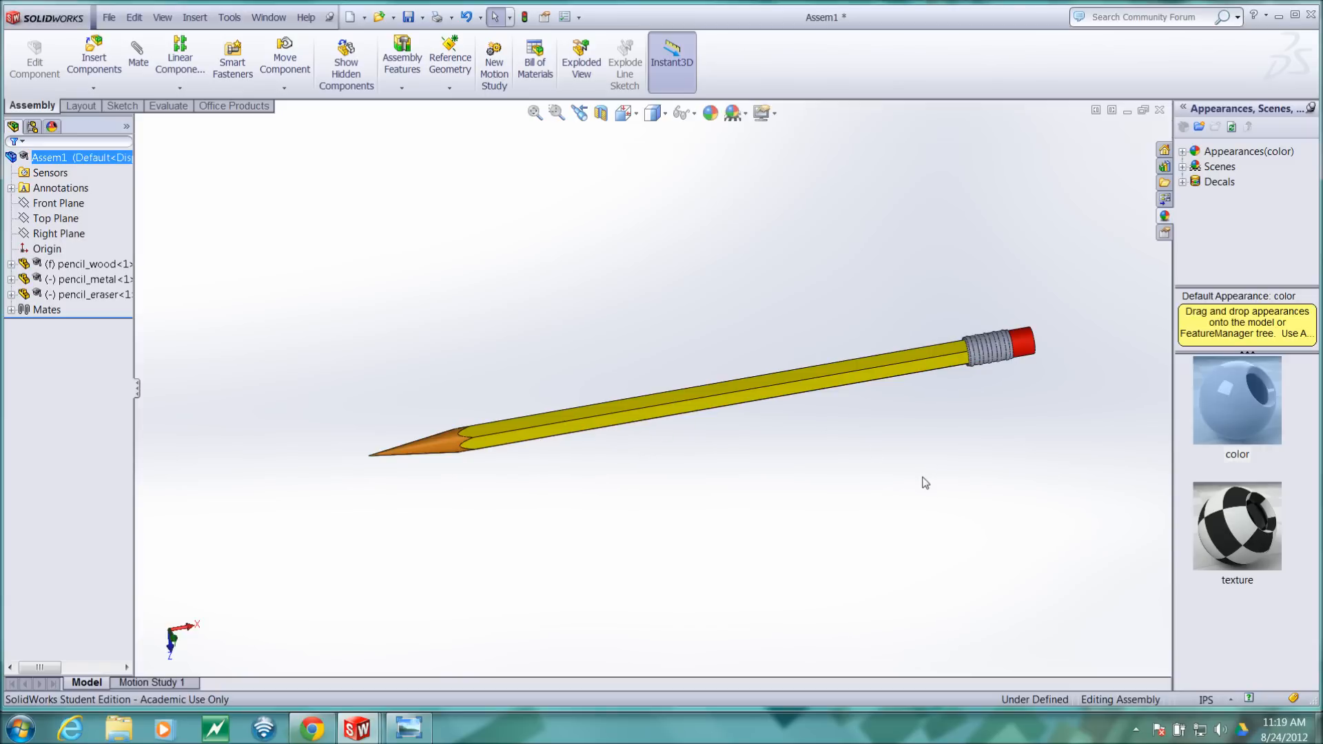
mouse_move(751, 420)
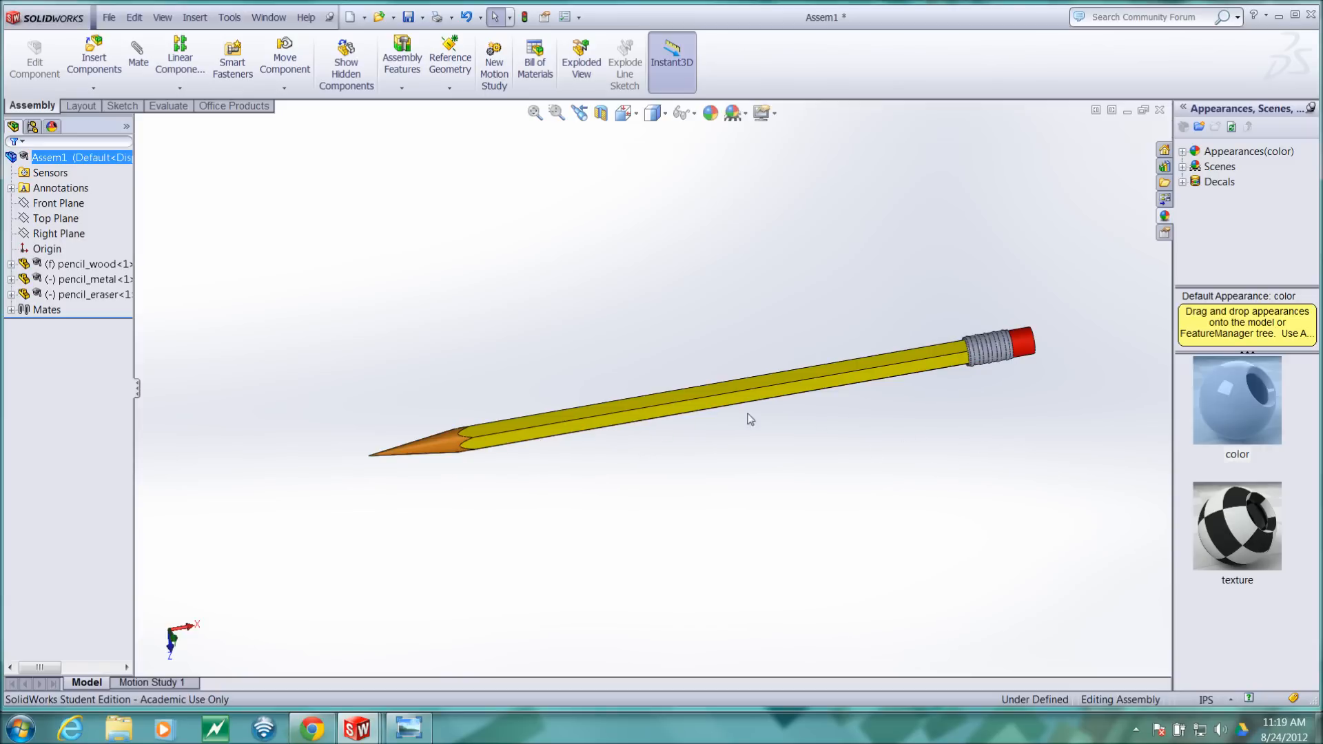